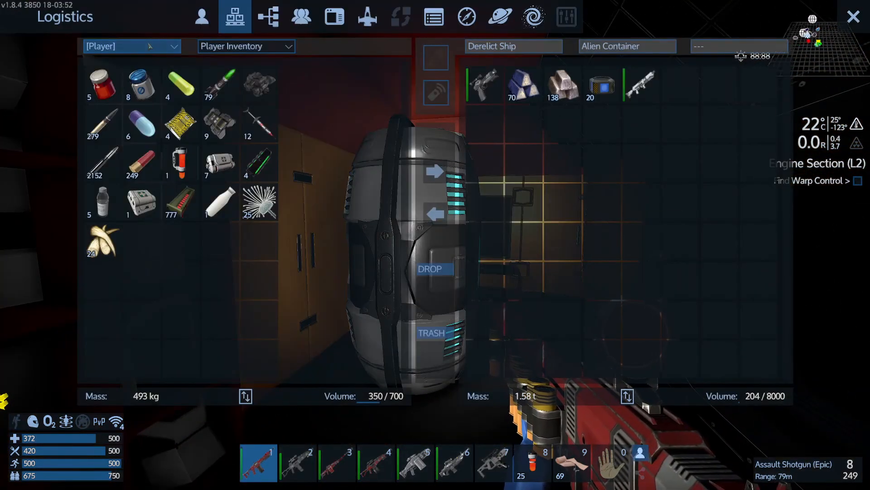
- Transfer the Alien Container's weapons and ingots into MCRN-Pioneer-T2 (A) Loot and close Logistics
left_click(132, 47)
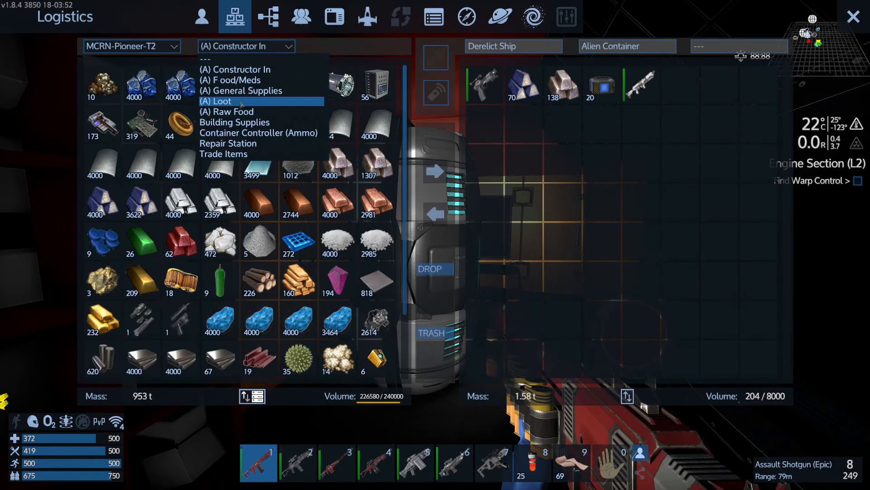
left_click(215, 101)
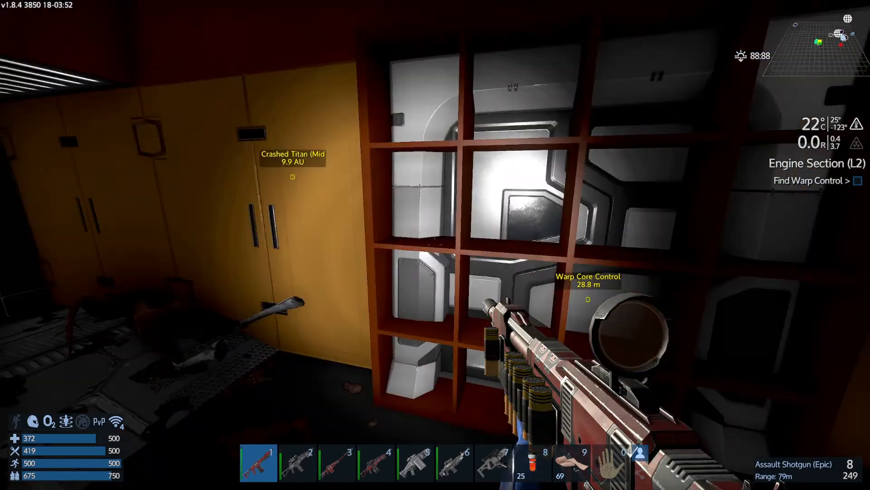
mouse_move(435, 245)
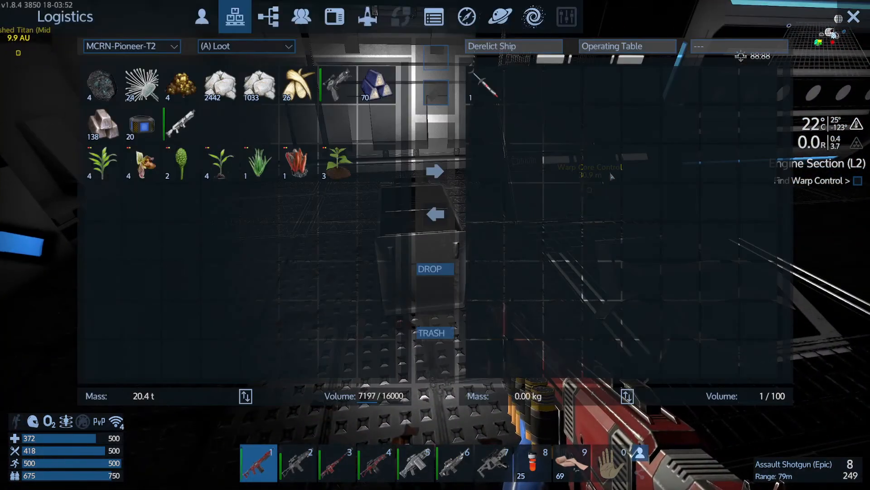
left_click(132, 46)
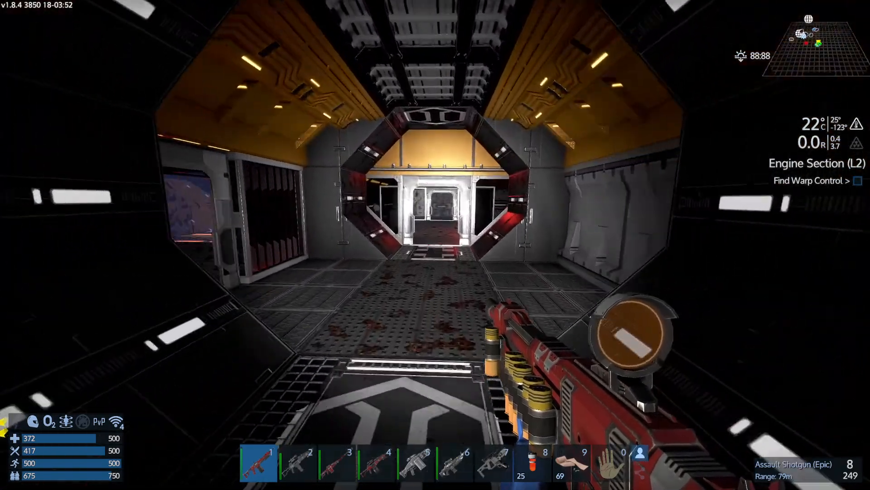
mouse_move(435, 245)
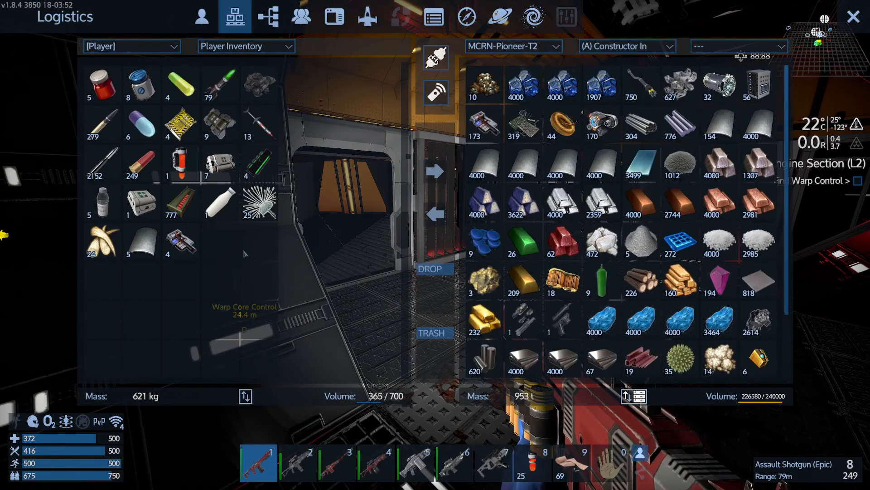
- Move the salvaged plates and components from Player Inventory into MCRN-Pioneer-T2 (A) Constructor In
left_click(627, 46)
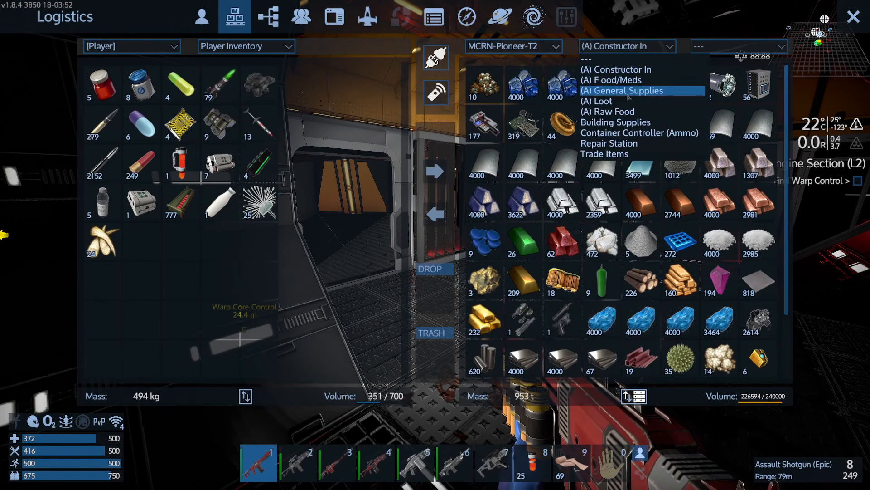
left_click(606, 112)
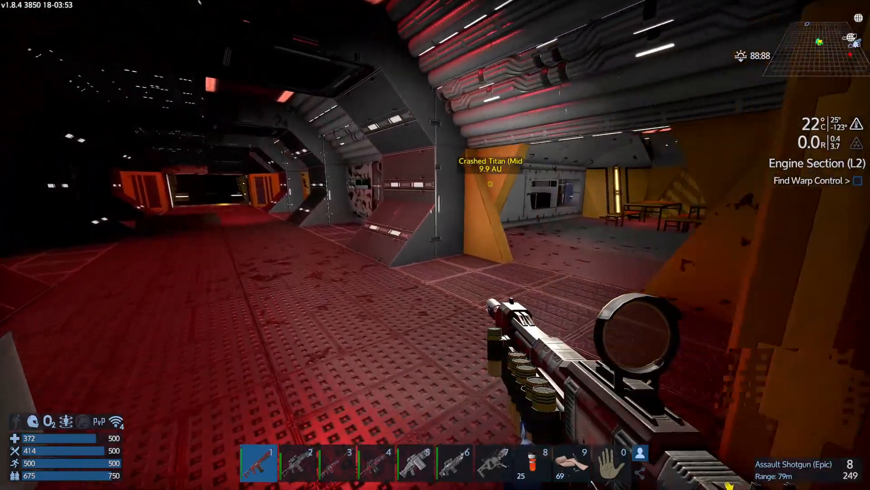
mouse_move(436, 244)
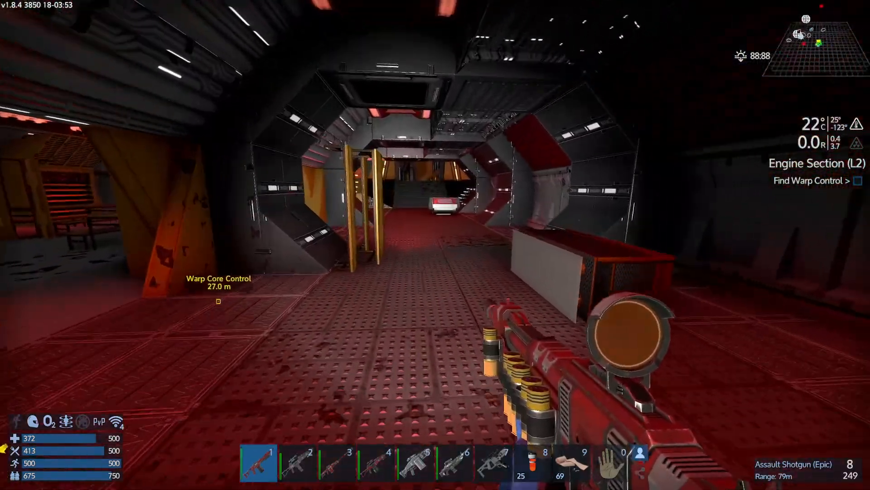
- Advance down the corridor, through the Armored Double Door and shaft, firing the shotgun, to 11.2 m from Warp Core Control
key("w")
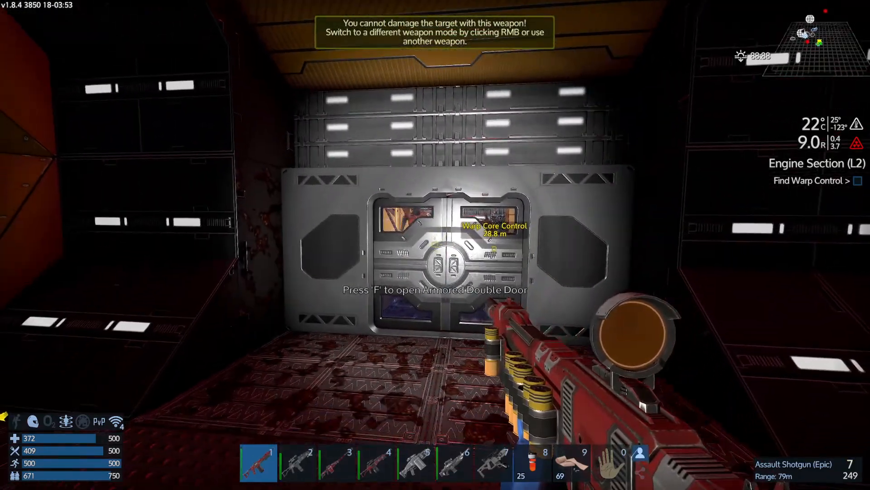
key("f")
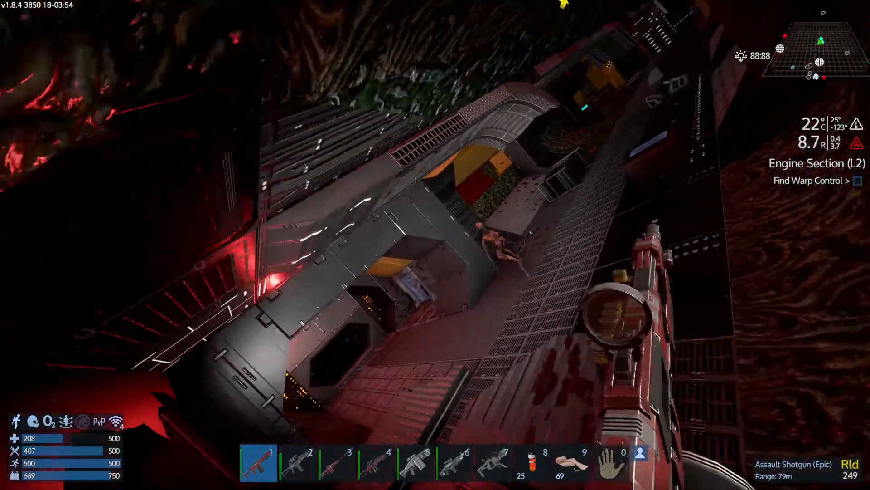
left_click(435, 244)
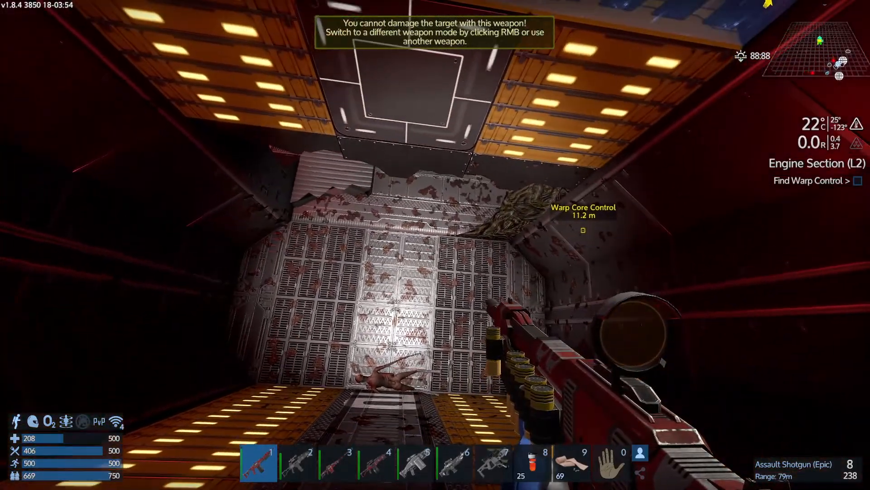
- Pass the oxygen tanks and door with the EM Pulse Rifle on slot 4, leaving Warp Core Control about 23 m ahead
key("9")
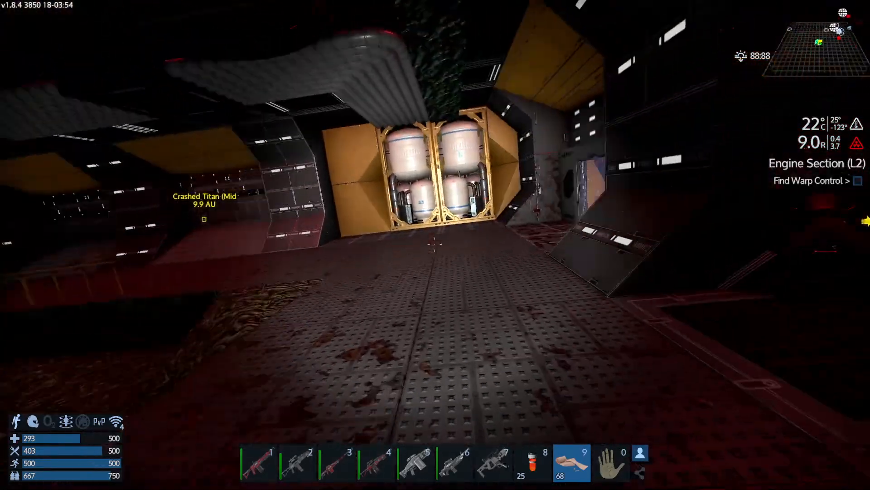
mouse_move(435, 245)
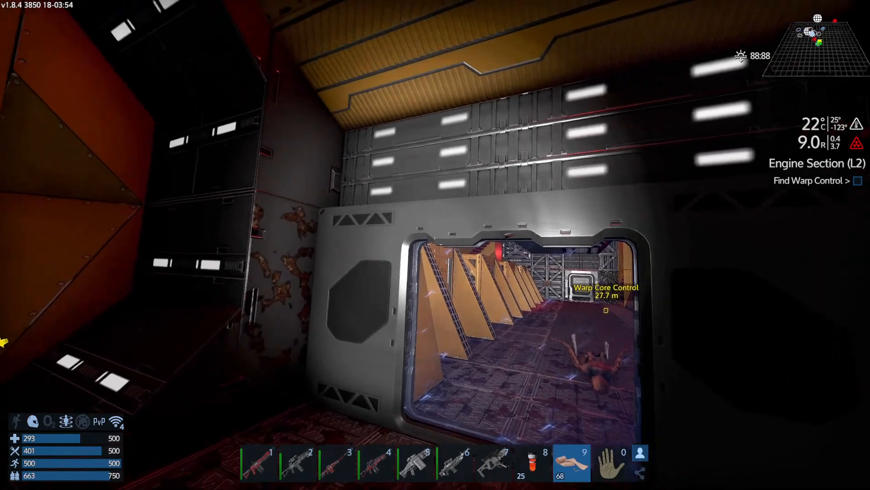
key("4")
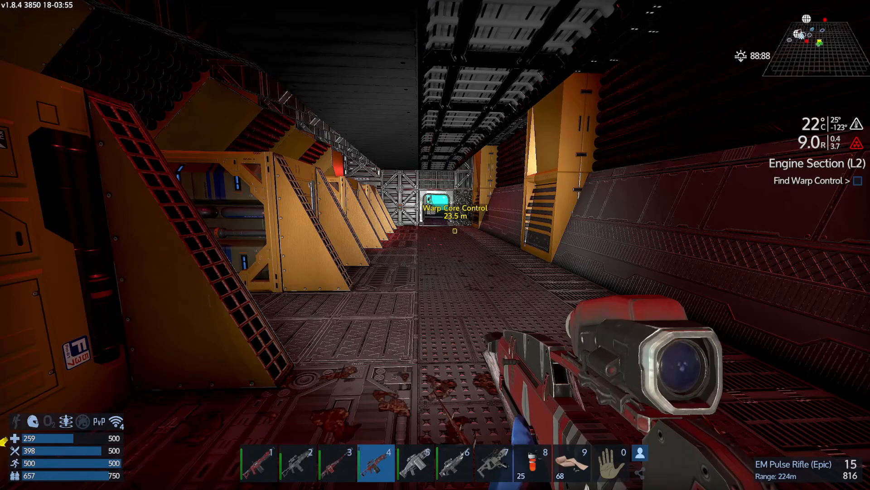
- Heal with the slot 8 MediKit and slot 9 bandages, then enter the warp control room
key("8")
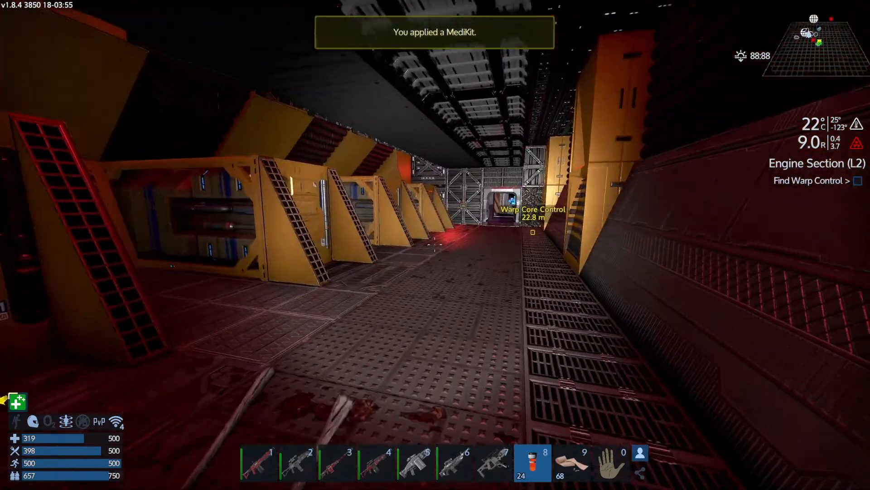
key("9")
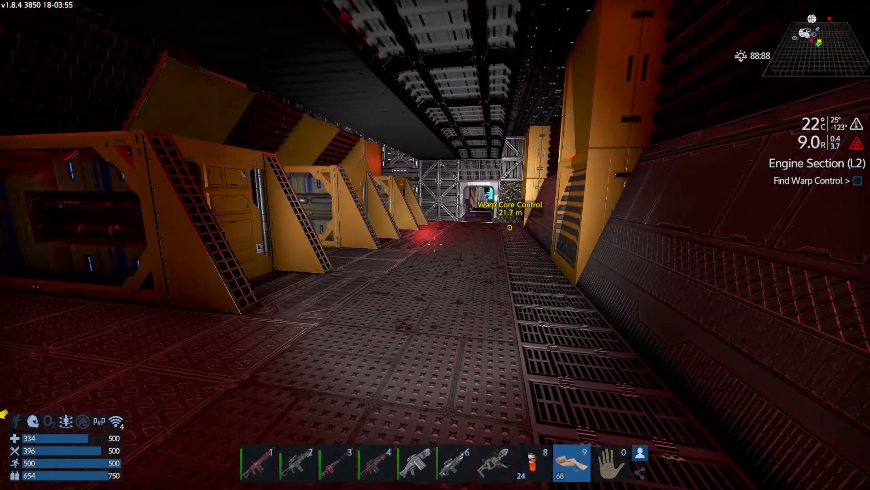
key("w")
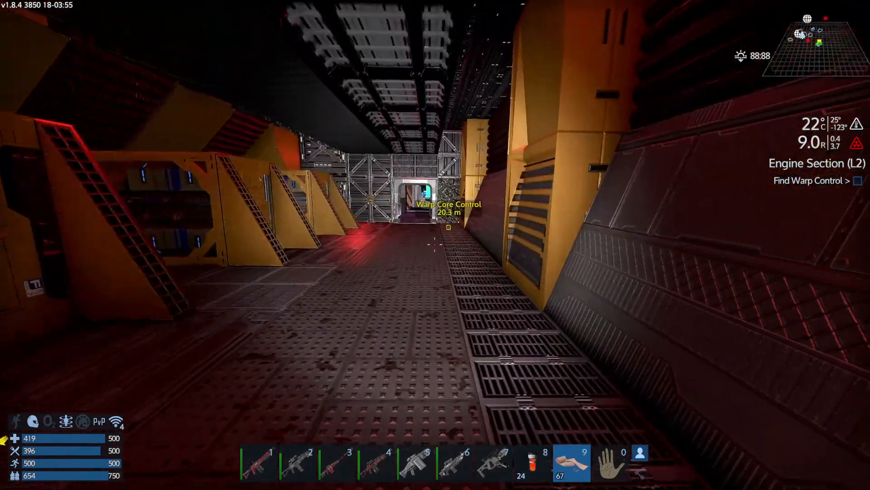
key("2")
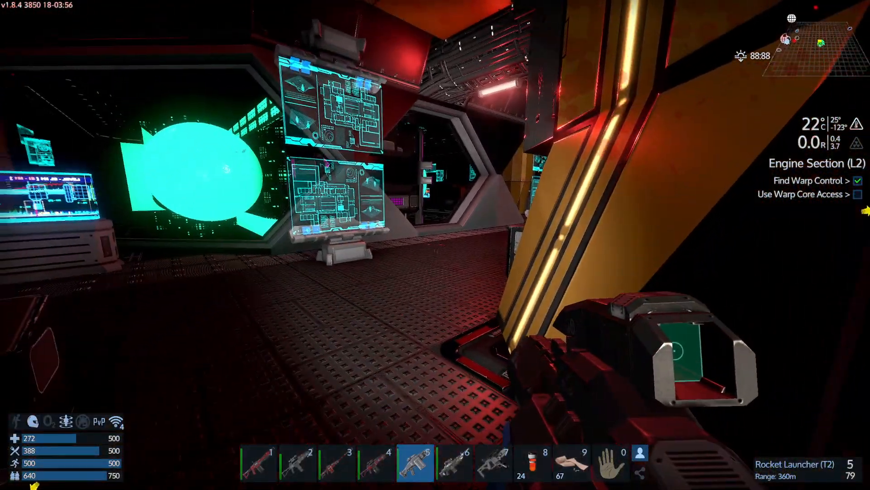
- Activate the Warp Core Access console, revealing the Find Turbine Room Lever objective
key("3")
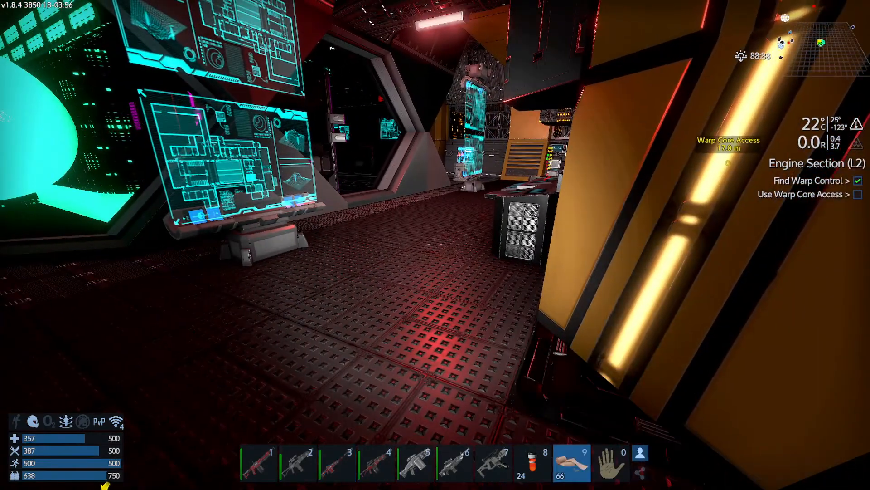
key("2")
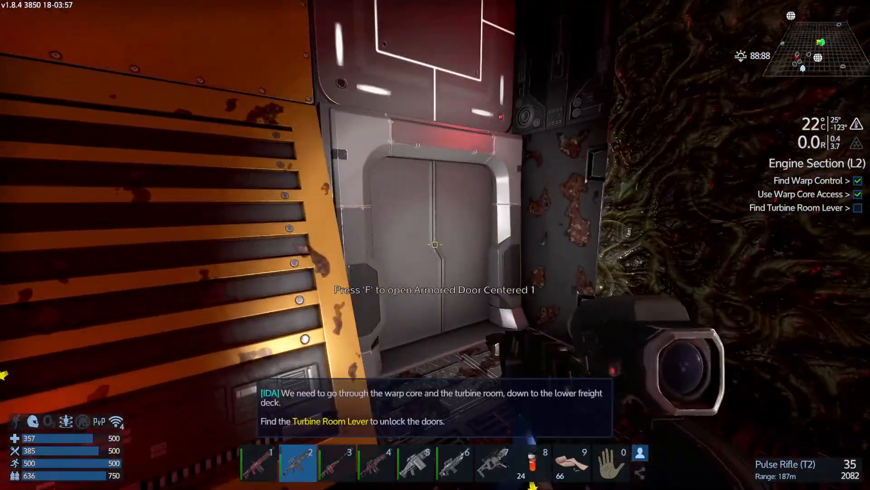
- Go through Armored Door Centered 1 and interact with the damaged turbine room lever
key("f")
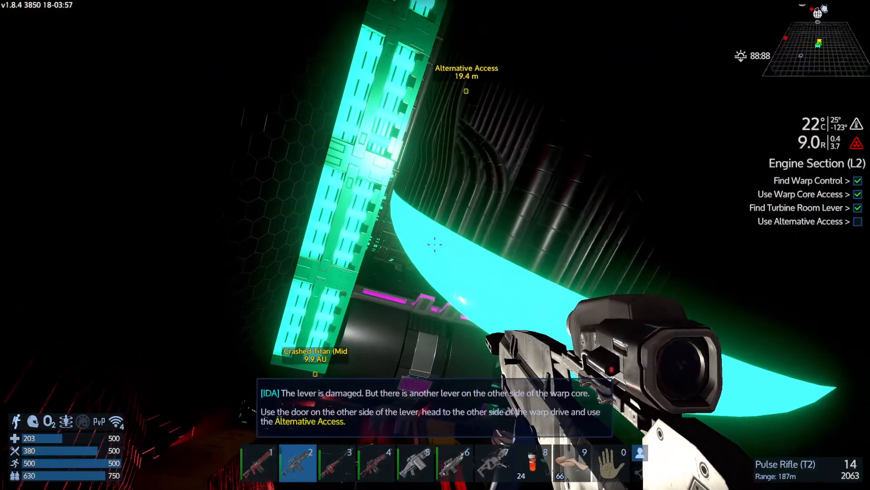
mouse_move(436, 245)
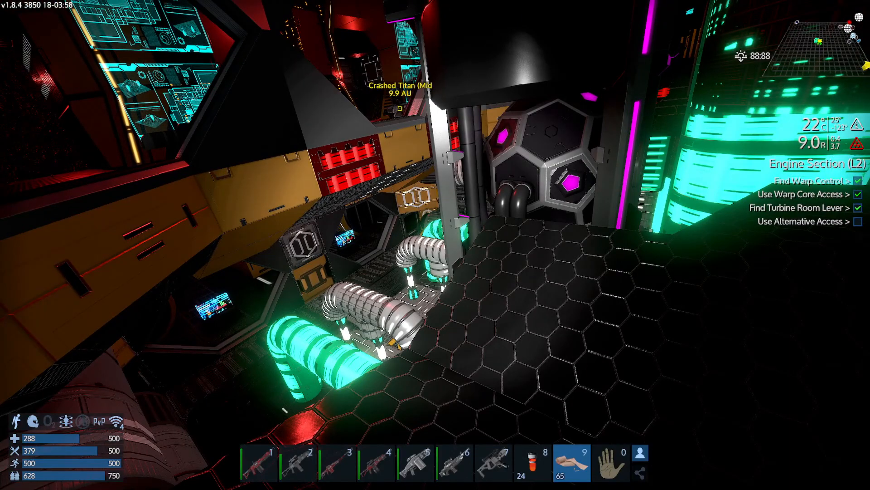
- Cross the warp core area to the Armored Single Door, completing Use Alternative Access
key("4")
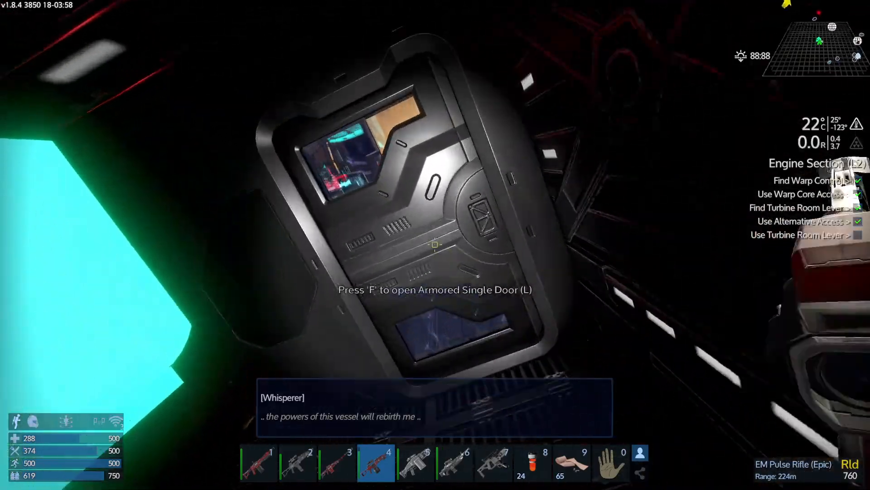
- Use the Turbine Room Lever and drag the gathered food into MCRN-Pioneer-T2 (A) Raw Food
key("f")
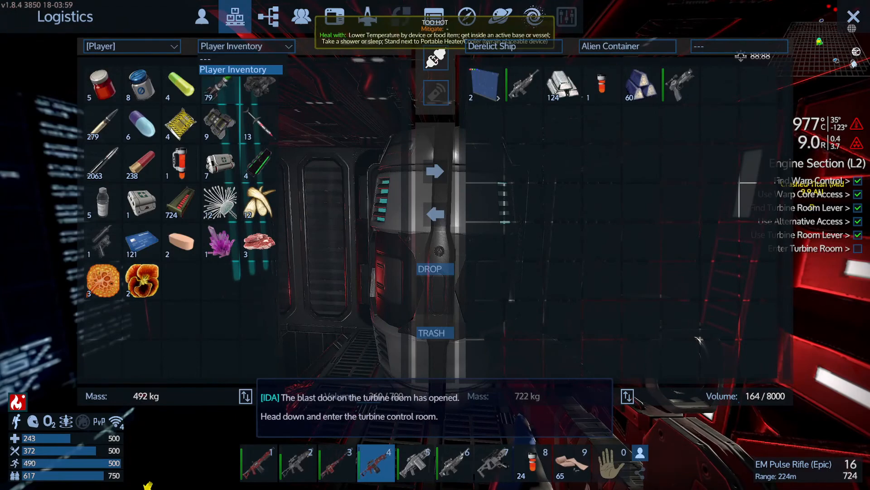
left_click(131, 46)
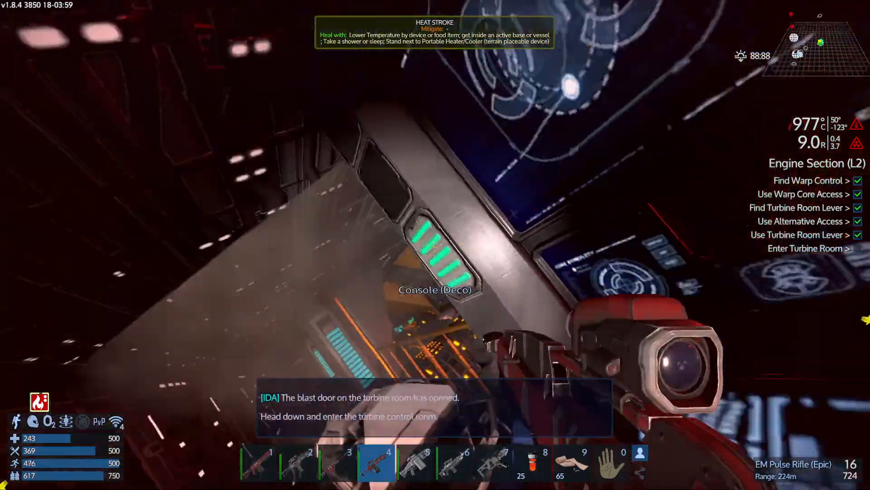
mouse_move(435, 245)
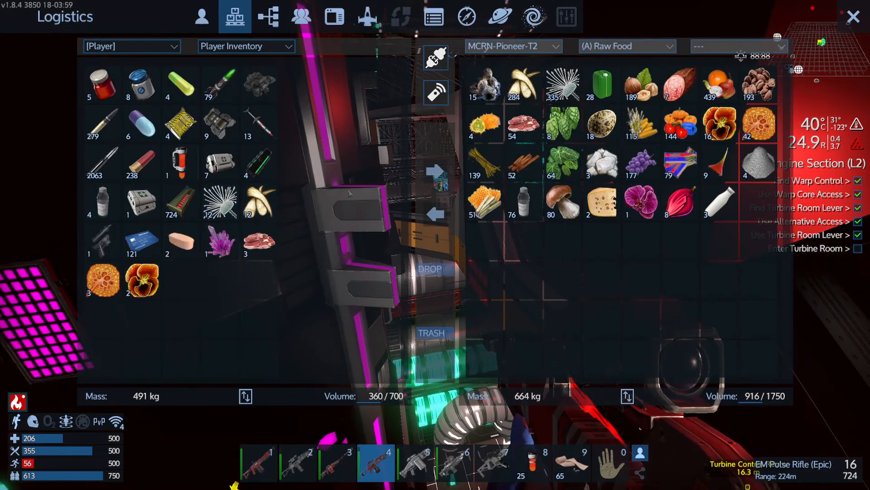
mouse_move(141, 280)
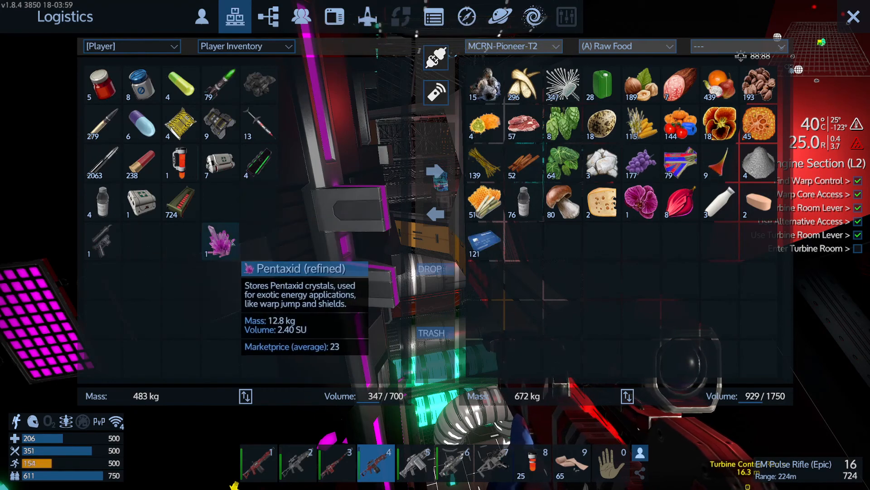
left_click_drag(219, 241, 520, 241)
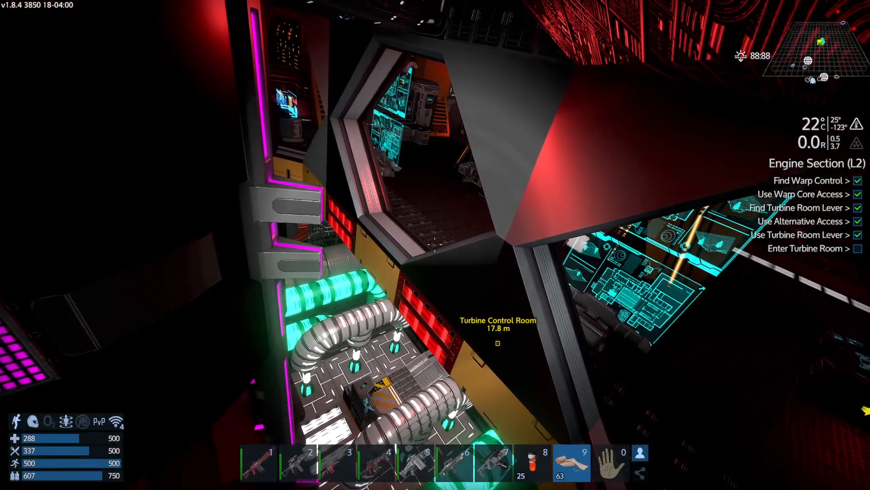
- Heal with the slot 8 medikit, stash the spare pistol in (A) Loot and view (A) Food/Meds storage
key("2")
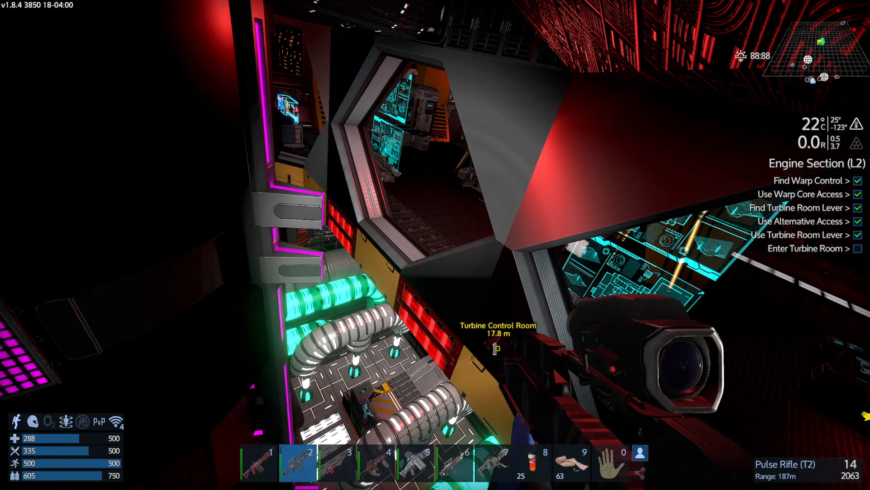
key("8")
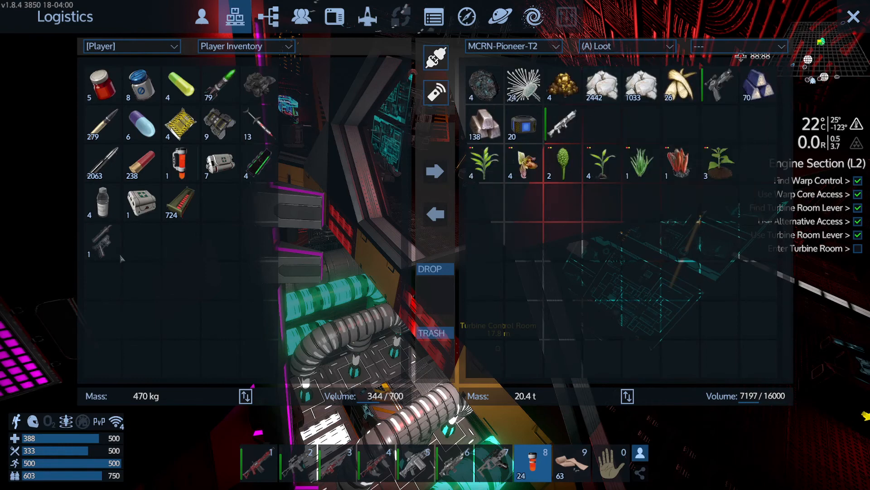
left_click(627, 46)
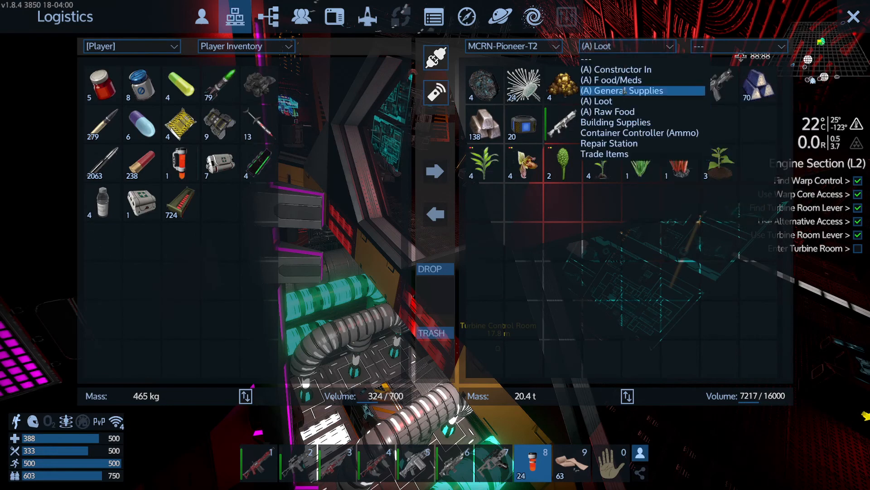
left_click(611, 79)
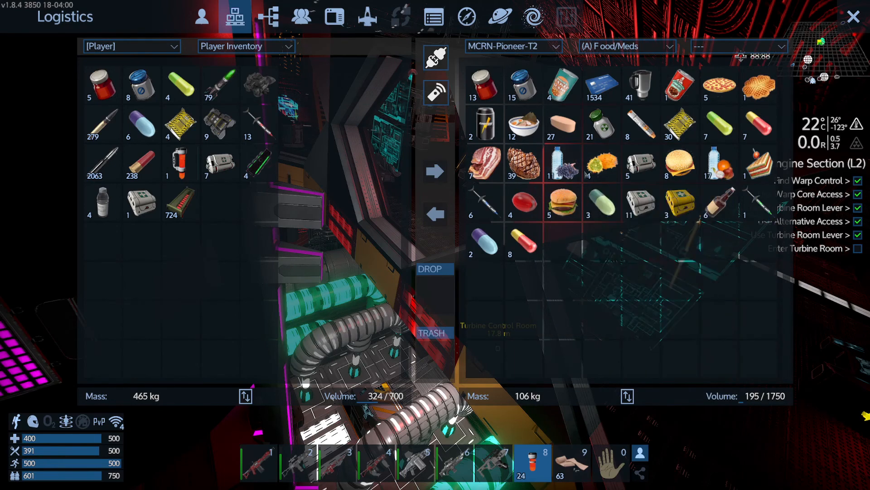
mouse_move(562, 203)
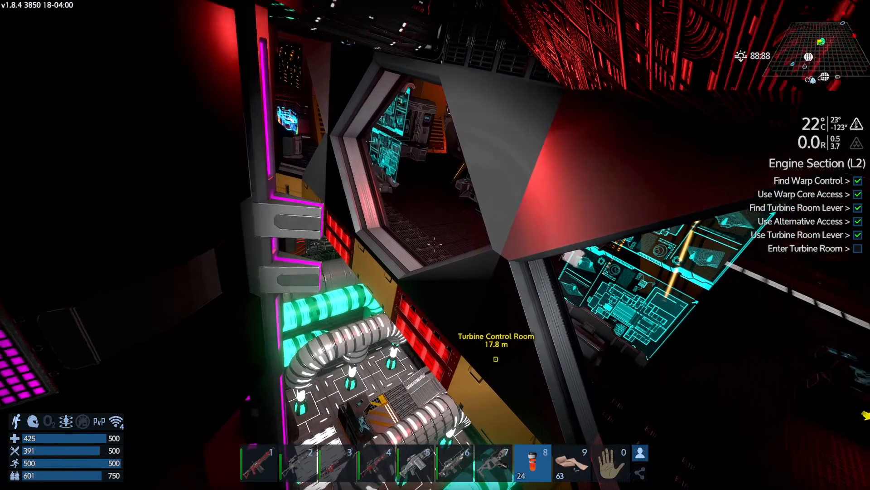
- Switch weapons and jetpack down through the turbine room into the Main Cargo Area
key("2")
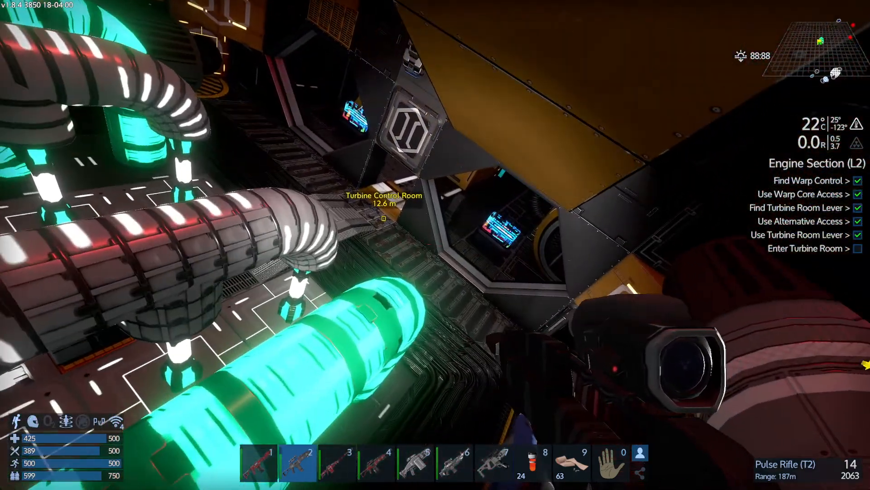
left_click(435, 244)
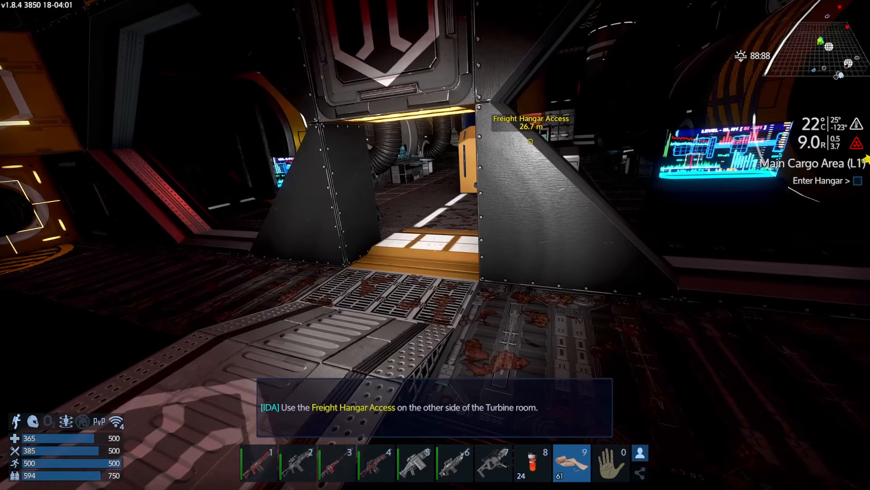
- Advance down the corridor, cycling between pulse rifle, assault shotgun and heavy sniper rifle
key("2")
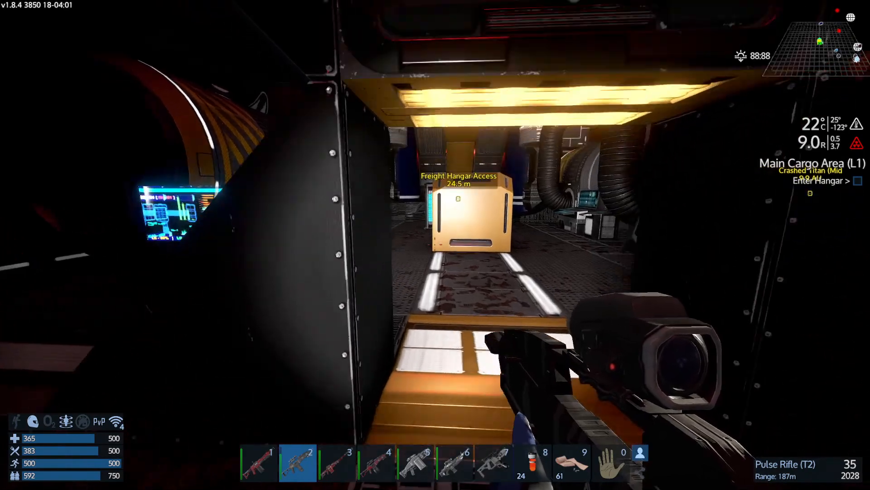
key("w")
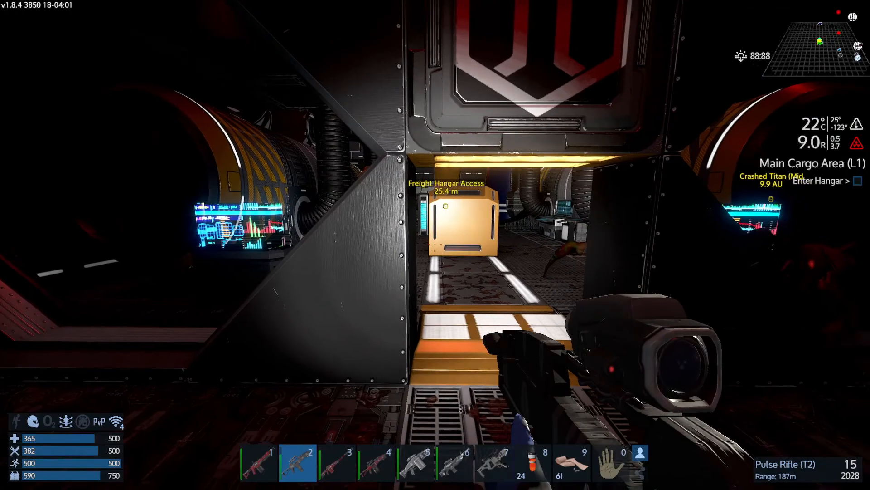
key("1")
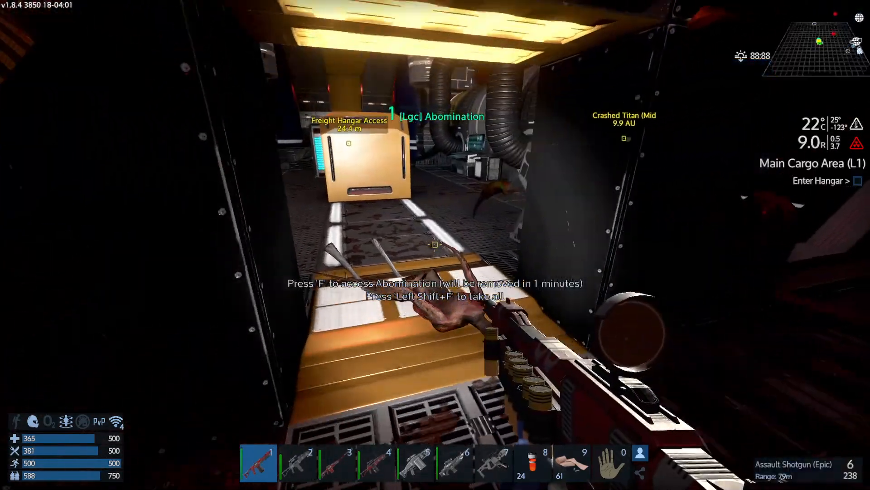
key("f")
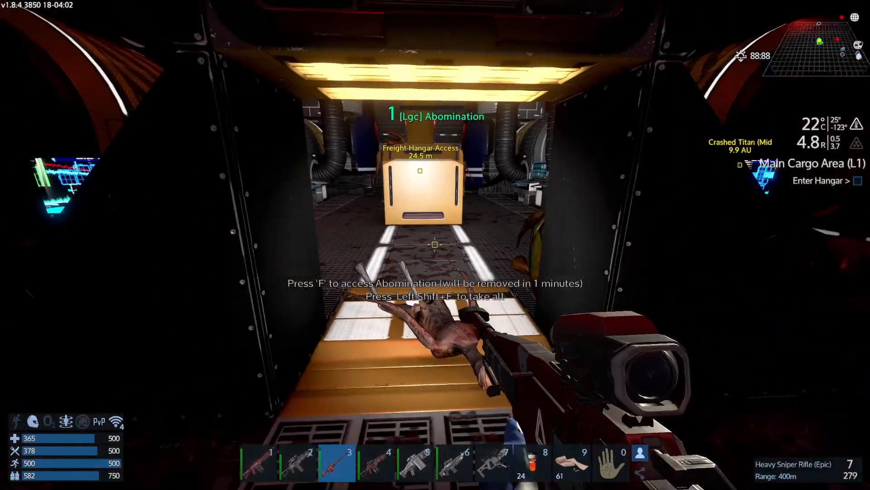
key("2")
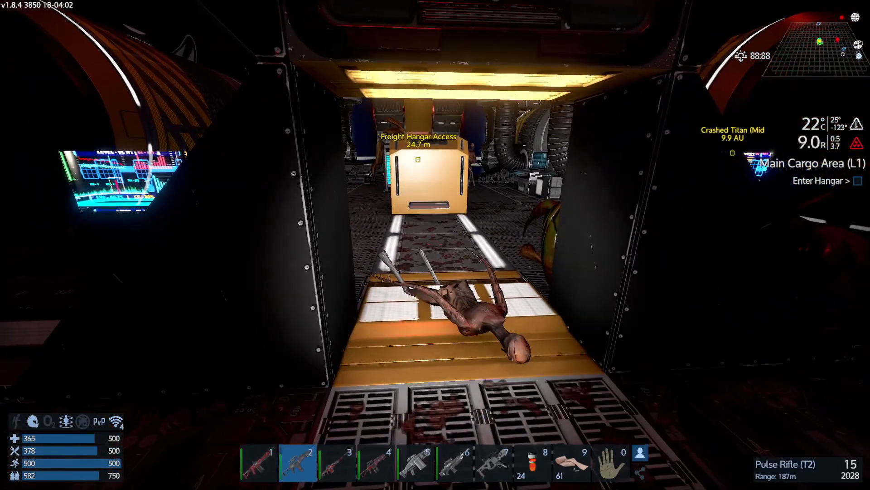
- Shoot the creature behind the crate with the pulse rifle, then swap to shotgun and sniper
left_click(435, 245)
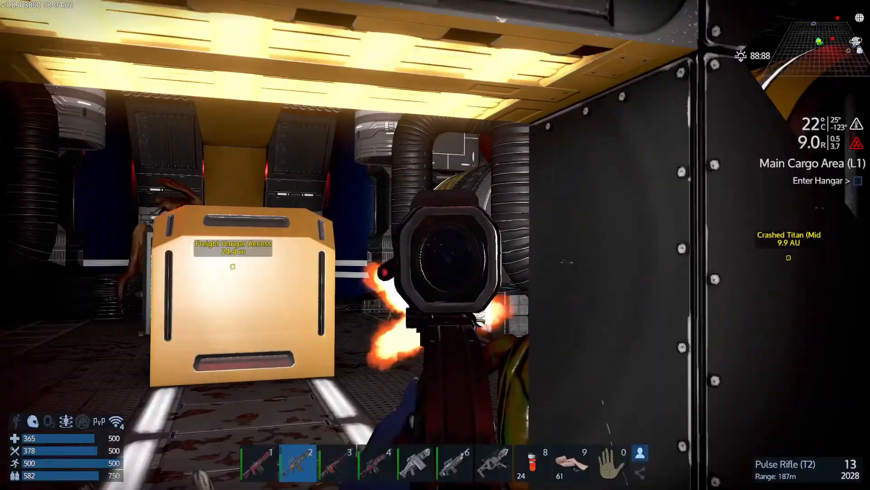
left_click(435, 244)
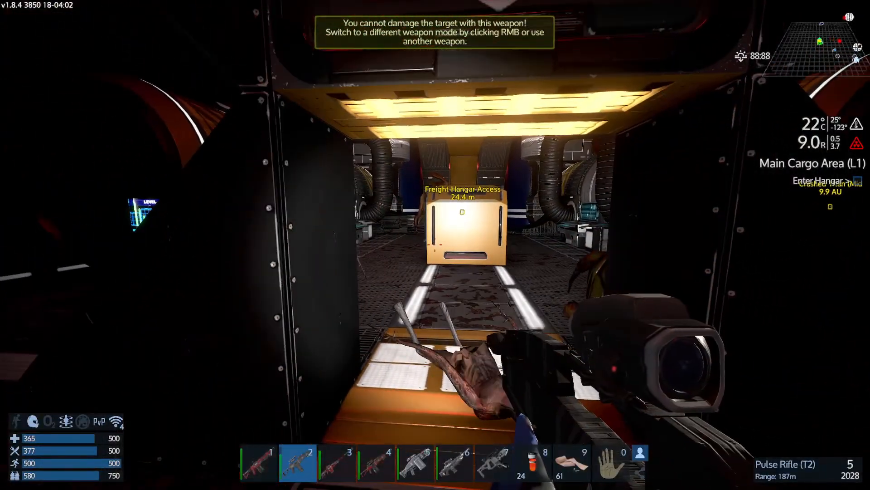
key("1")
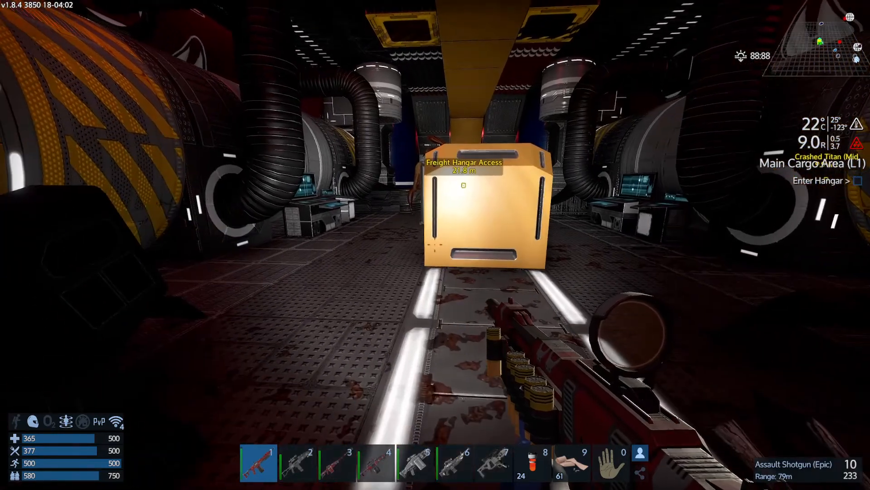
key("3")
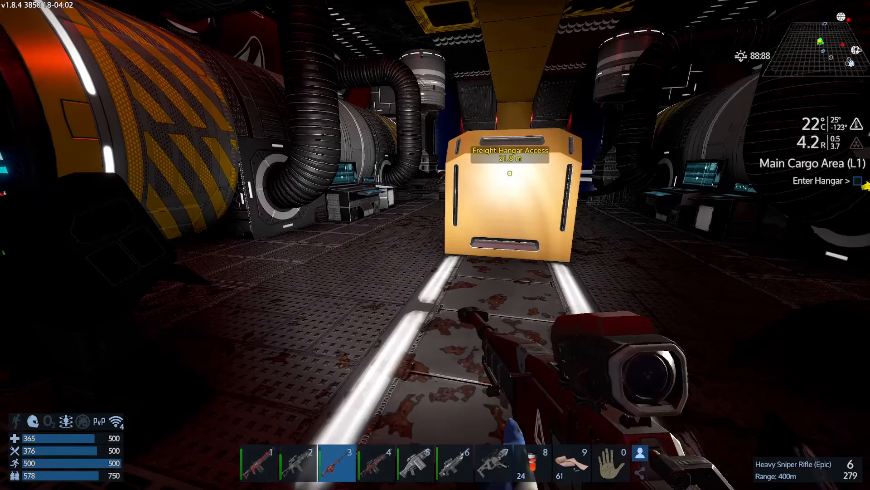
- Heal with a MediKit and bring up the Pioneer's storage beside your inventory
key("4")
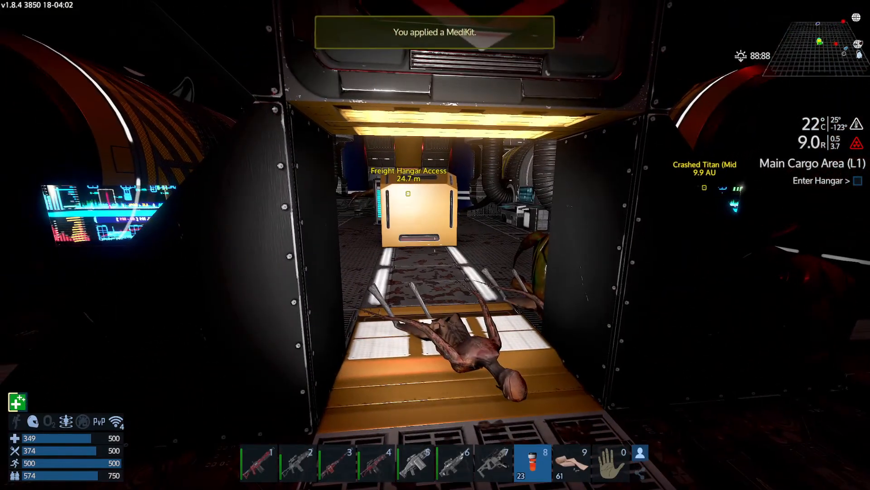
key("3")
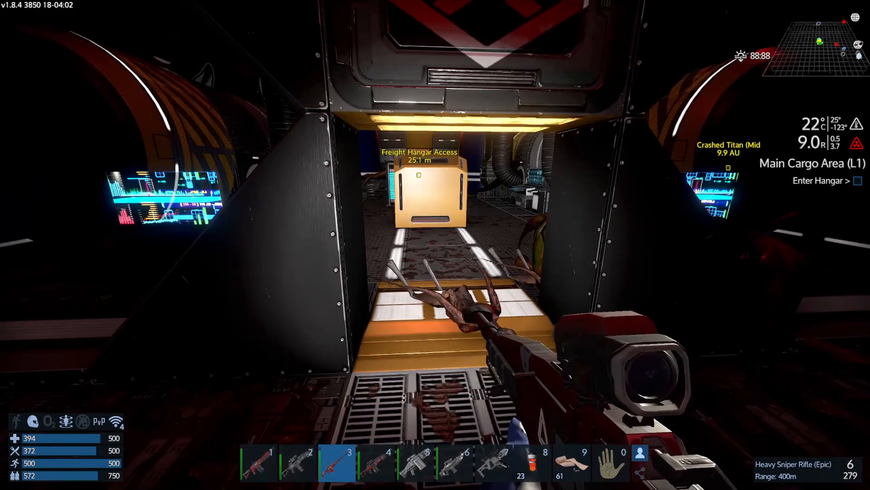
key("i")
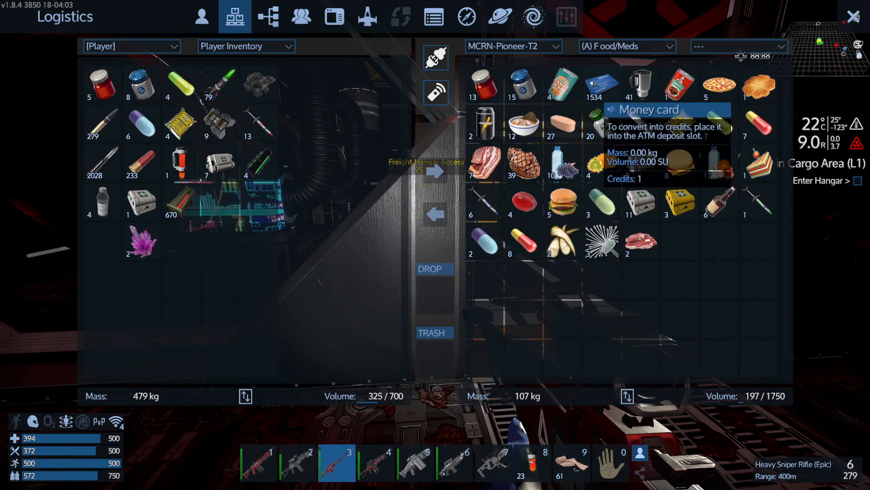
- Switch MCRN-Pioneer-T2's storage category from Food/Meds to Building Supplies
left_click(627, 46)
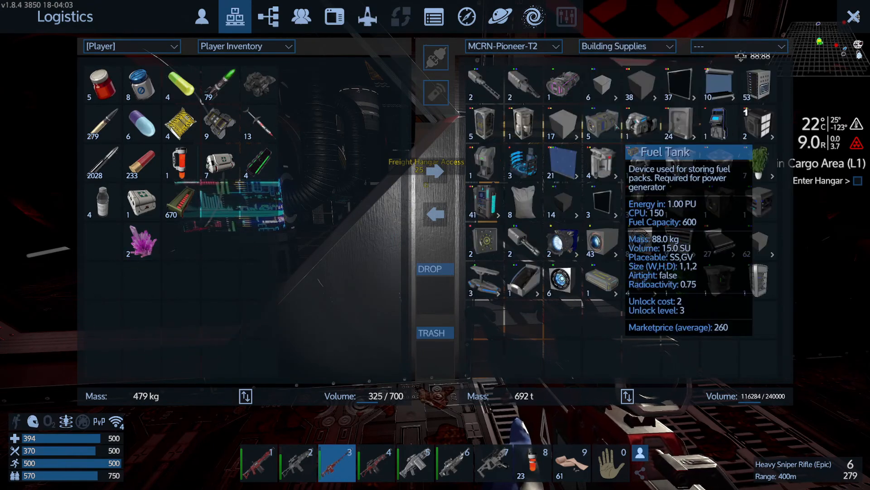
left_click(626, 47)
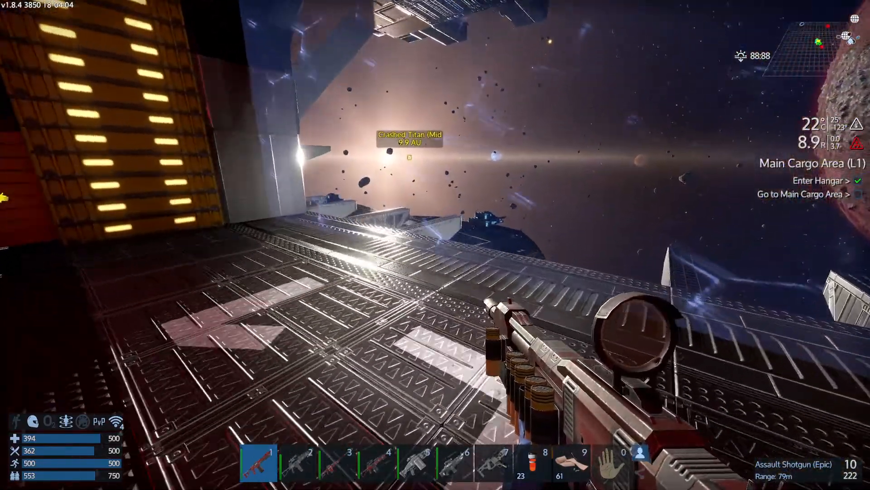
mouse_move(435, 245)
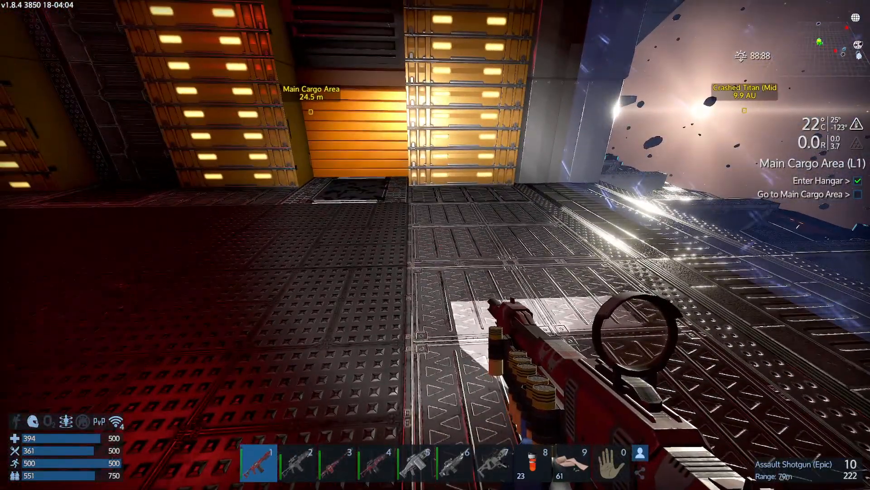
- View MCRN-Pioneer-T2's General Supplies in Logistics next to your own inventory
key("i")
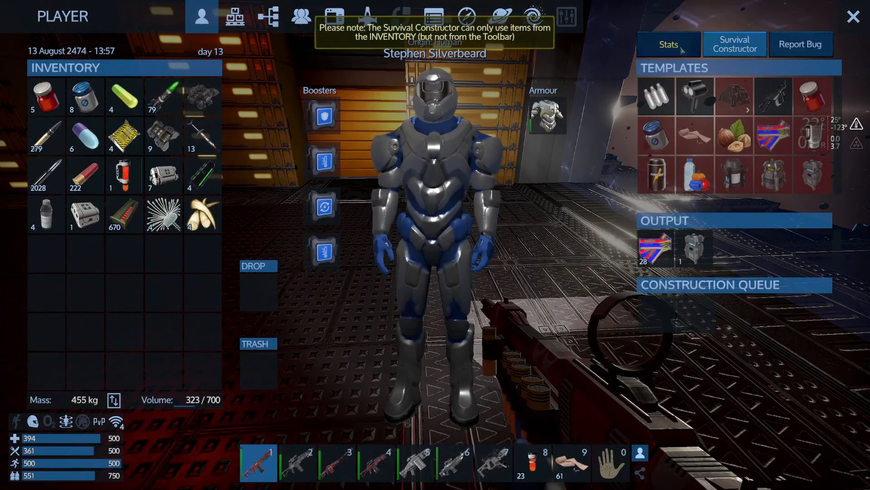
left_click(668, 44)
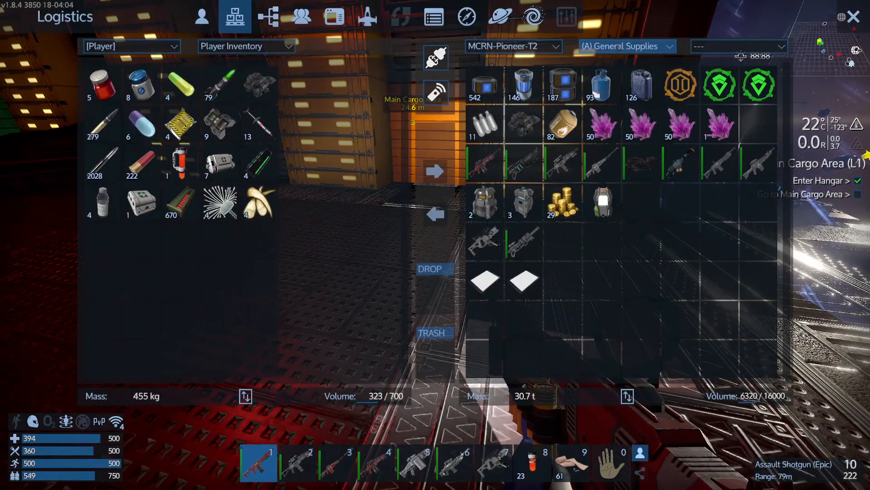
- Leave the Logistics window and walk up to the Medic Station in the cargo area
left_click(627, 46)
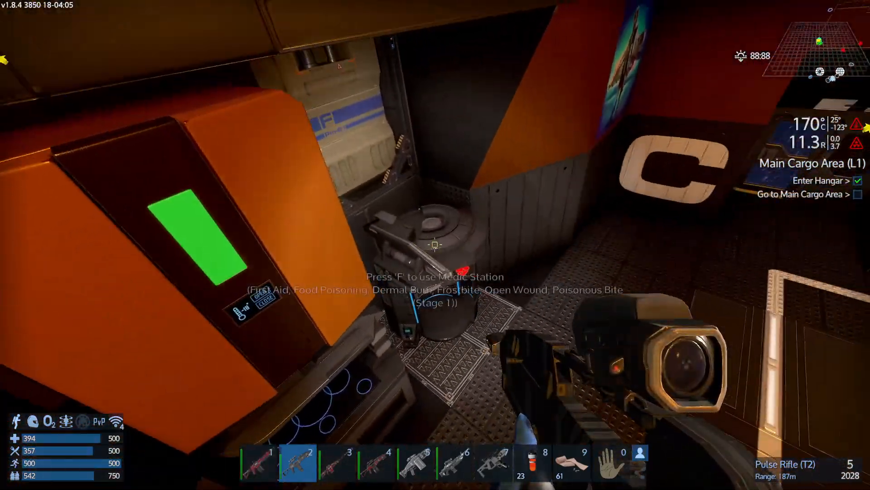
- Use the Medic Station to restore full health before shooting the Infected beyond
key("f")
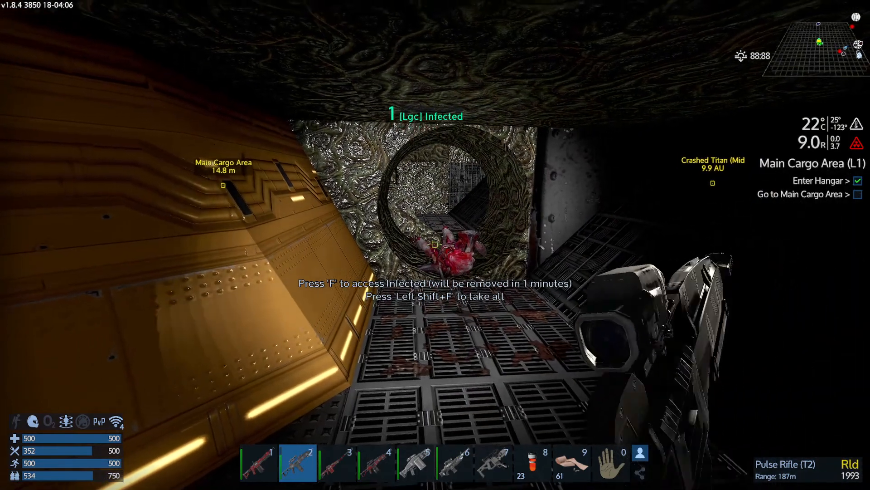
- Equip the Assault Shotgun and gun down the creatures near the alien hive plant
key("1")
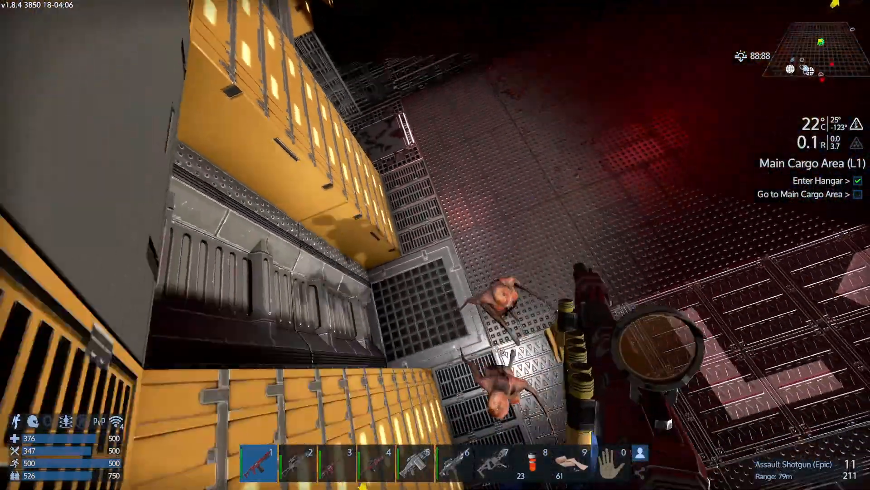
mouse_move(435, 245)
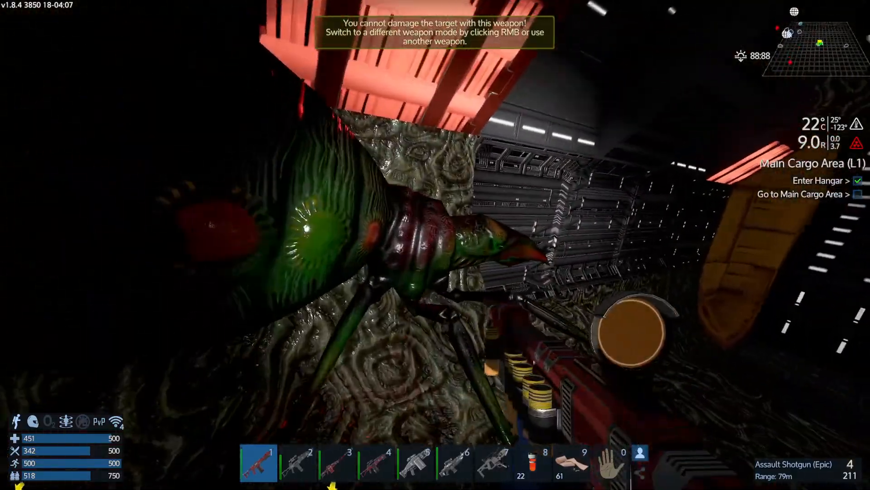
- Loot the creature's corpse upstairs, moving its flower and meat into your inventory
key("f")
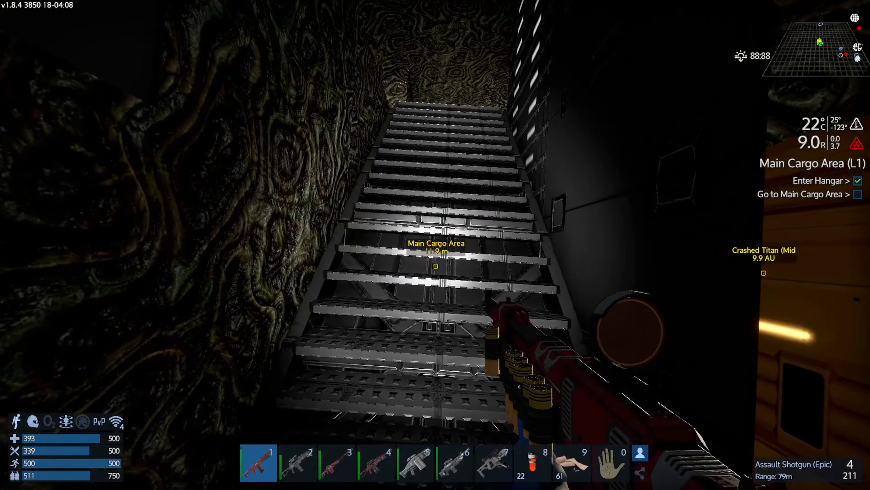
key("5")
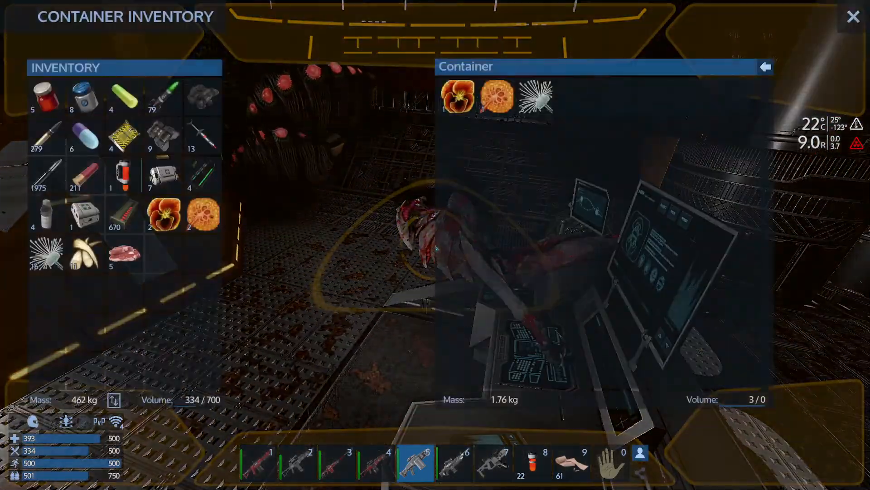
- Head toward the Main Cargo Area waypoint with the Heavy Sniper Rifle equipped
left_click(854, 16)
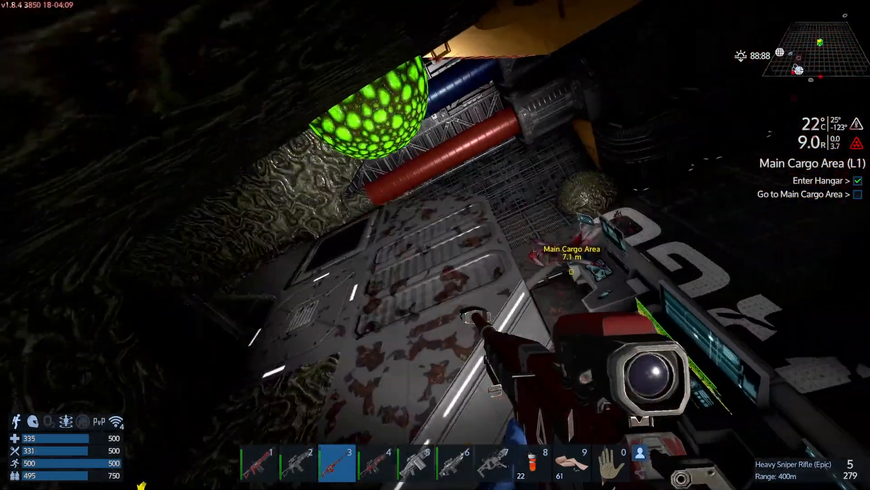
- Shoot the swarming alien bugs with the pulse rifle, including the one on the wall
key("2")
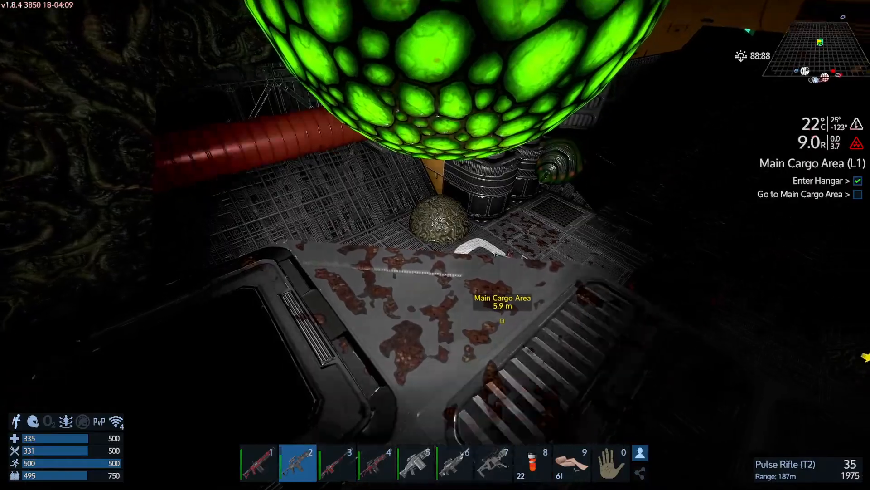
left_click(435, 245)
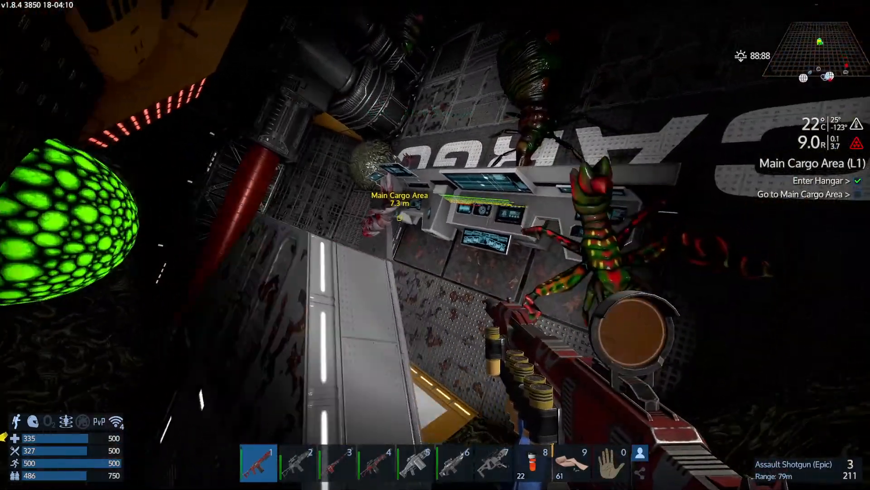
left_click(435, 239)
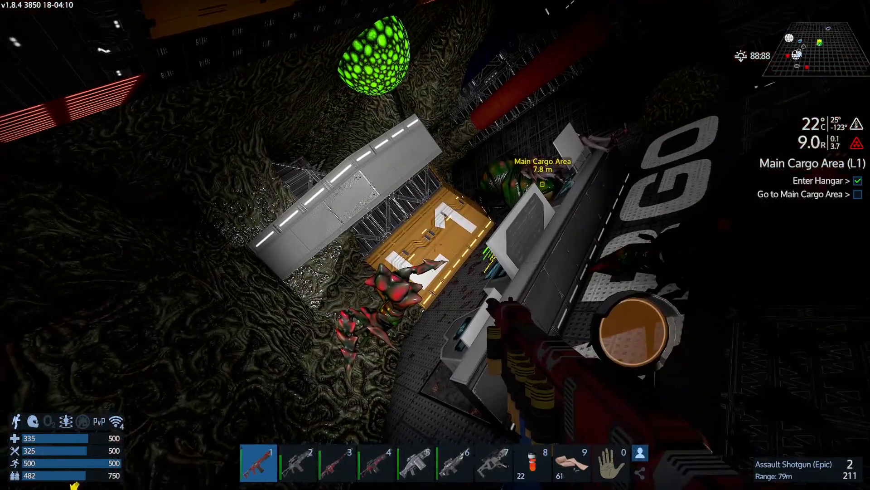
key("5")
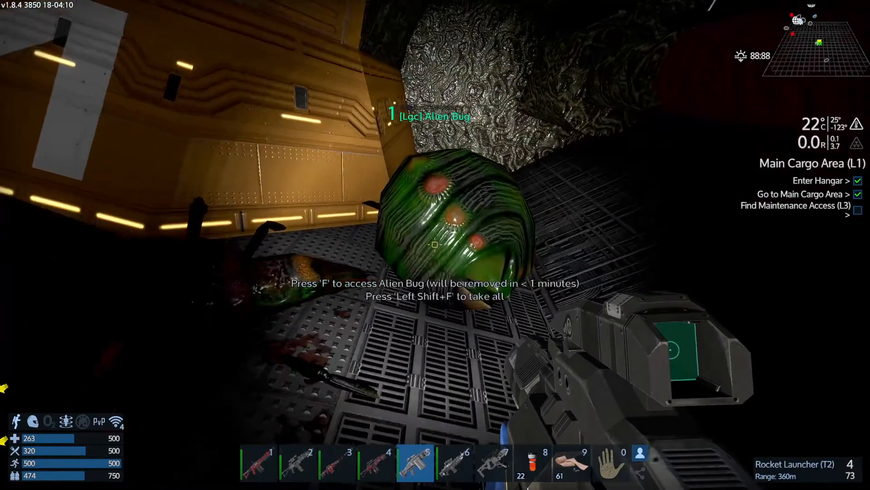
- Loot the dead Alien Bug's remains and close its empty container
key("f")
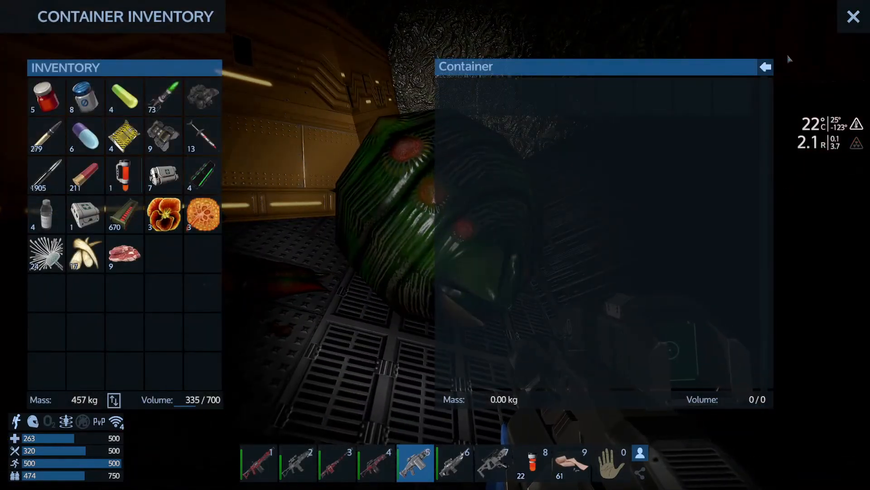
left_click(853, 16)
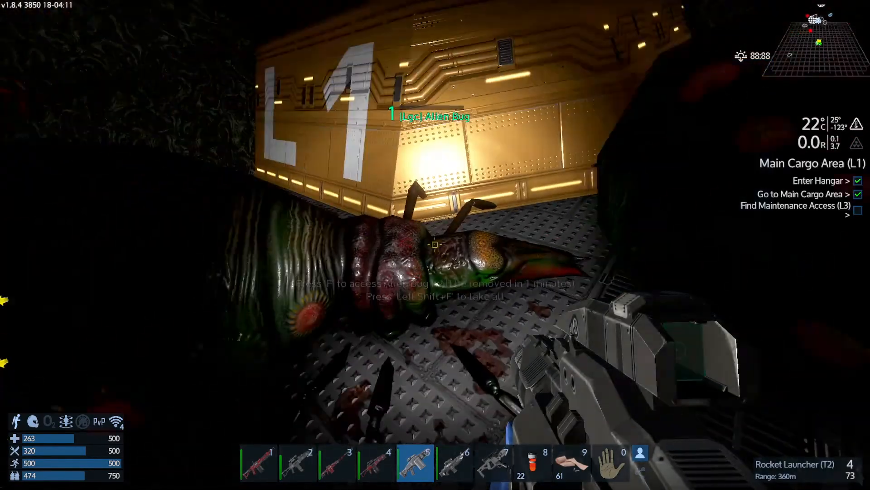
mouse_move(435, 244)
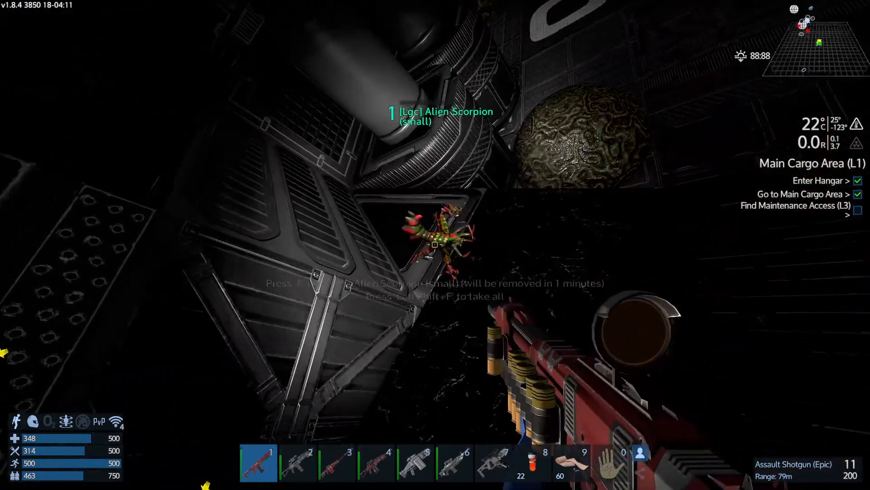
mouse_move(435, 245)
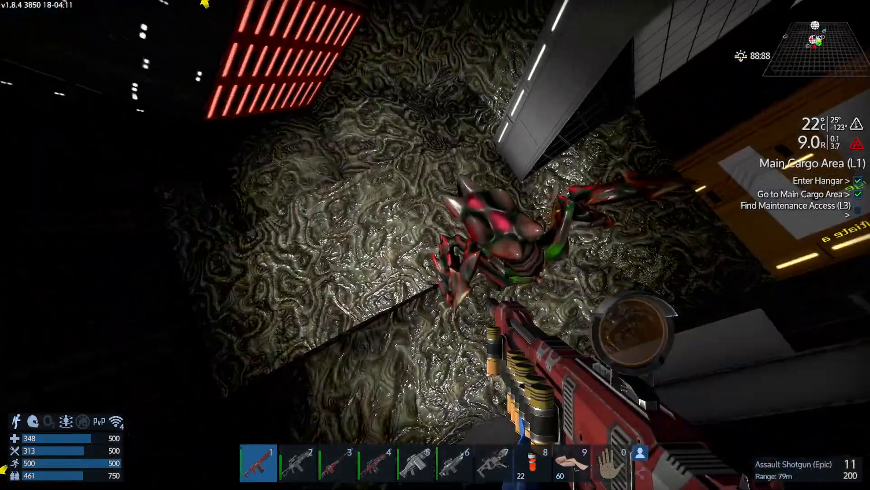
- Interact on the way to the Ultra Rare Alien Container after killing the scorpions
key("f")
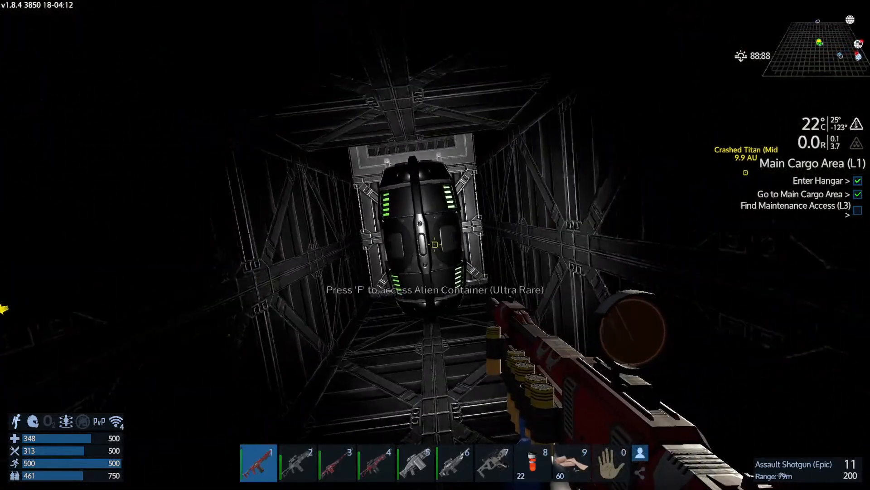
- Open the Ultra Rare Alien Container in Logistics, revealing a weapon and gold ingots
key("f")
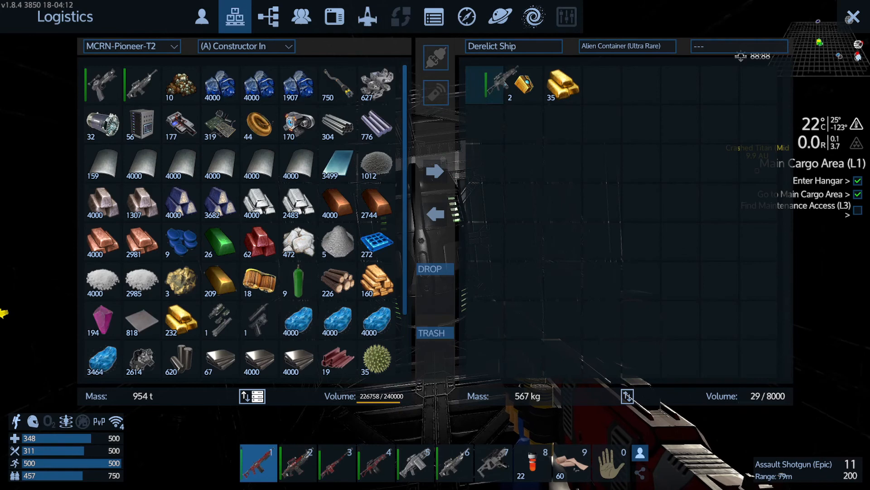
left_click(246, 46)
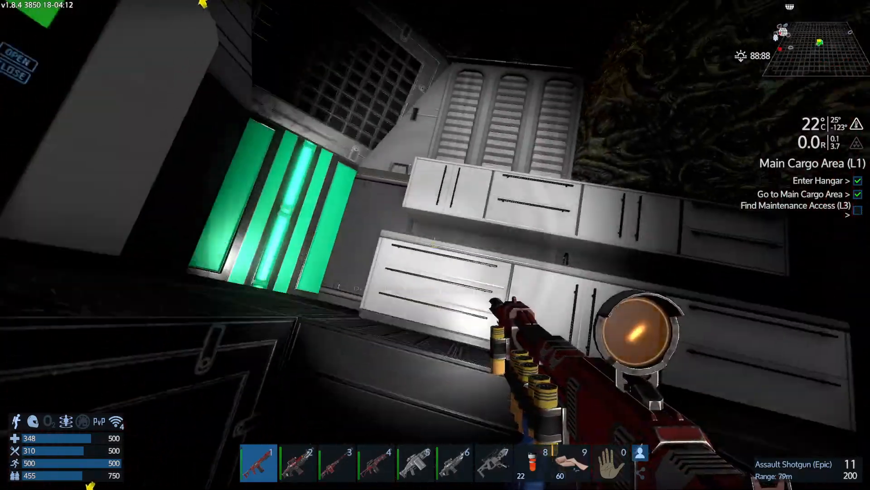
mouse_move(435, 244)
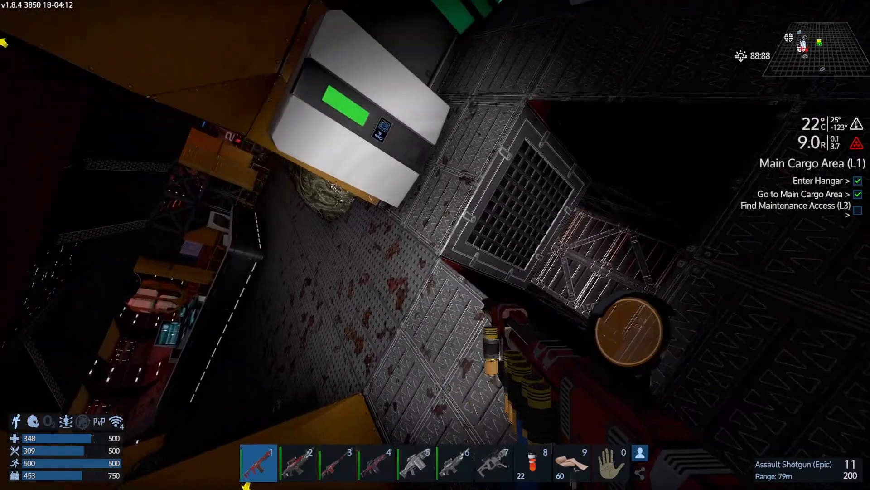
mouse_move(435, 244)
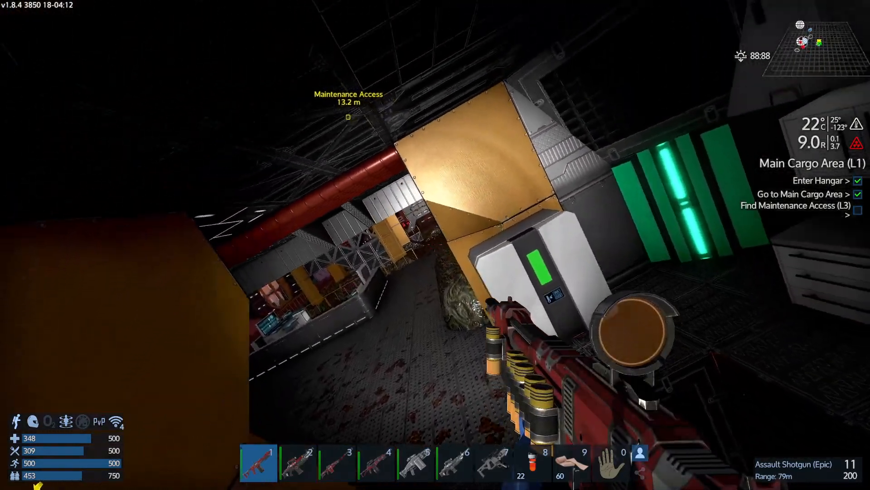
mouse_move(435, 244)
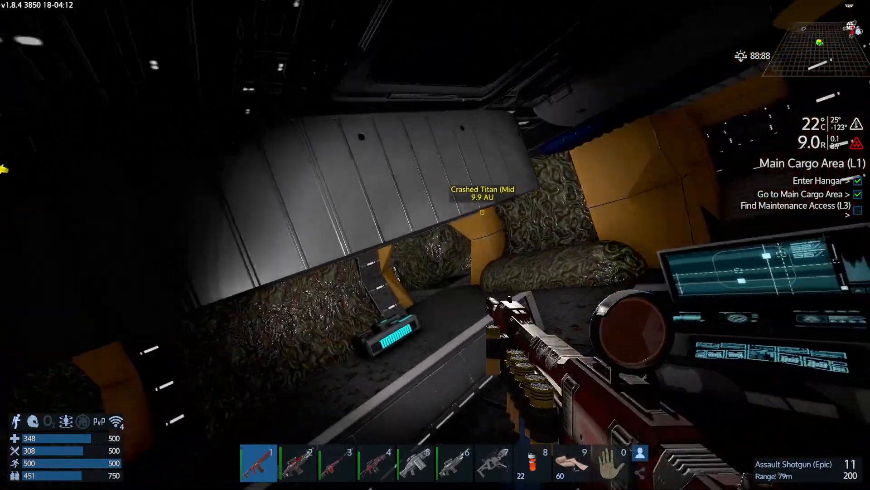
mouse_move(435, 245)
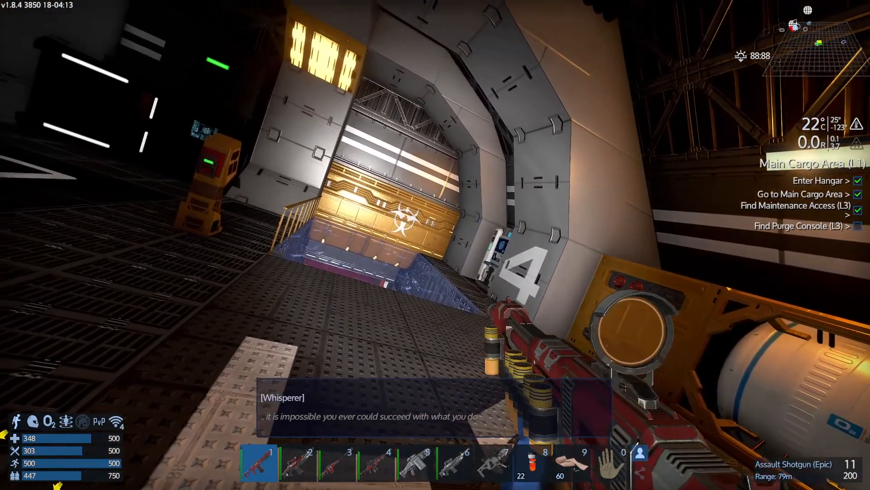
- Use a bandage from hotbar slot 9 while reaching the Maintenance Access shutter door
key("9")
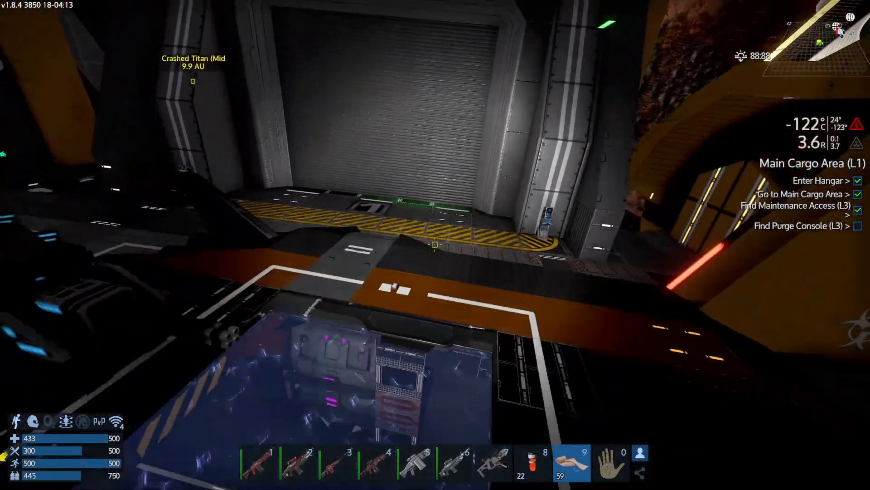
mouse_move(435, 244)
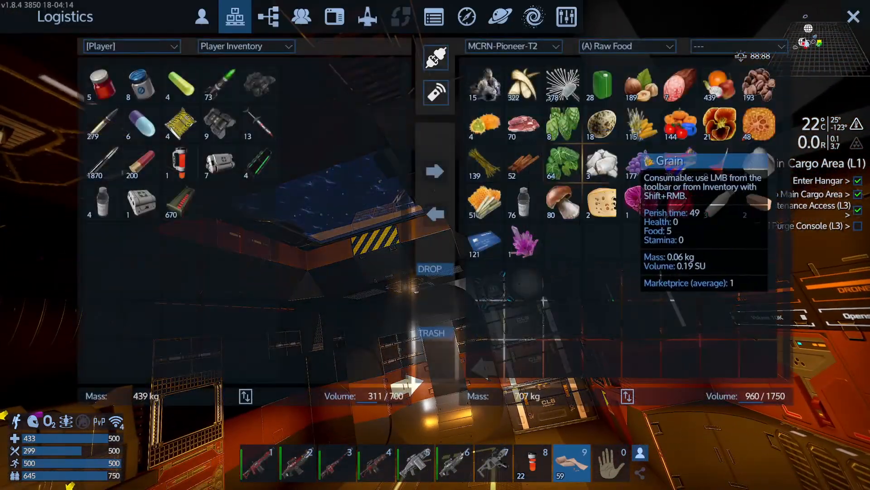
- Switch from the Pioneer's Raw Food container to another storage box in the dropdown
left_click(626, 46)
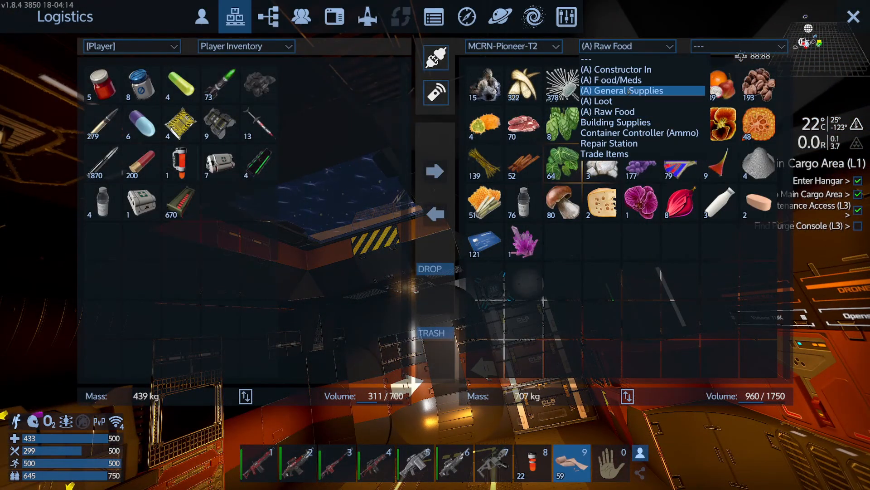
left_click(616, 79)
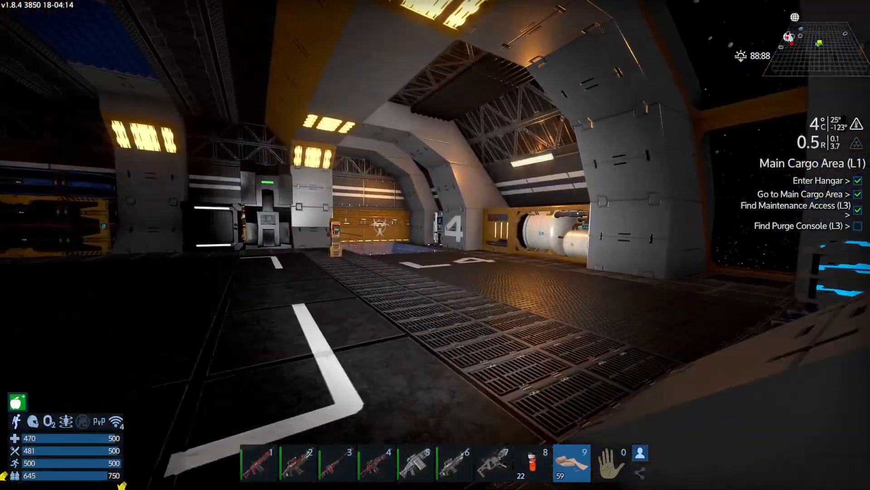
mouse_move(435, 245)
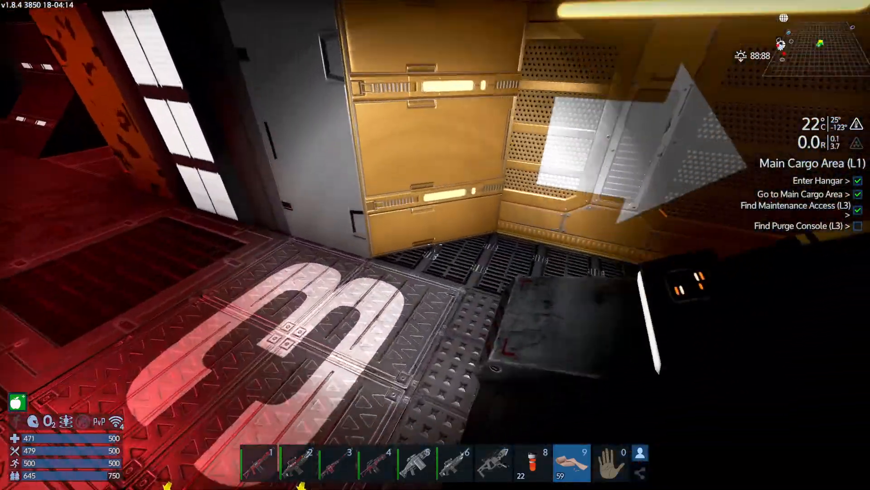
- Cycle weapons 1–6 (shotgun, rifles, pulse rifle, rocket launcher) at the maintenance door
key("1")
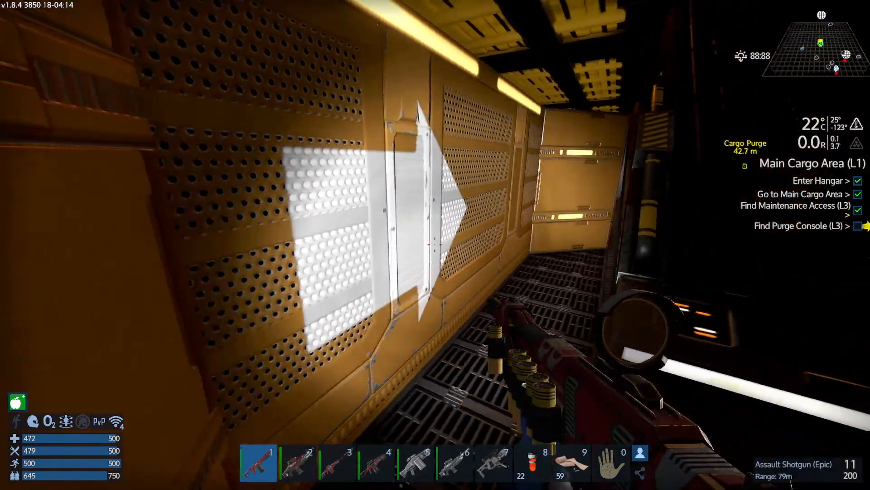
mouse_move(436, 245)
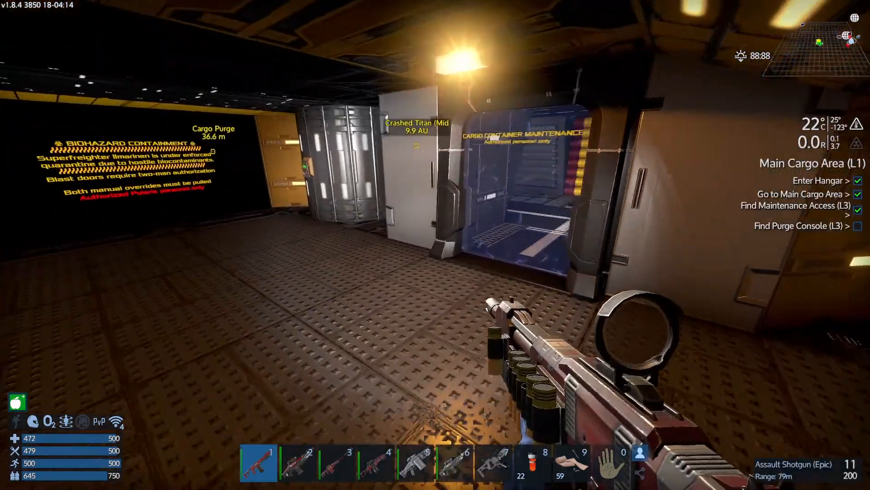
mouse_move(435, 245)
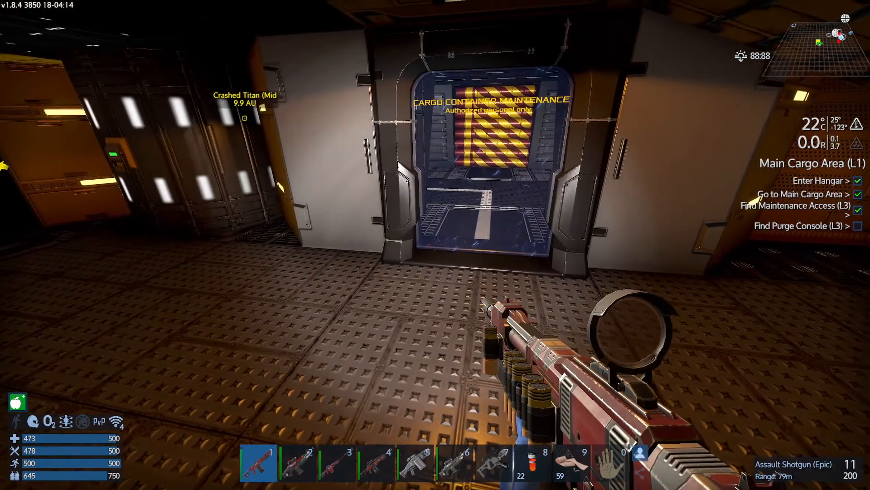
key("2")
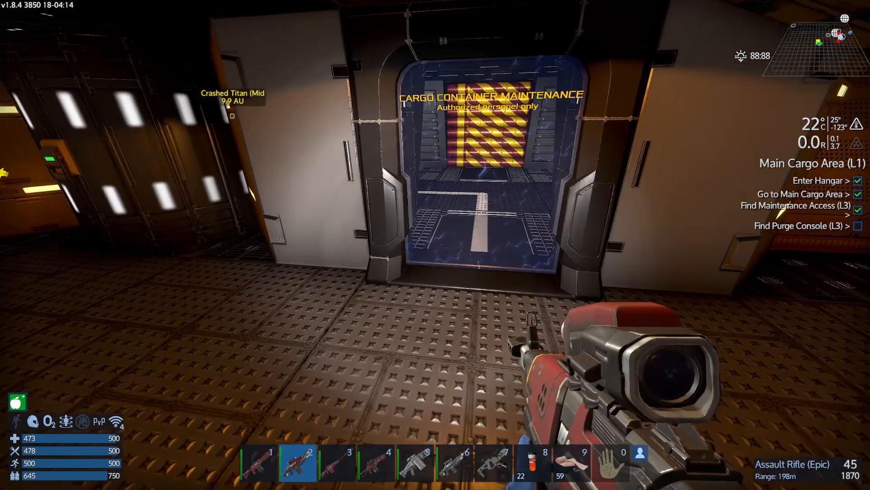
key("3")
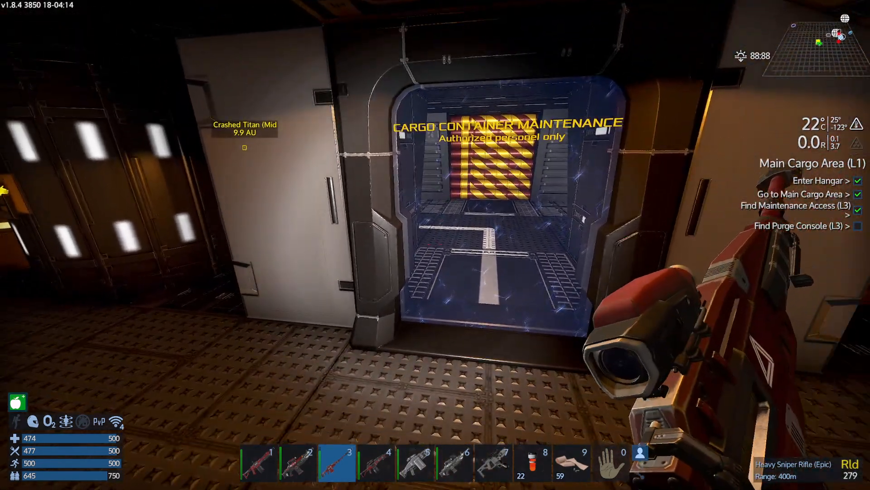
key("4")
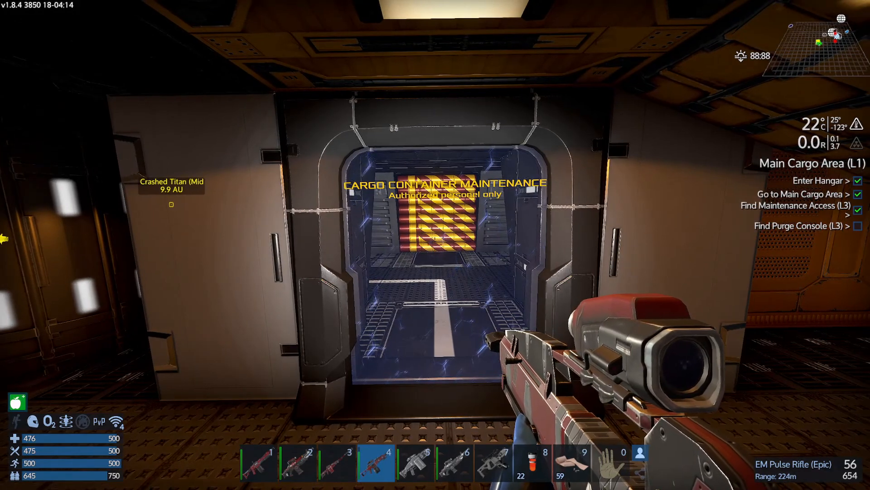
key("5")
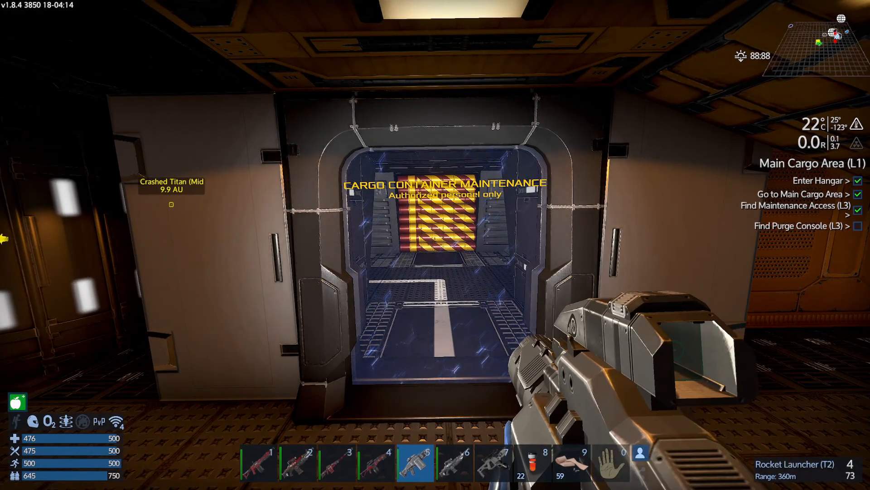
key("6")
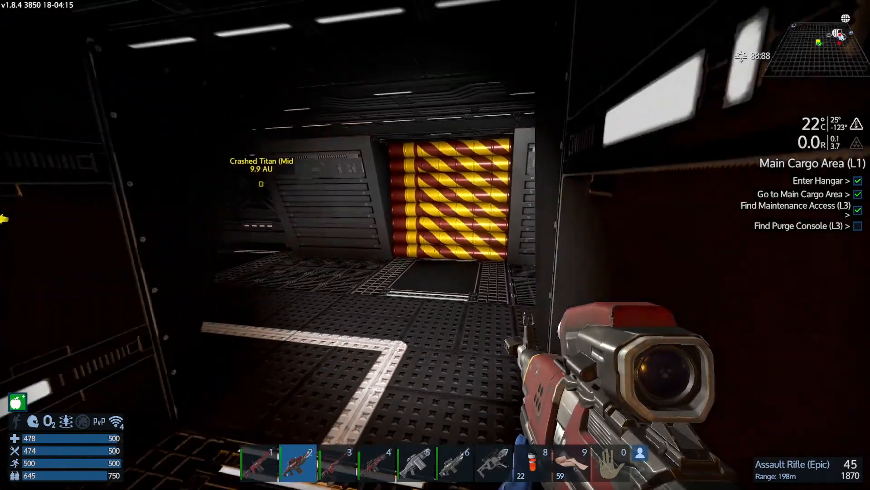
mouse_move(435, 245)
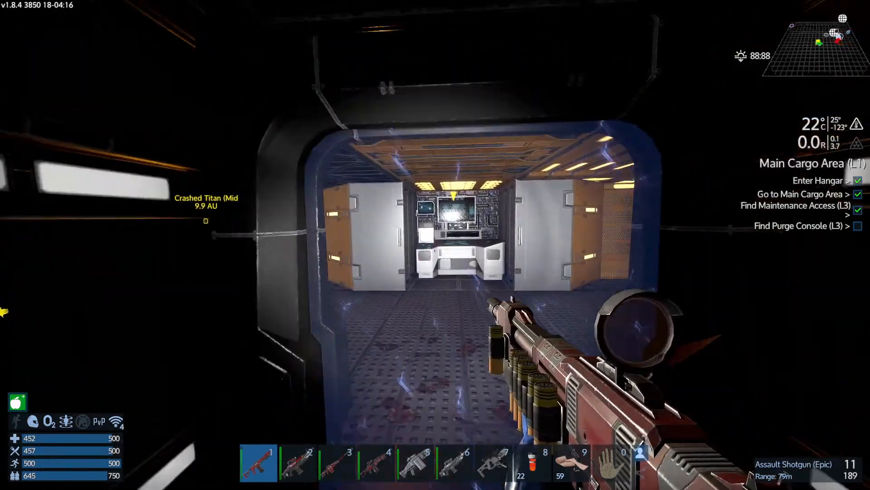
mouse_move(435, 245)
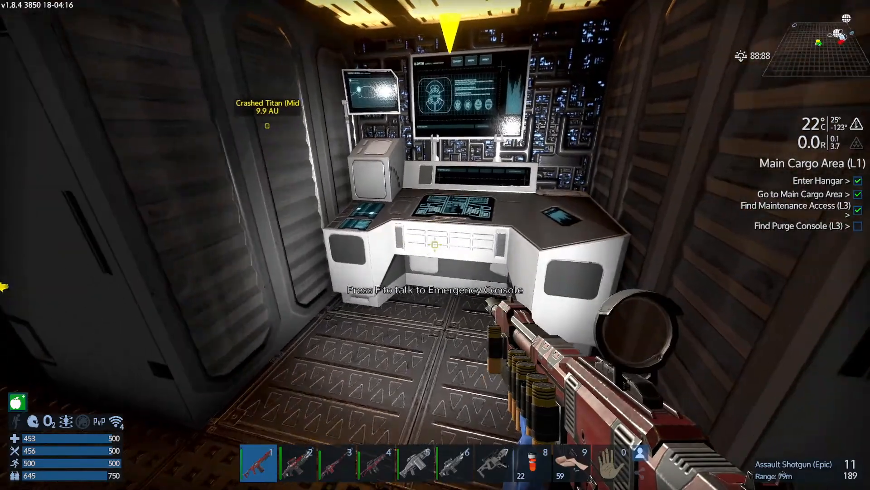
- Read the Emergency Console's logs about hazardous and foreign biological material, paging forward
key("f")
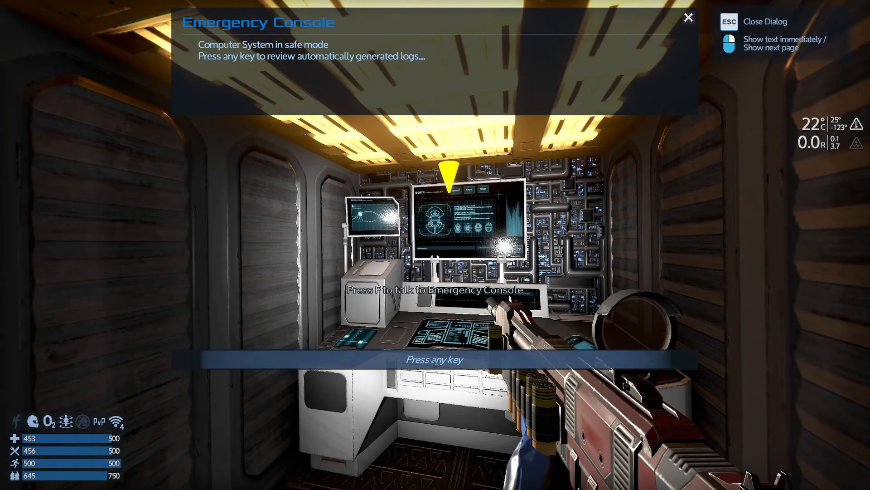
key("space")
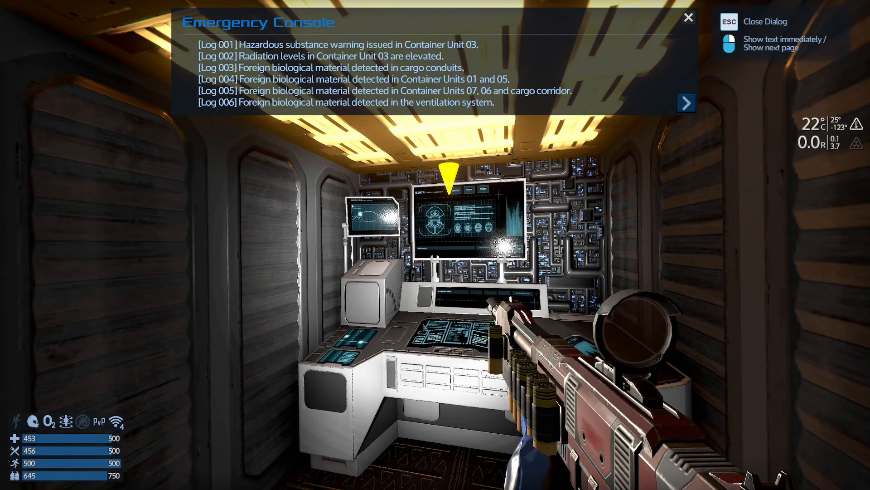
left_click(686, 103)
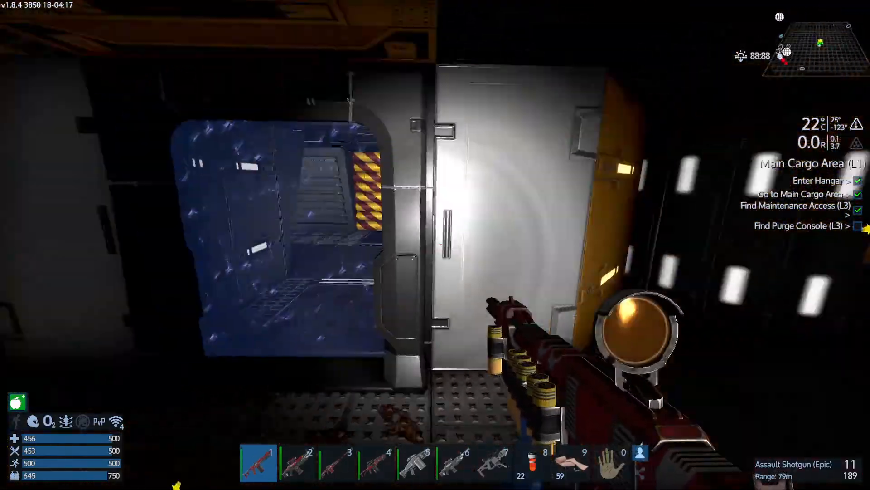
mouse_move(435, 245)
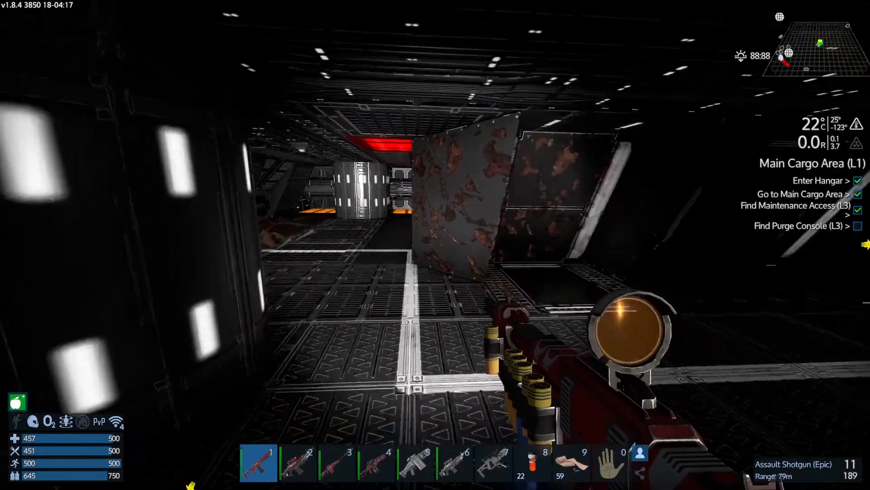
mouse_move(435, 245)
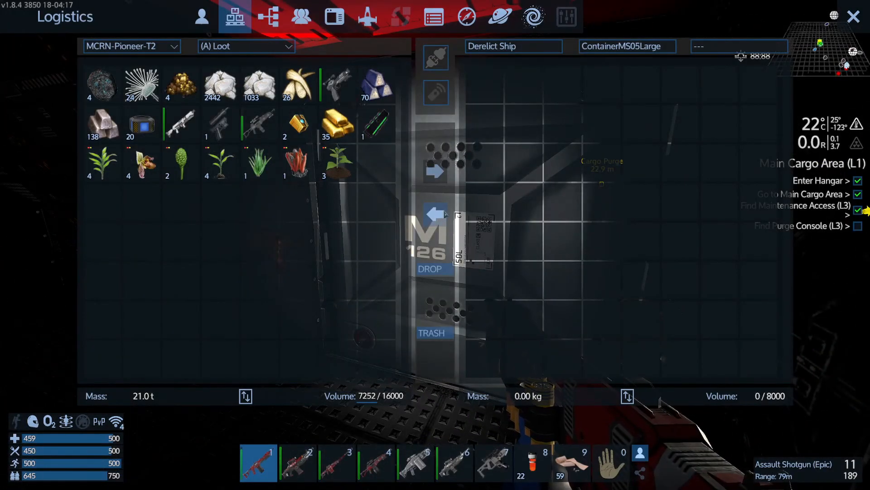
- Close the empty ContainerMS05Large window in the Main Cargo Area
key("Escape")
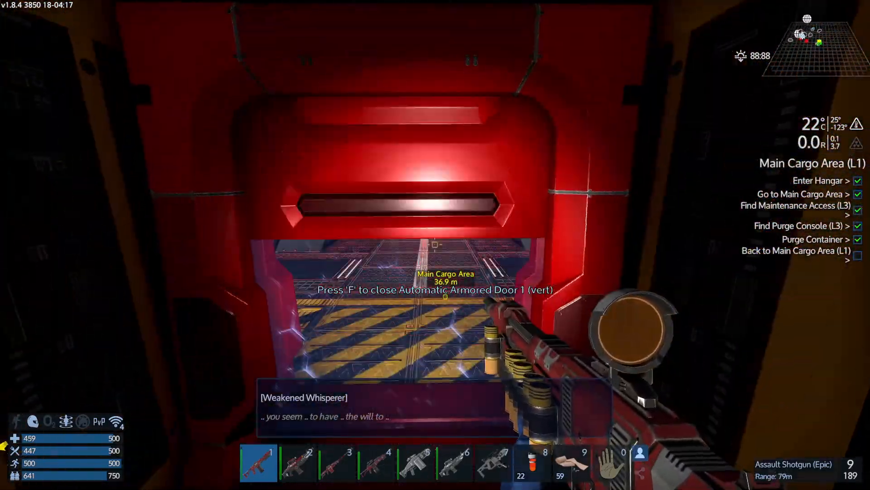
- Use the armored door on the way back toward the Main Cargo Area
key("f")
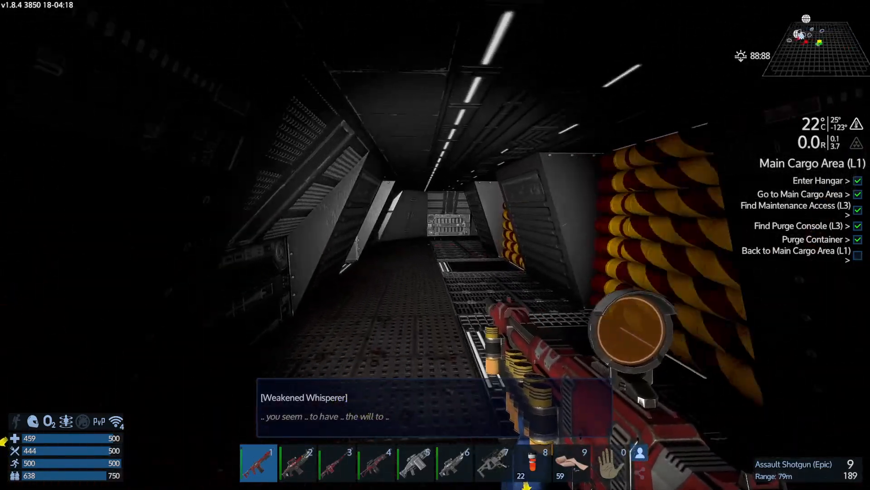
mouse_move(435, 245)
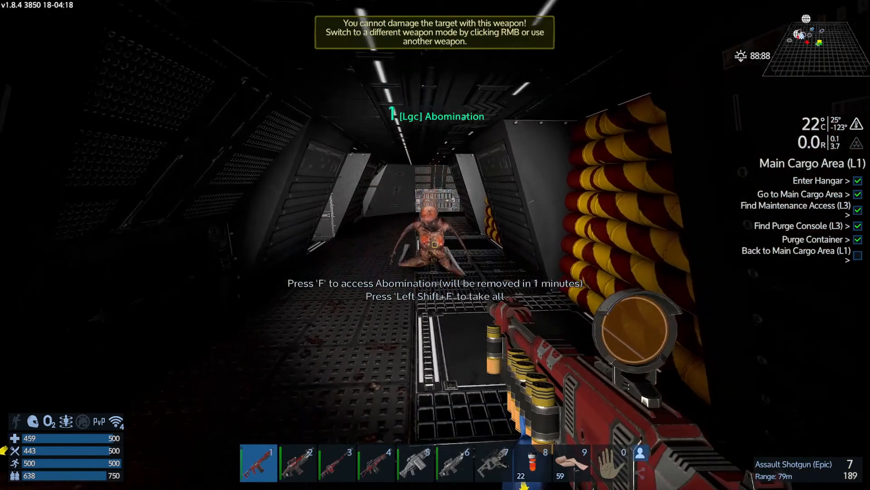
- Interact twice along the route, ending at the Pioneer's Food/Meds storage in Logistics
key("f")
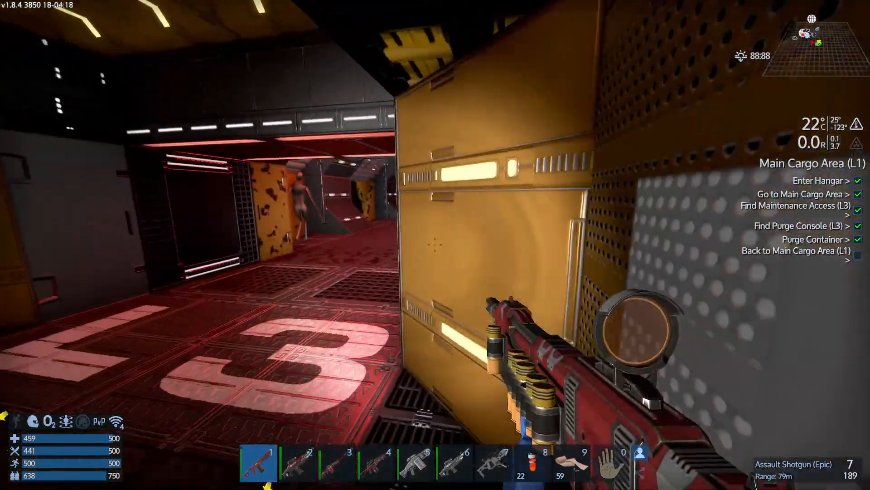
mouse_move(435, 244)
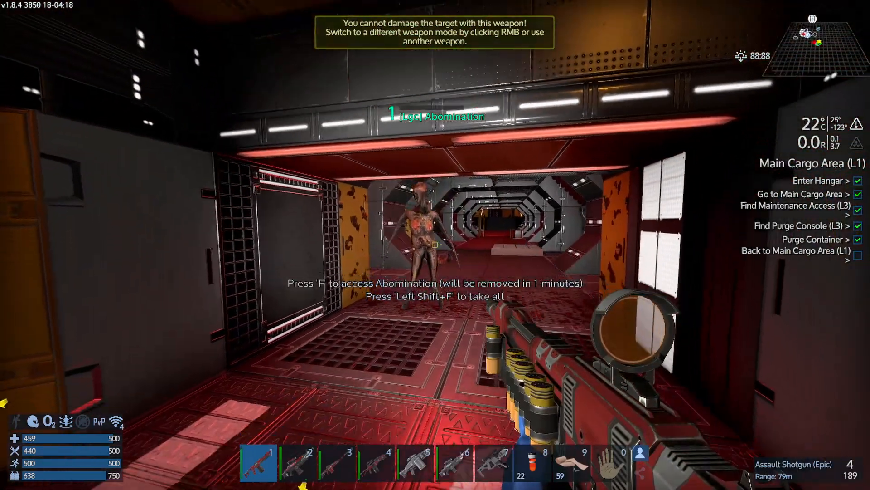
key("f")
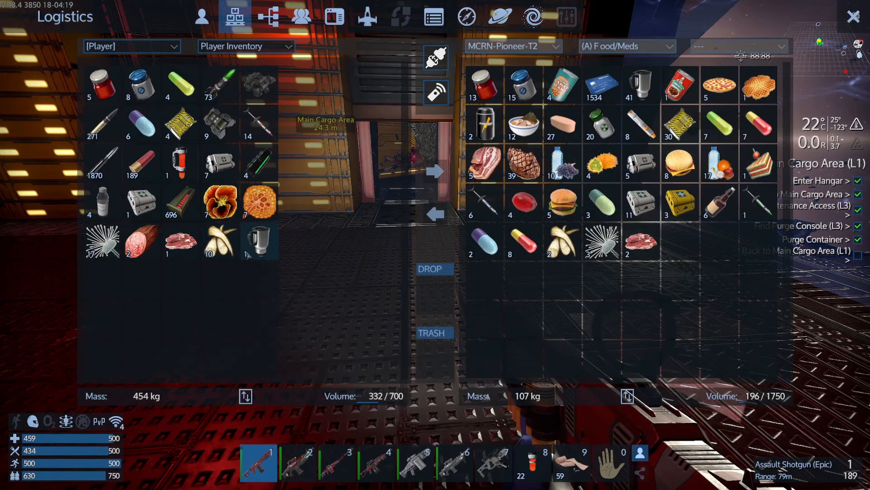
mouse_move(248, 253)
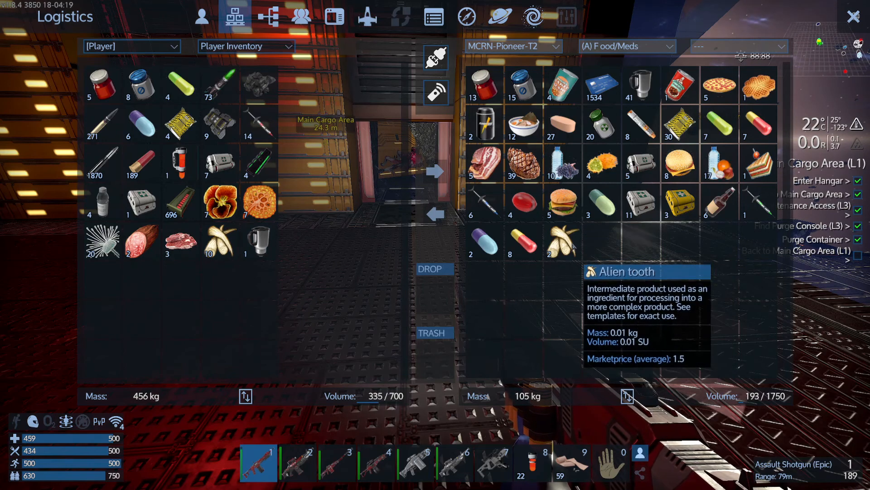
- Transfer gathered food into the Pioneer's Raw Food storage, then switch to General Supplies
left_click(627, 46)
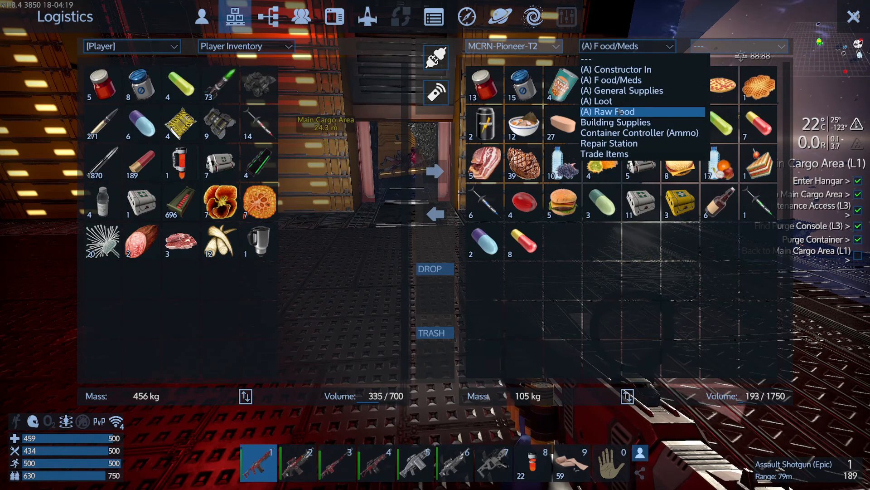
left_click(607, 112)
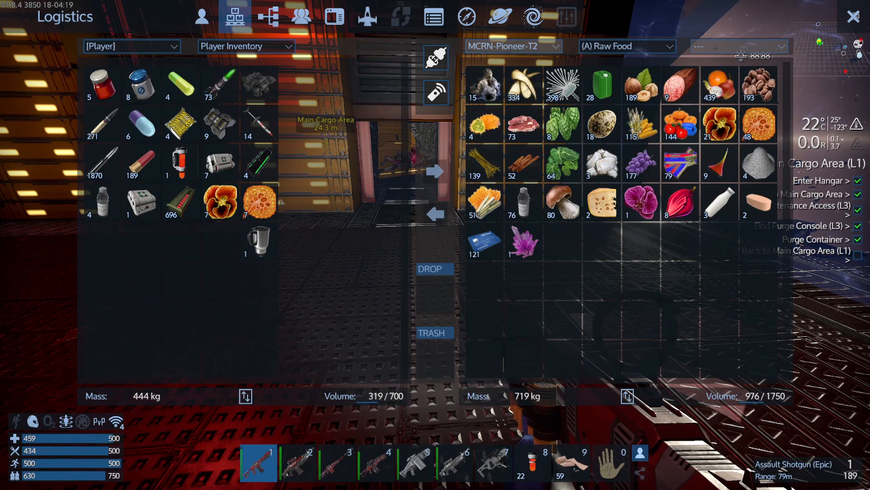
left_click(627, 46)
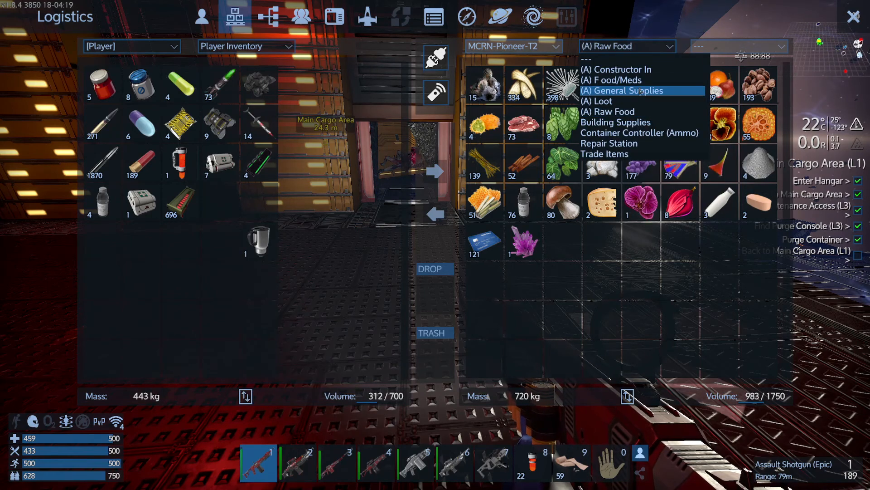
left_click(609, 80)
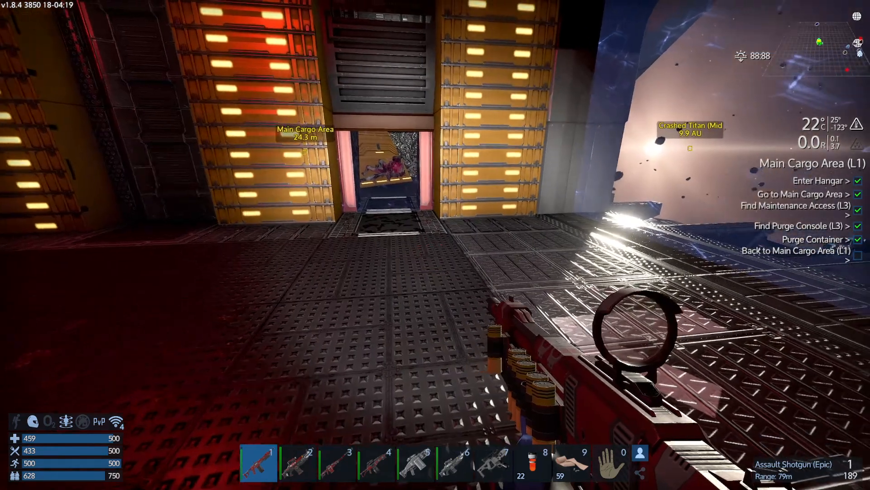
- Review the character's remaining inventory and stats, then return to play
key("i")
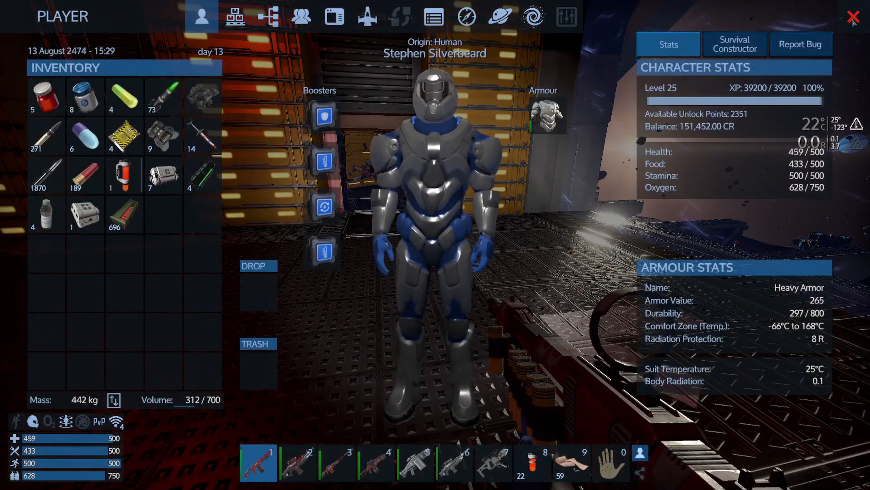
left_click(854, 16)
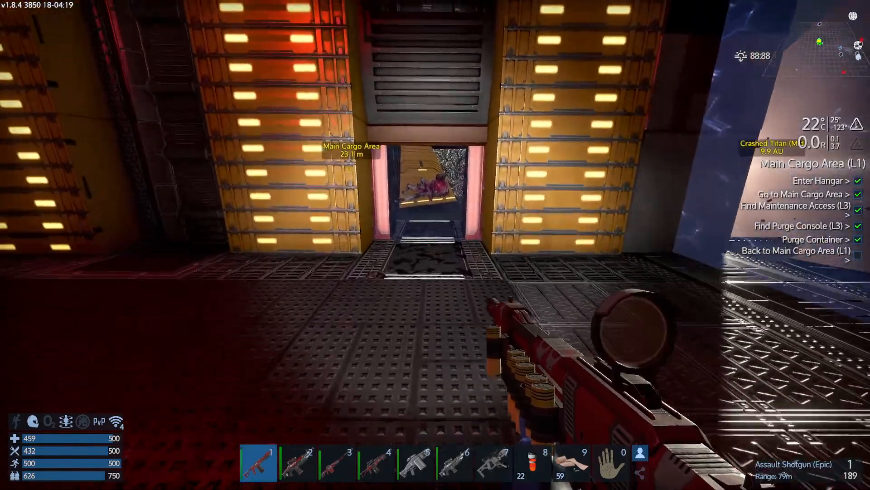
key("2")
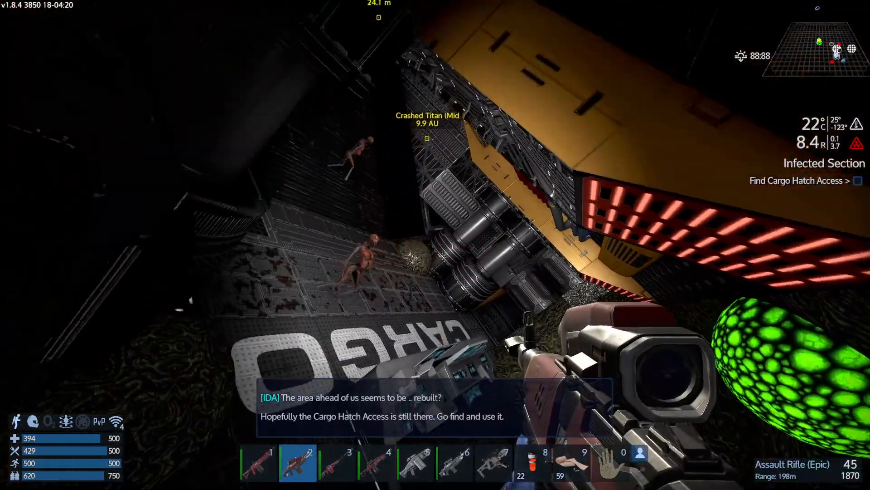
key("1")
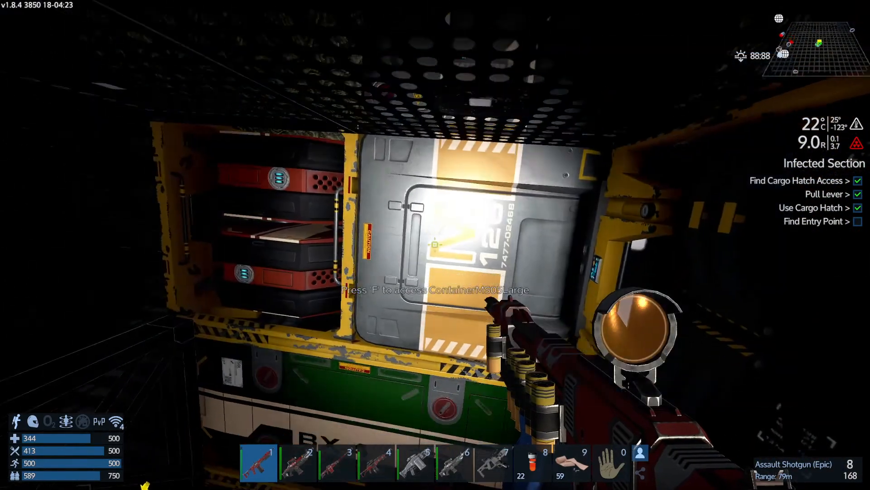
- Interact along the dark cargo hold until the large container ContainerM502Large is in reach
key("f")
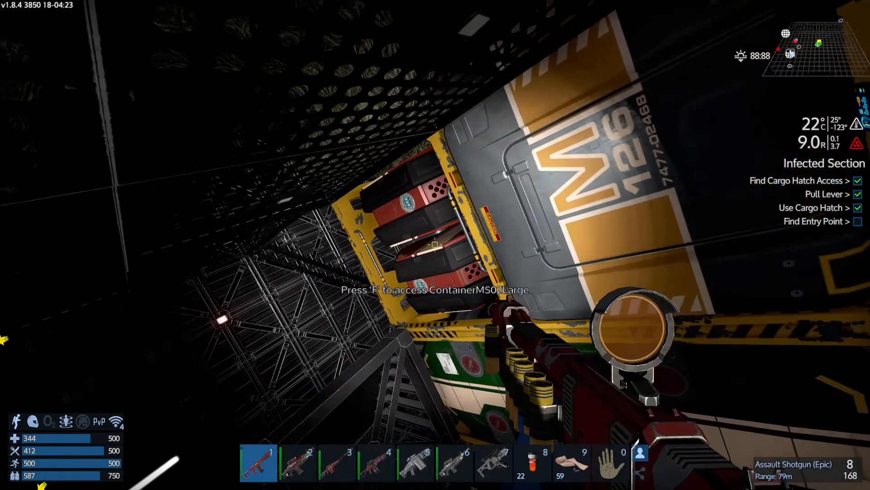
key("f")
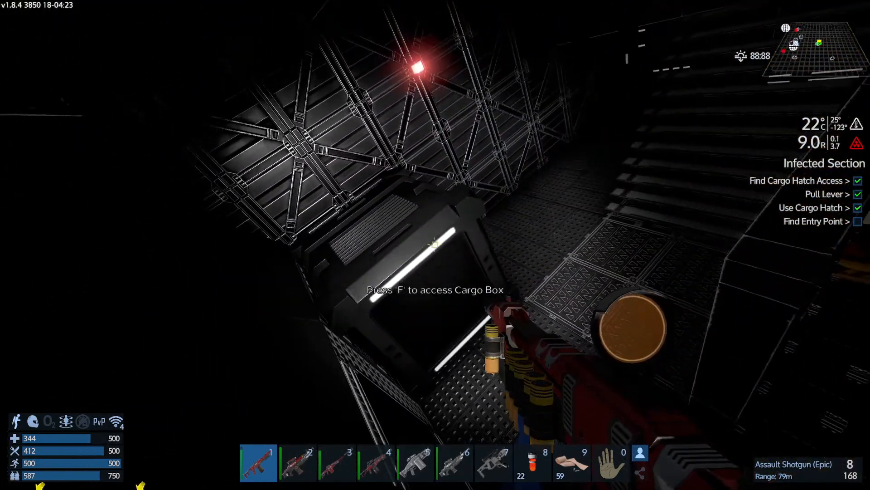
key("f")
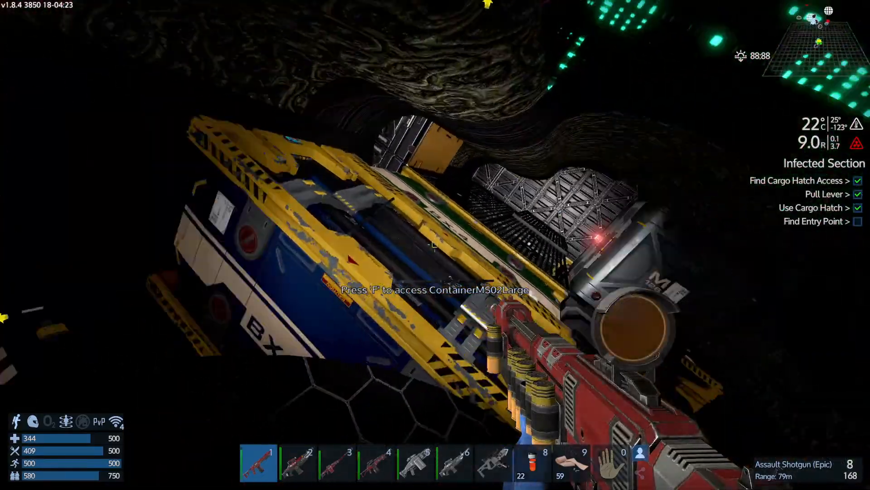
mouse_move(435, 245)
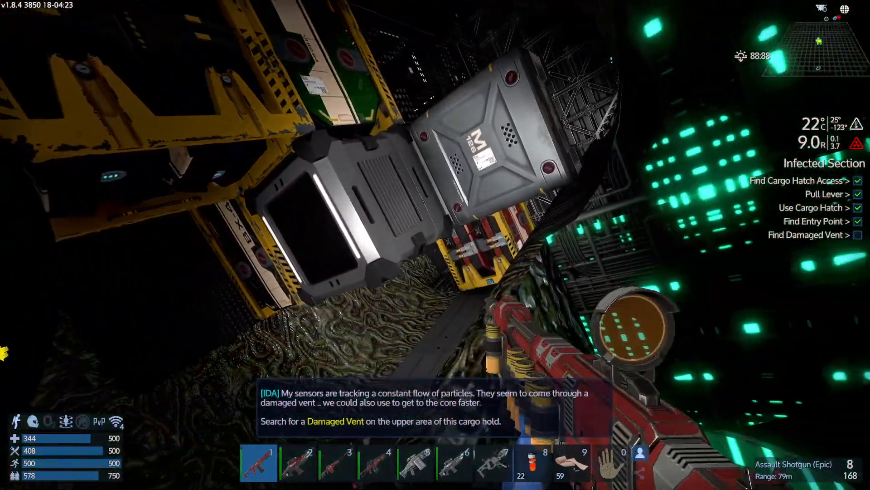
mouse_move(435, 244)
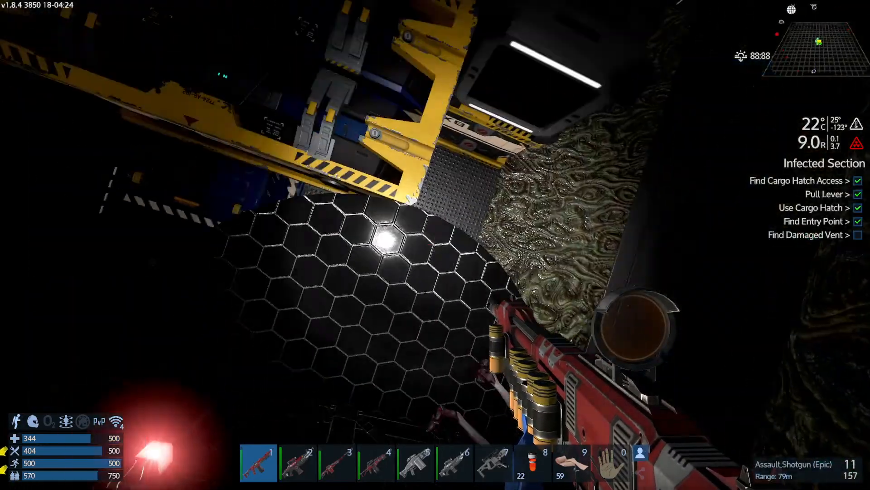
mouse_move(435, 245)
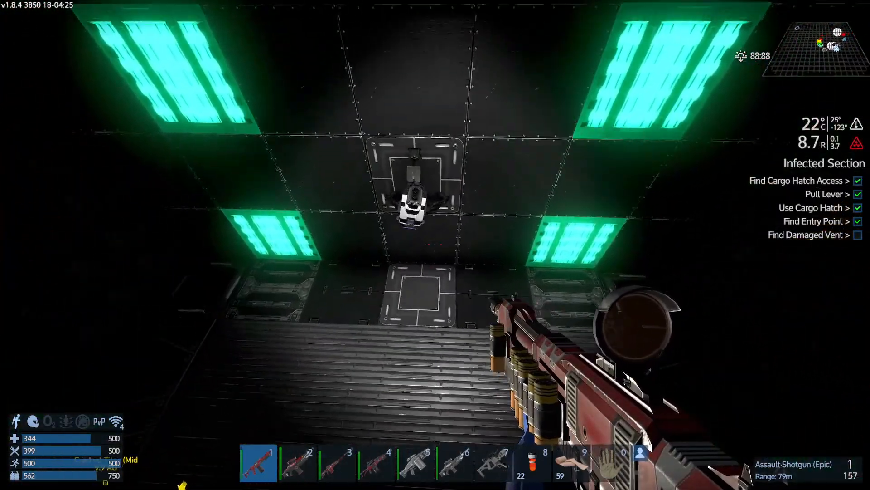
- Switch hotbar items while climbing through the vent shaft toward the Possible Exit marker
key("2")
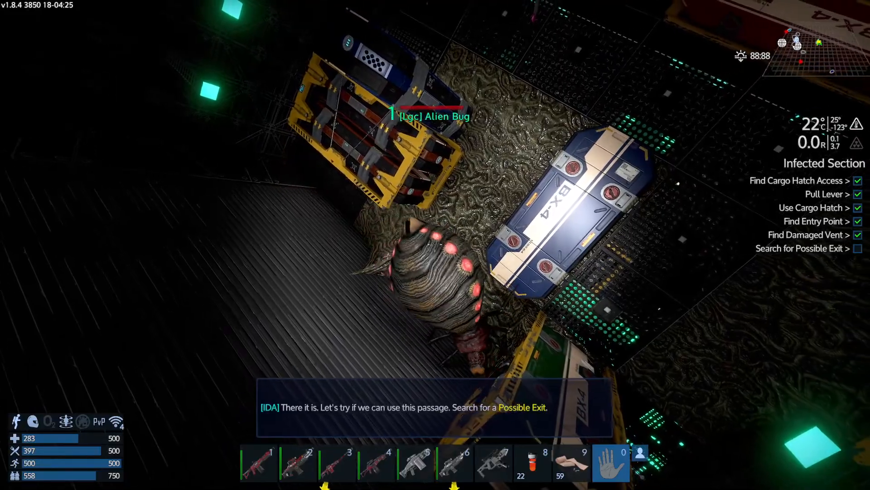
key("4")
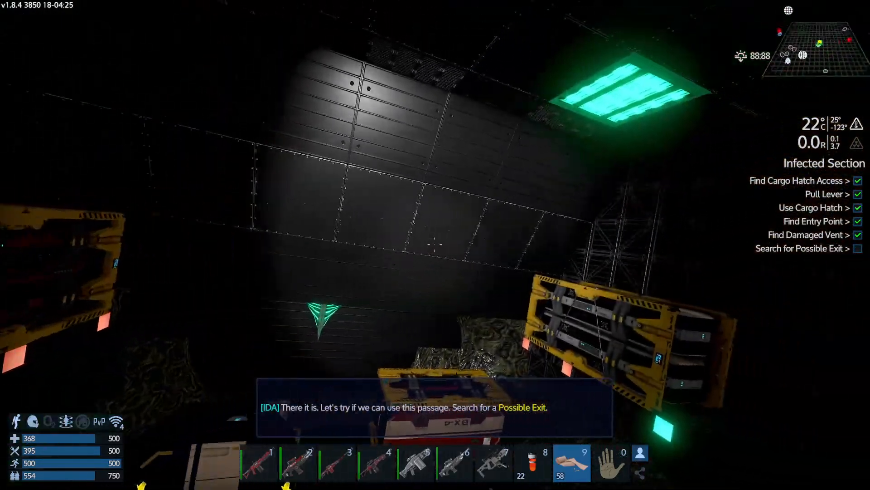
mouse_move(435, 245)
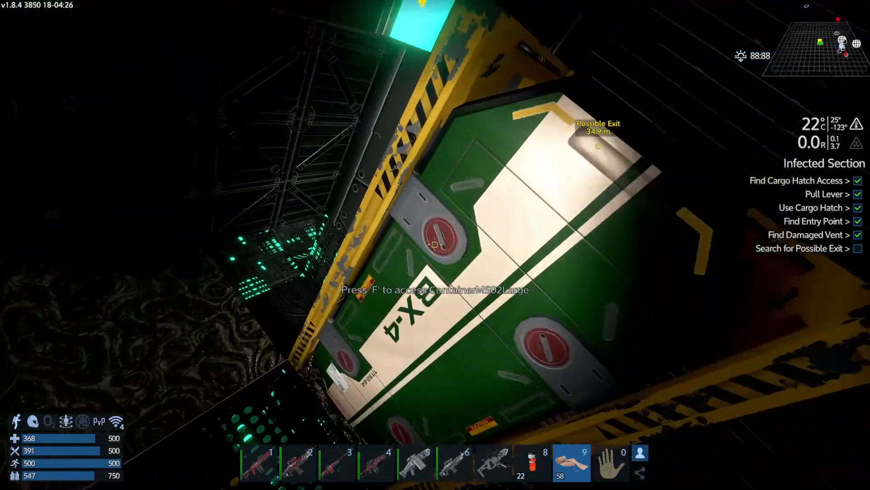
- Interact with objects while jetpacking past the cargo containers toward the Possible Exit
key("f")
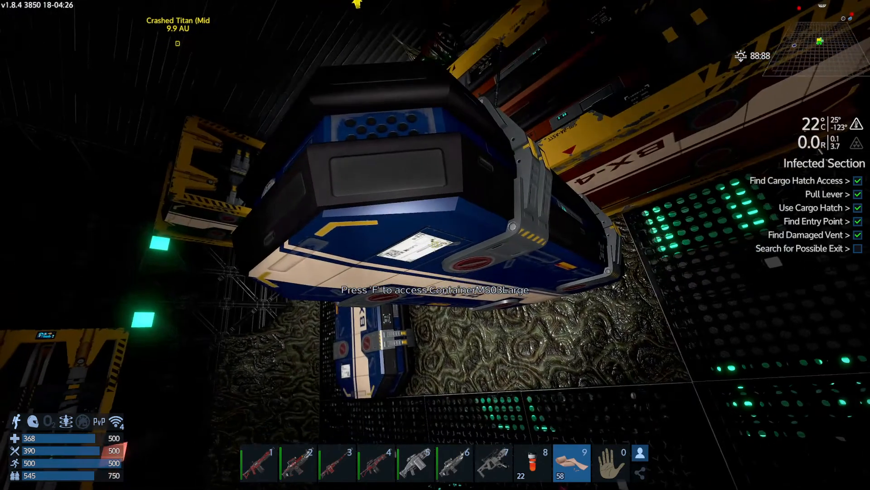
key("f")
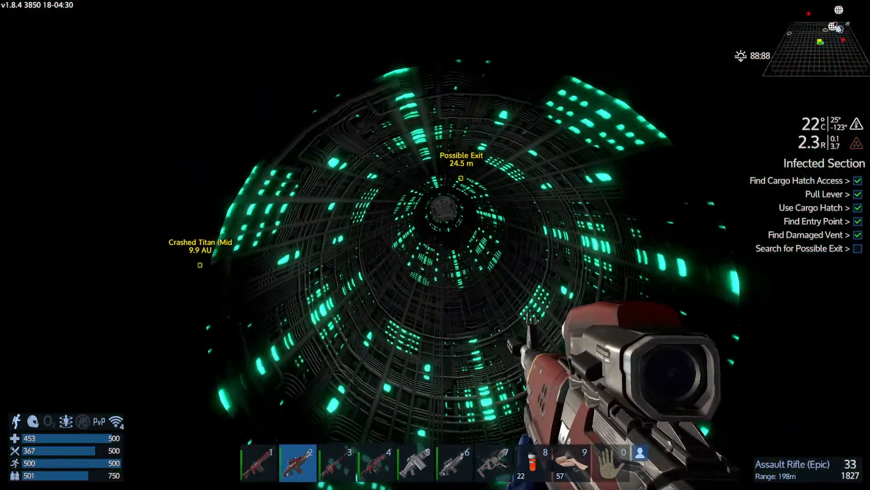
- Equip the assault rifle before flying into the green-lit circular shaft
key("4")
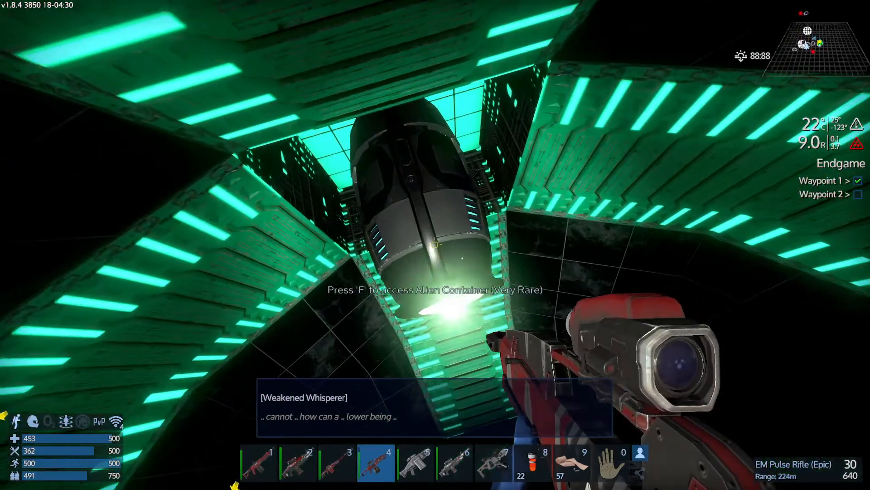
- Move the Very Rare Alien Container's loot into the Pioneer's Loot storage and pick another container
key("f")
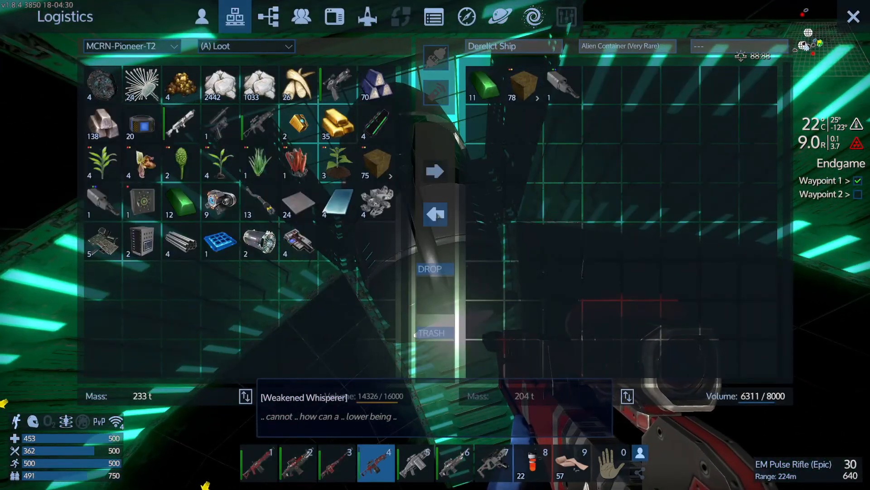
left_click(435, 214)
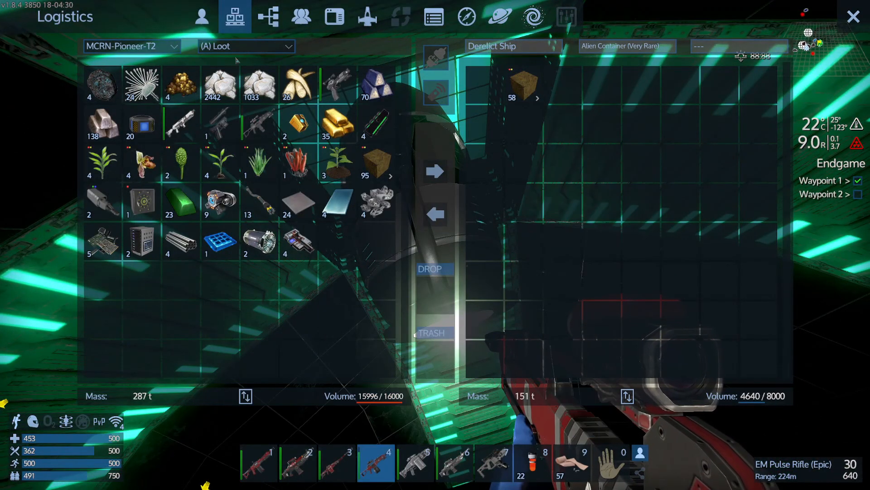
left_click(246, 47)
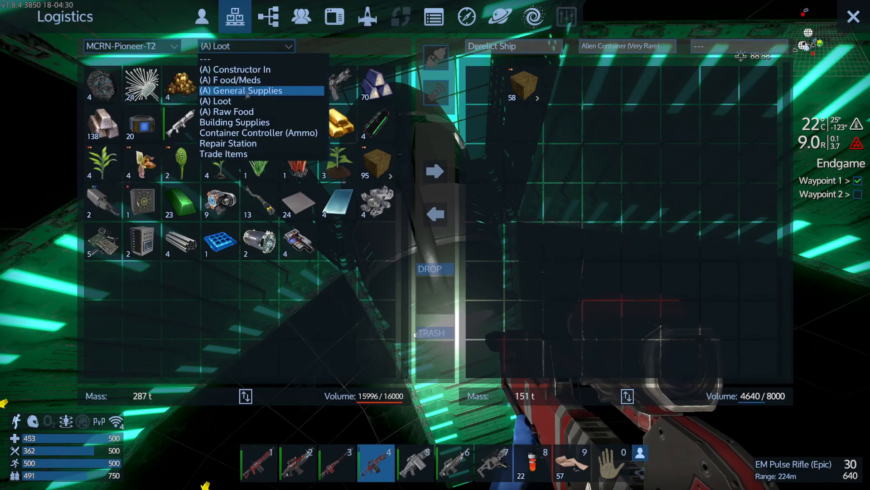
left_click(234, 121)
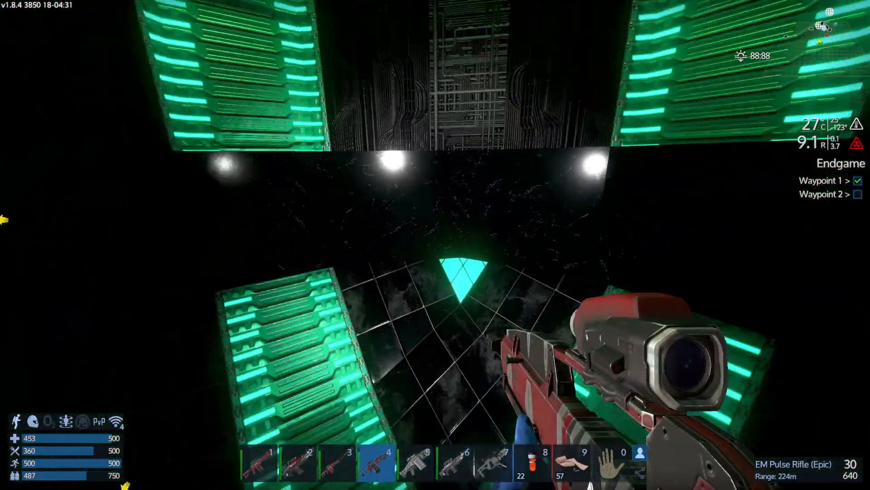
mouse_move(435, 245)
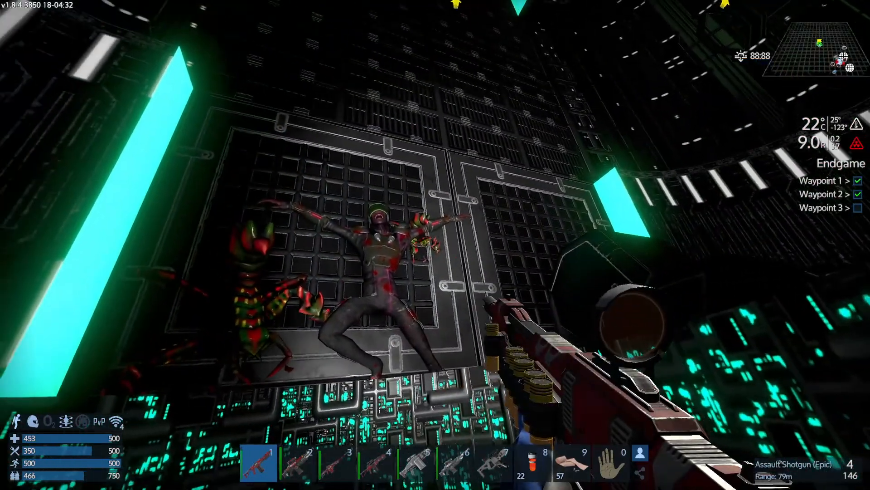
- Access Repository 2 and select the Pioneer's Raw Food storage for the harvested plants
key("f")
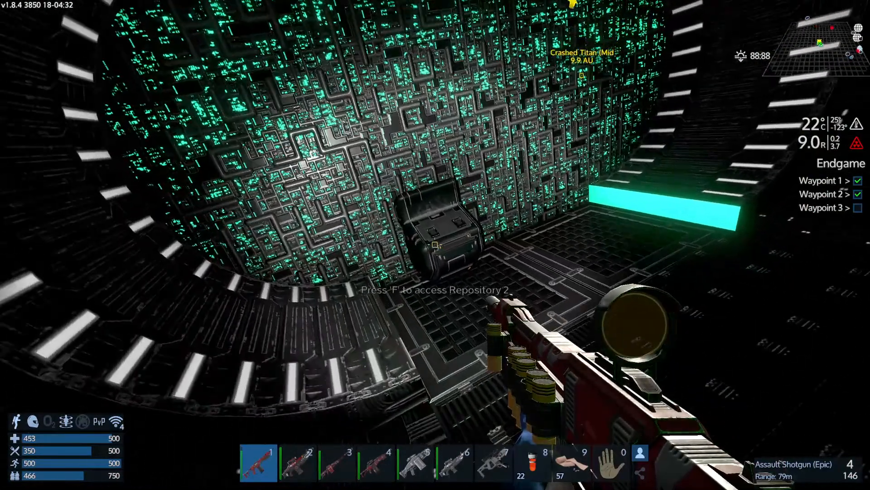
key("f")
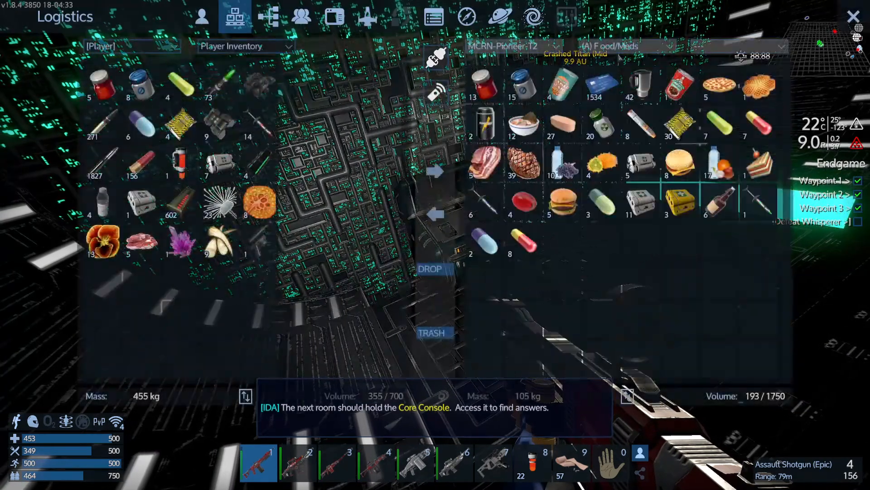
left_click(627, 47)
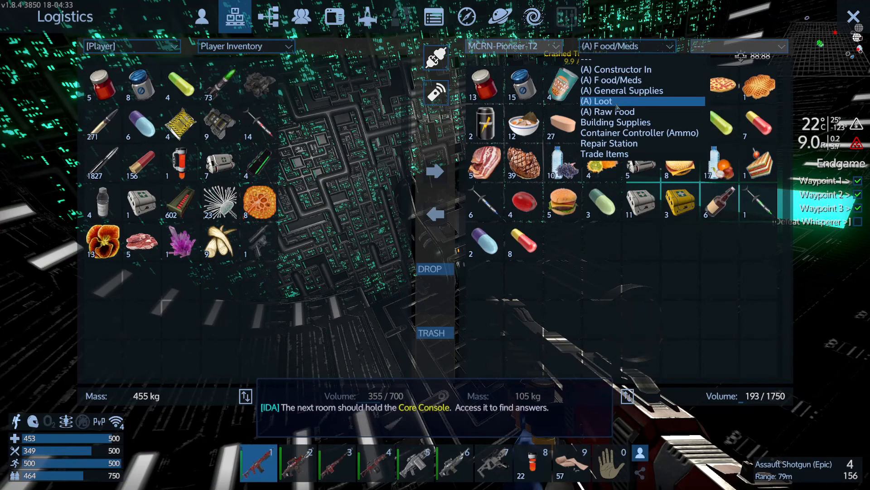
left_click(607, 111)
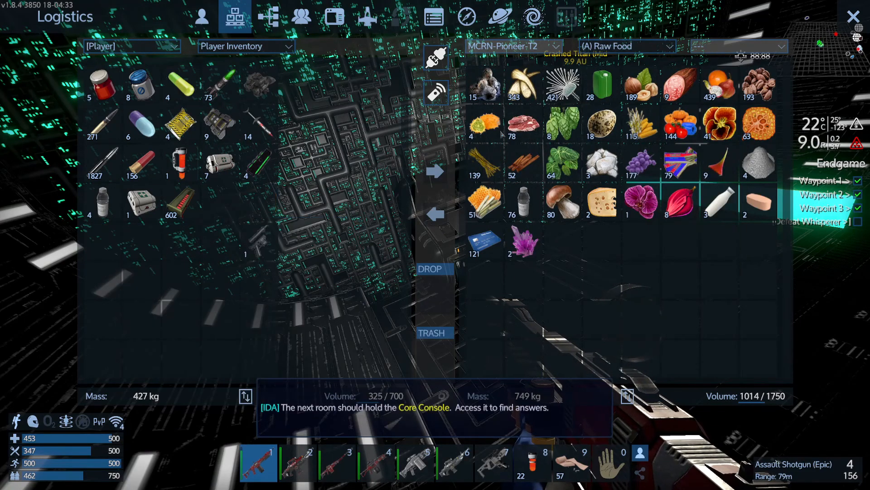
- Check the Pioneer's Loot storage and select another container from the list
left_click(627, 46)
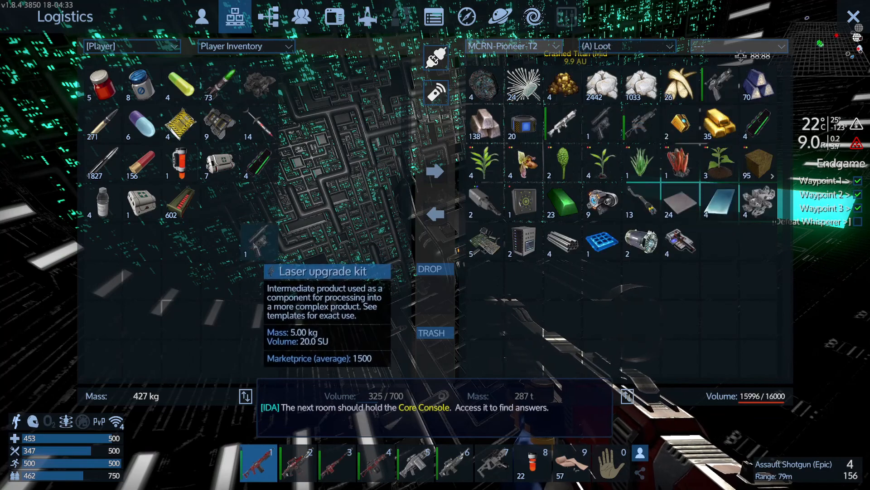
left_click(626, 46)
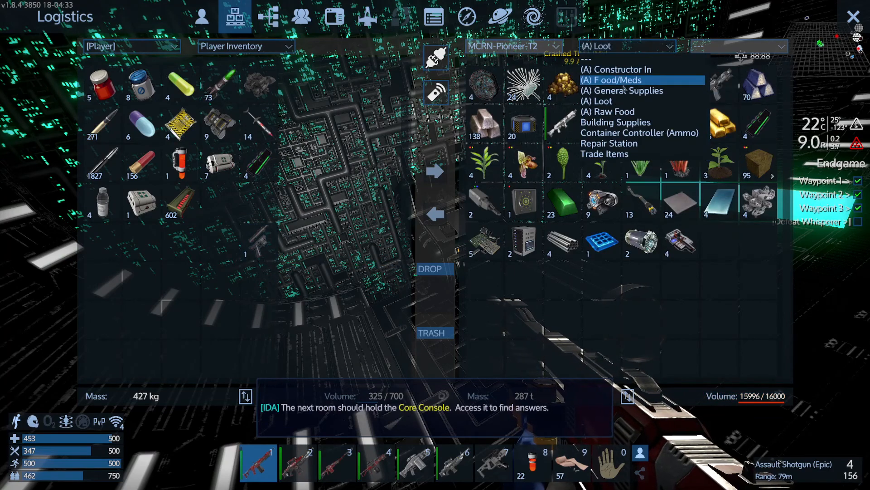
left_click(605, 154)
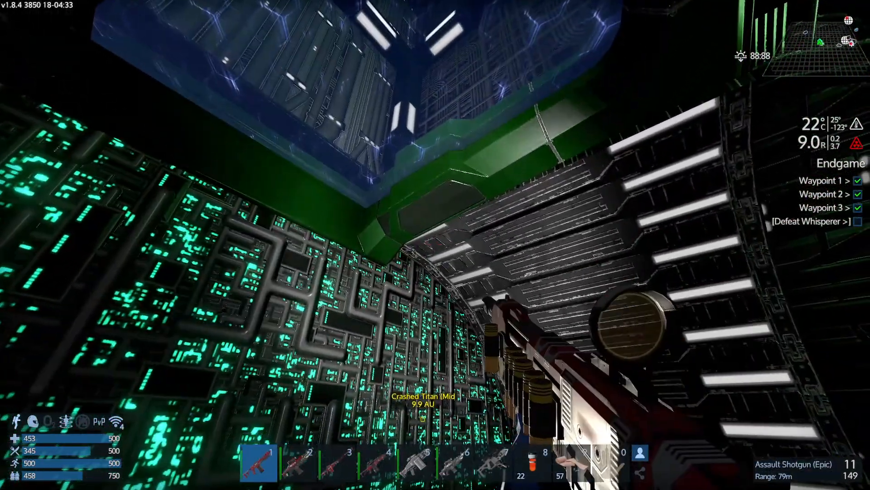
- Pass through the Automatic Armored Door into the core room and approach the Ilmarinen AI
key("4")
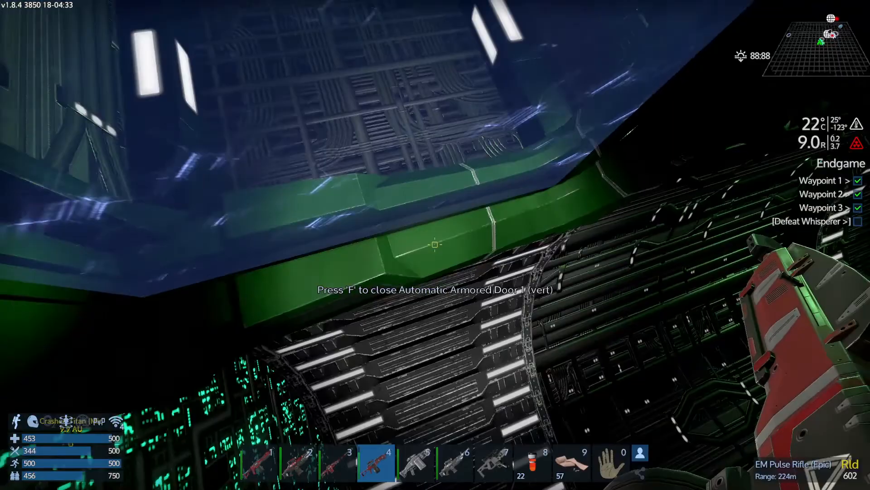
key("f")
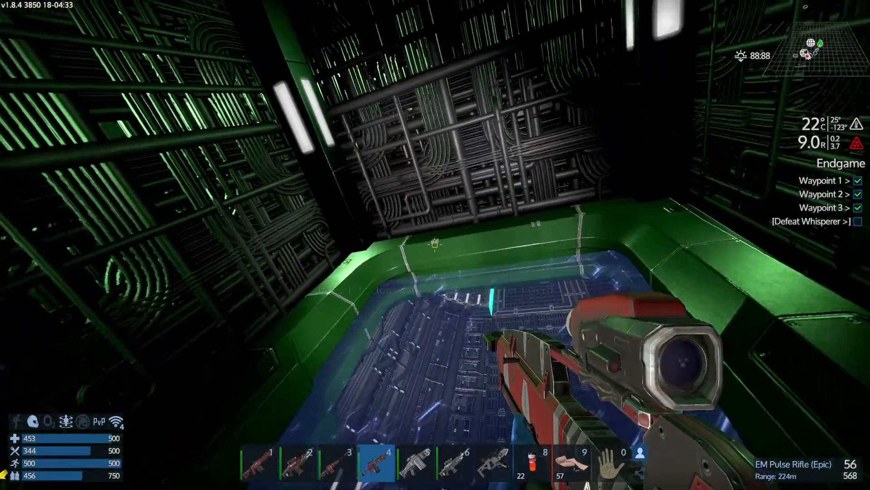
key("f")
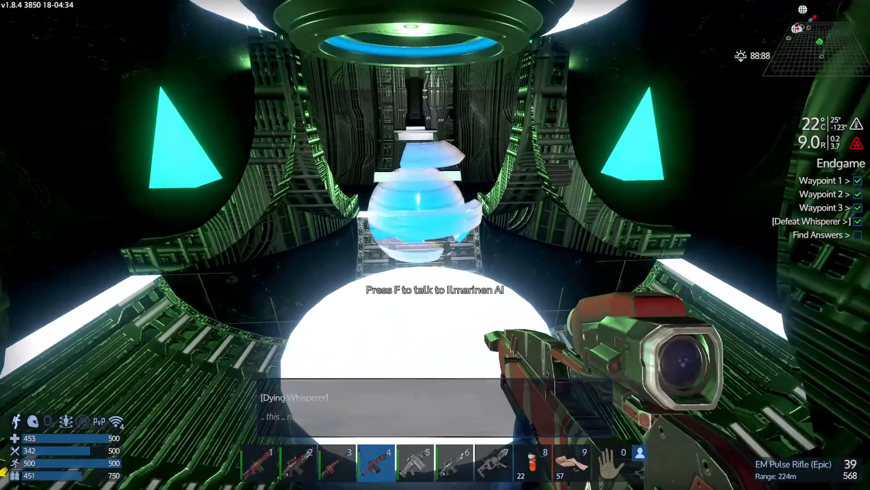
- Talk to the Ilmarinen AI and start playback of the Chief Engineer's logs
key("f")
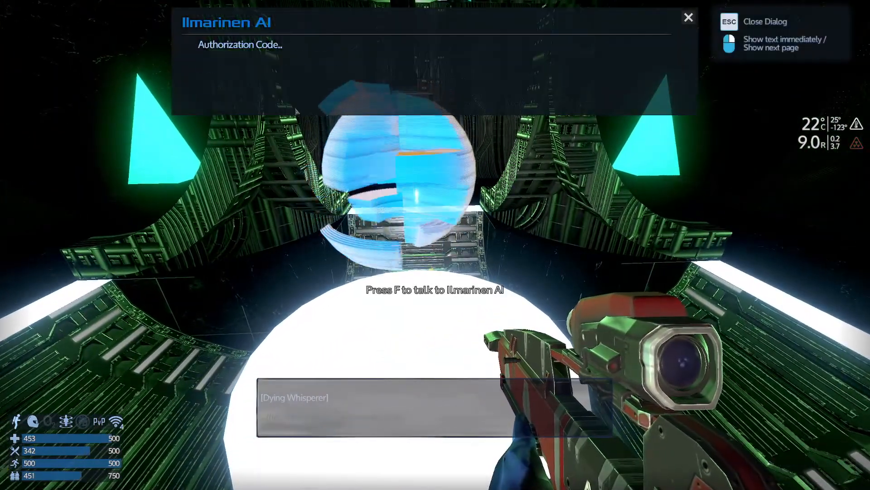
key("f")
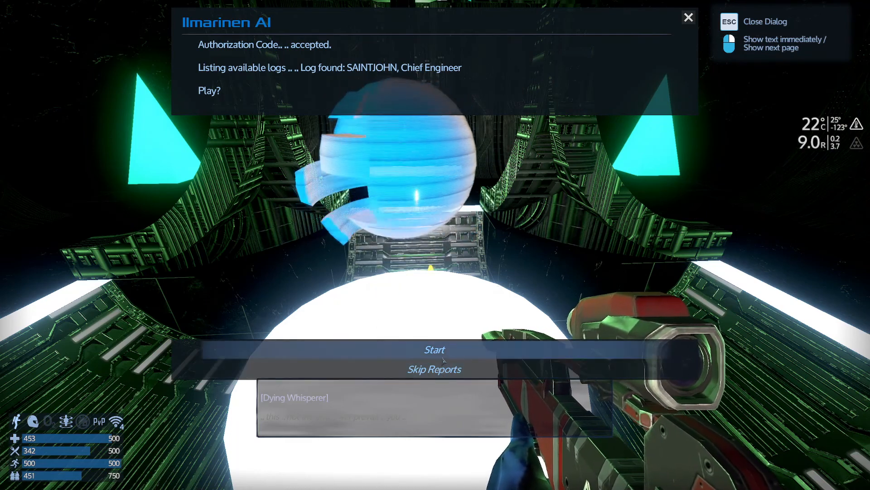
left_click(435, 350)
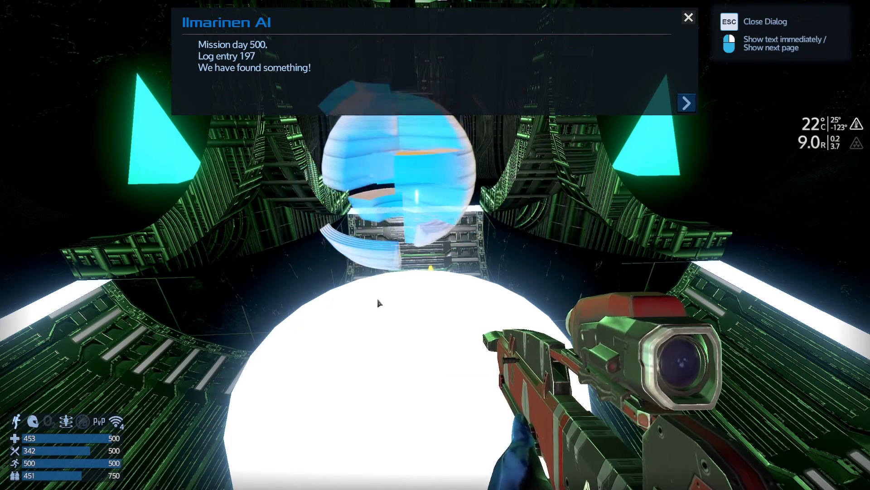
- Page through log entries 197 and 202, including the official complaint log
left_click(686, 103)
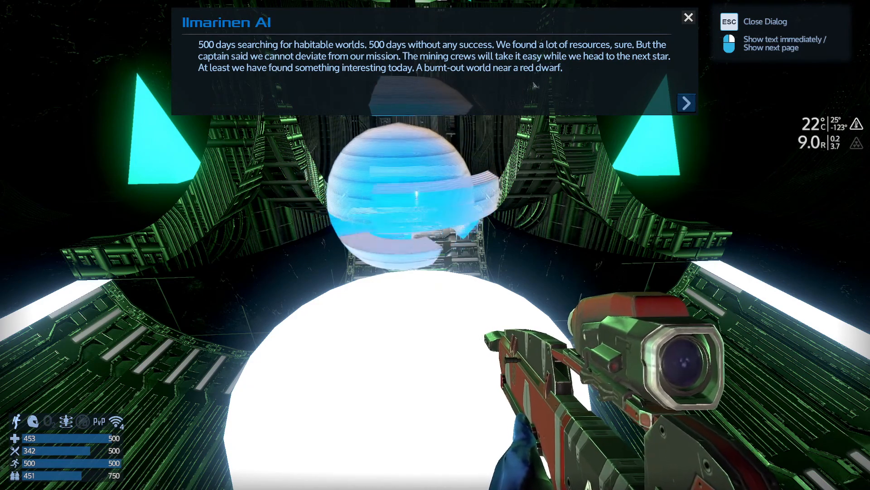
left_click(686, 103)
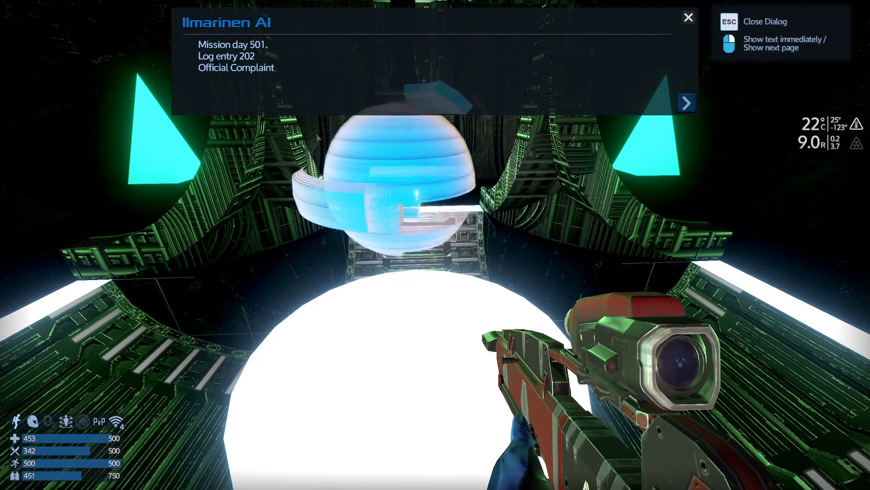
left_click(686, 103)
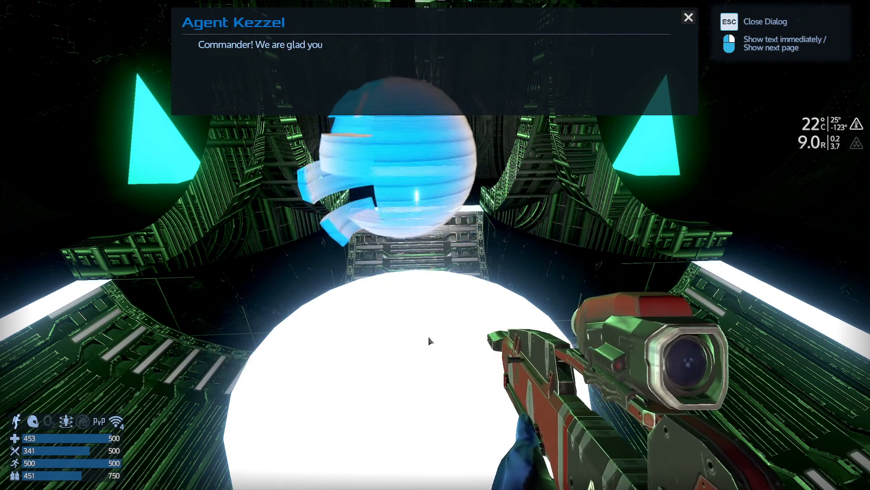
- Read all pages of Agent Kezzel's message about the Legacy returning to the system
left_click(429, 340)
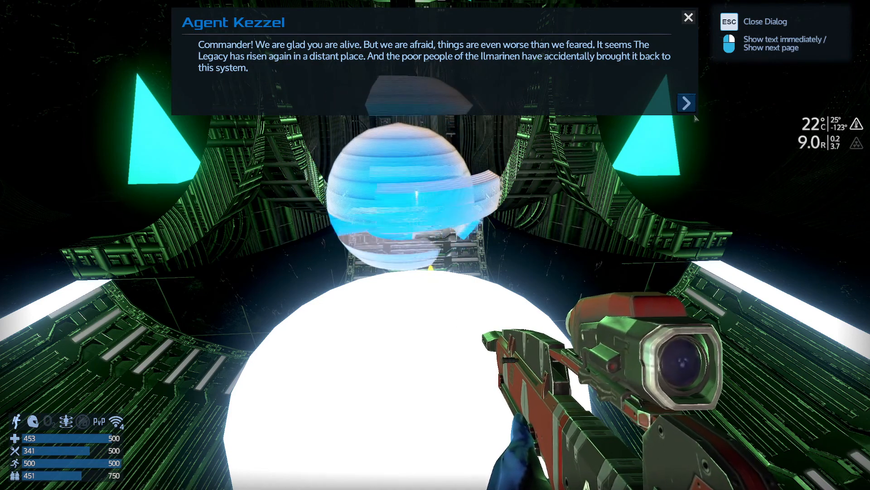
left_click(686, 103)
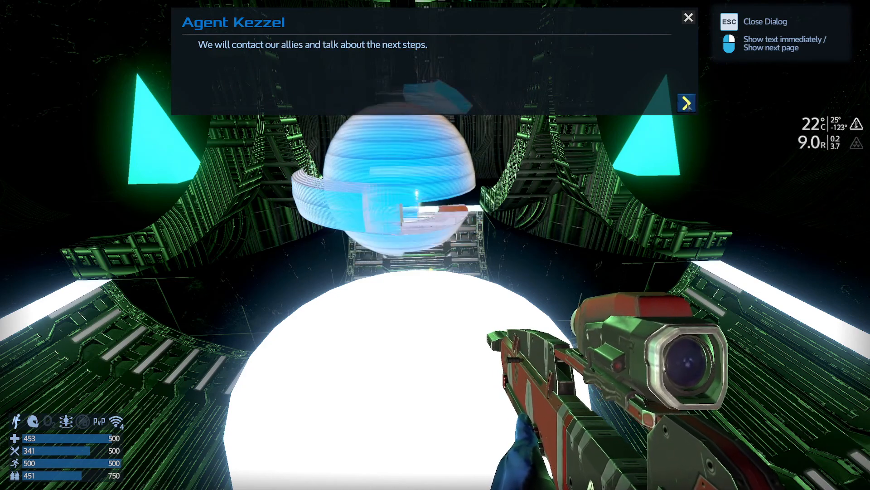
left_click(687, 103)
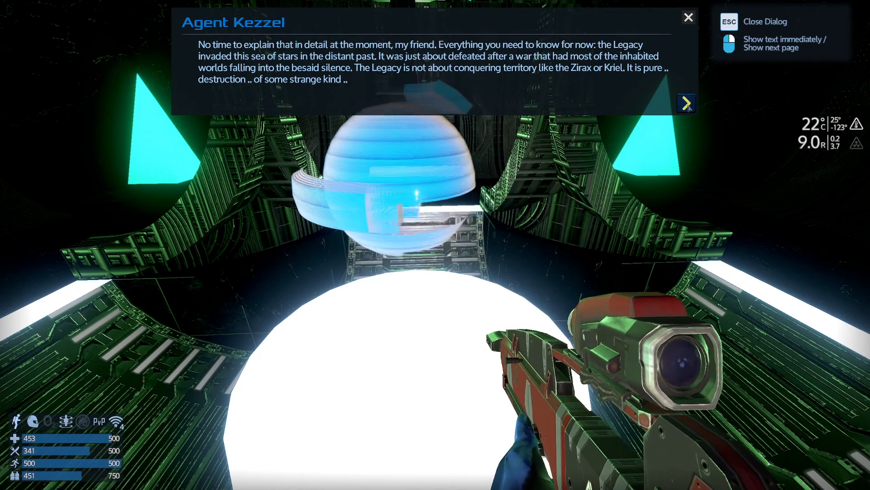
left_click(686, 103)
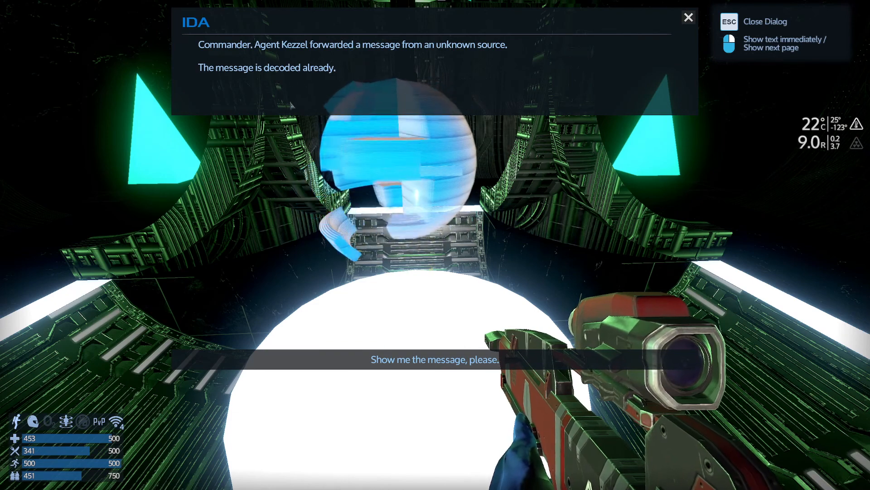
- Ask IDA to show the decoded message and reveal its text about meeting Sectioner32
left_click(435, 359)
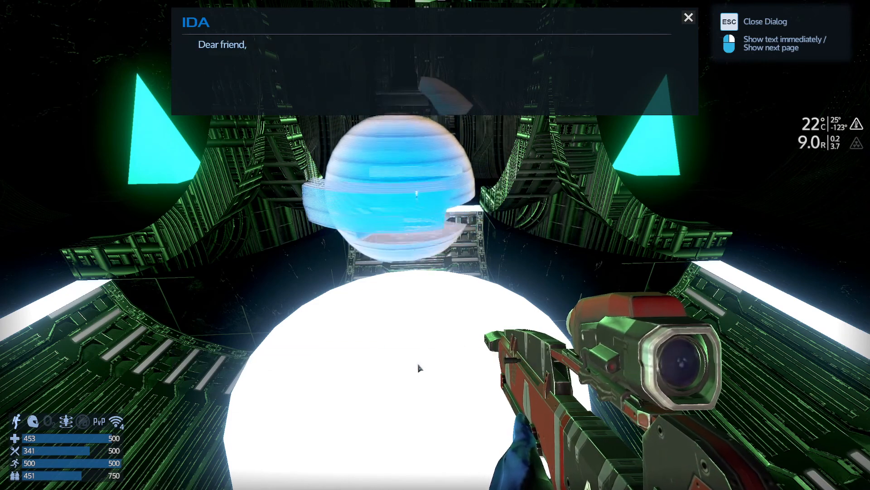
left_click(419, 368)
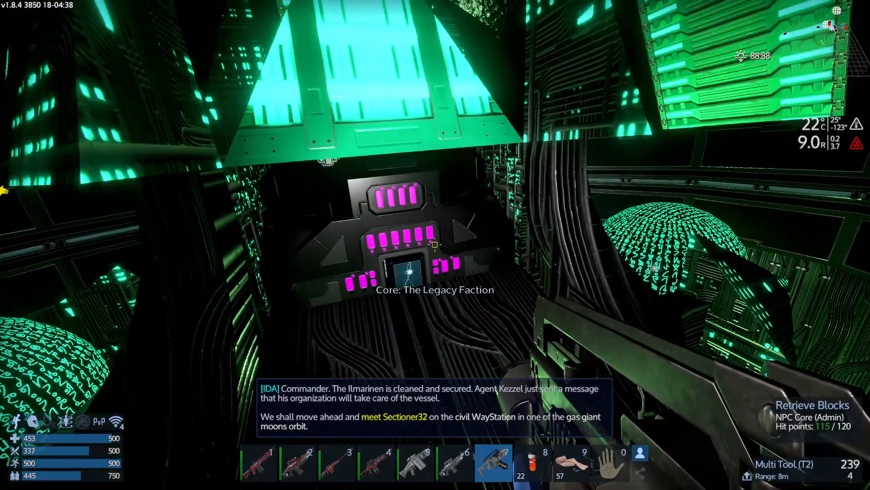
- Switch to the EM Pulse Rifle on hotbar slot 4 and use it
key("4")
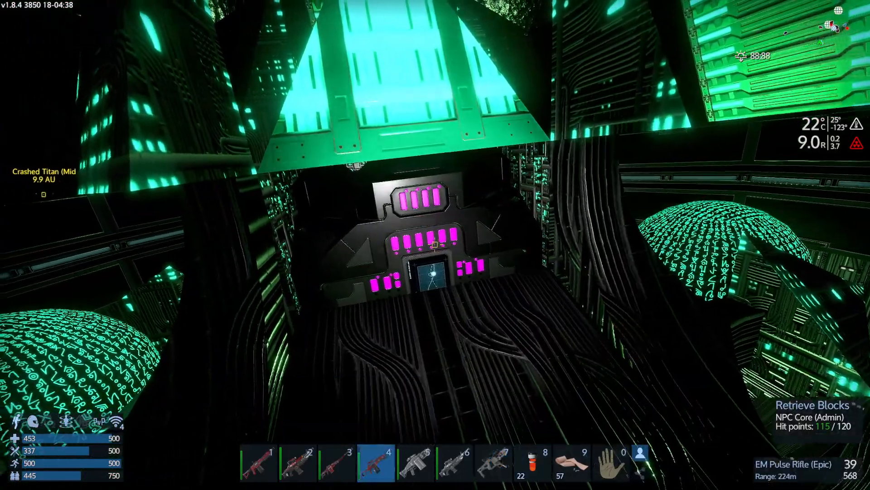
left_click(435, 239)
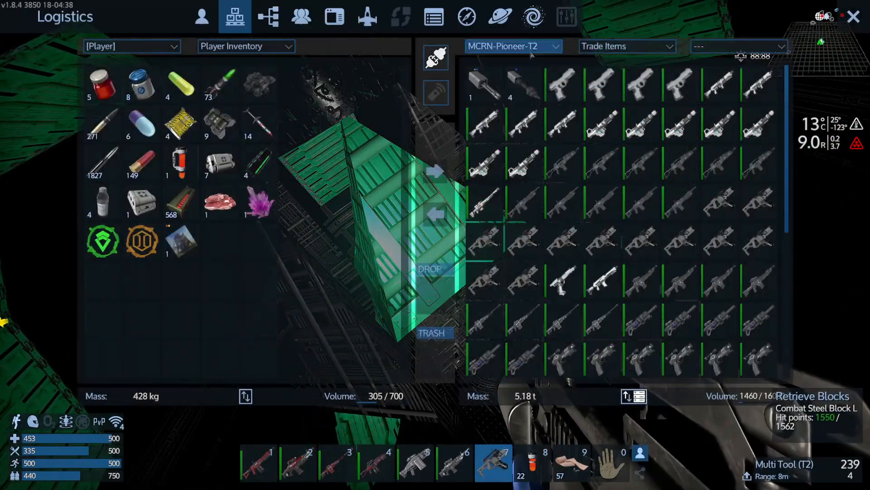
- Select the MCRN-Pioneer-T2 Trade Items container in the Logistics right panel
left_click(627, 46)
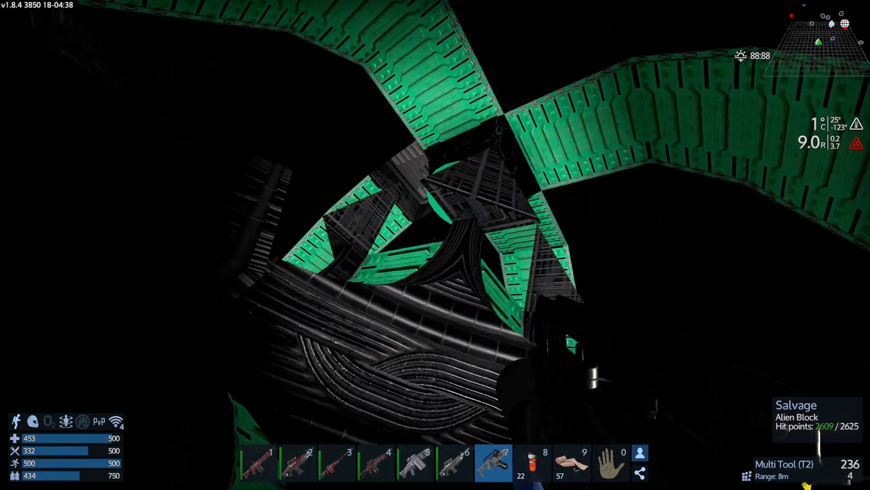
- Salvage three alien blocks with the Multi Tool, then bring up the alien container's inventory
left_click(435, 244)
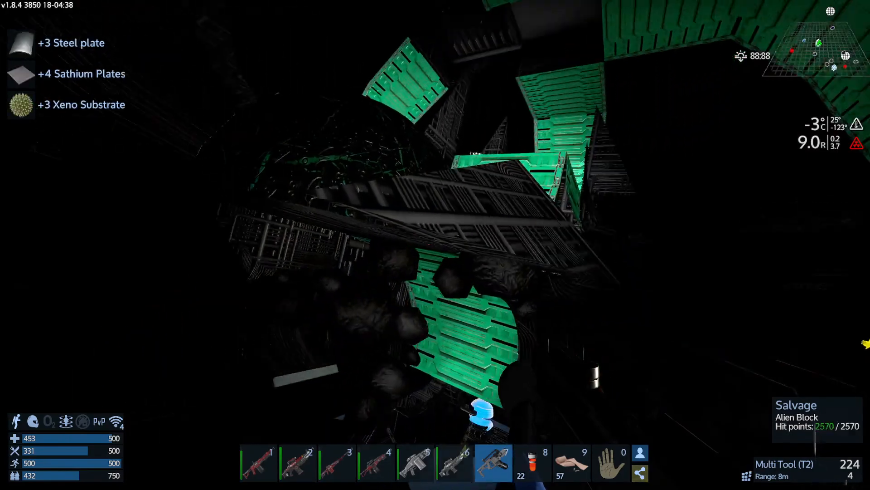
left_click(436, 245)
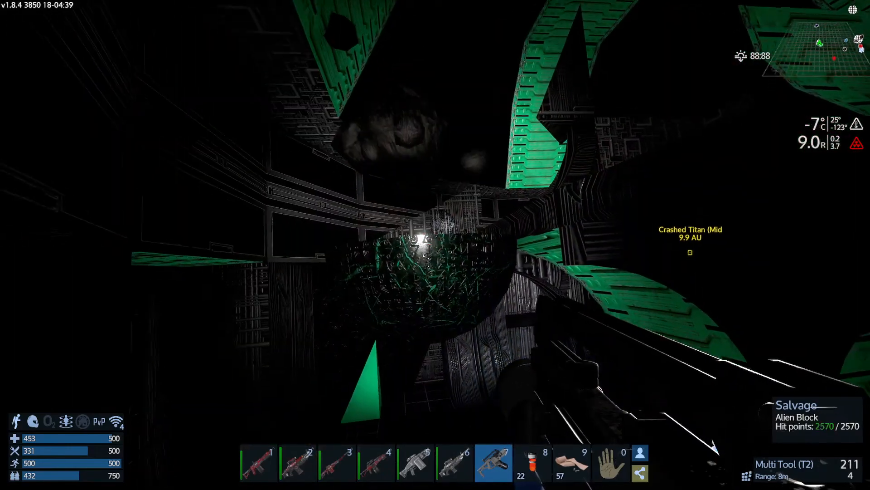
left_click(435, 245)
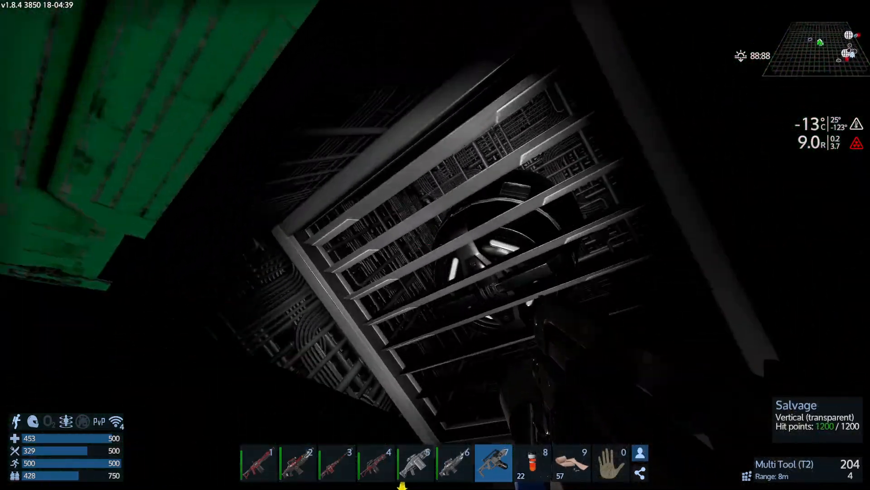
key("tab")
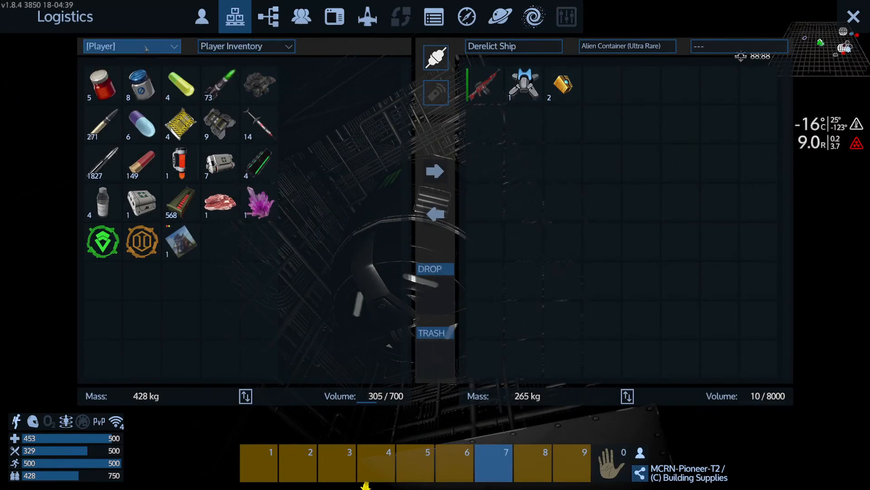
- Show the MCRN-Pioneer-T2's Building Supplies and drag the alien container's loot into it
left_click(132, 46)
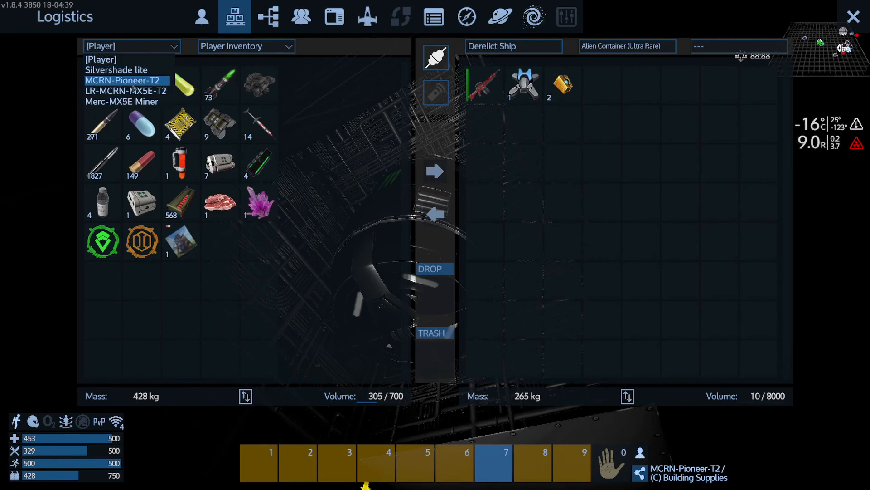
left_click(124, 80)
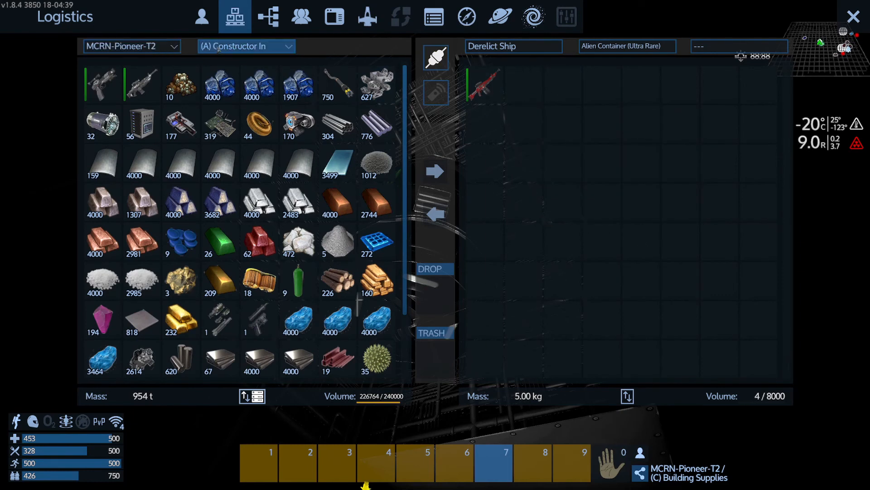
left_click(244, 47)
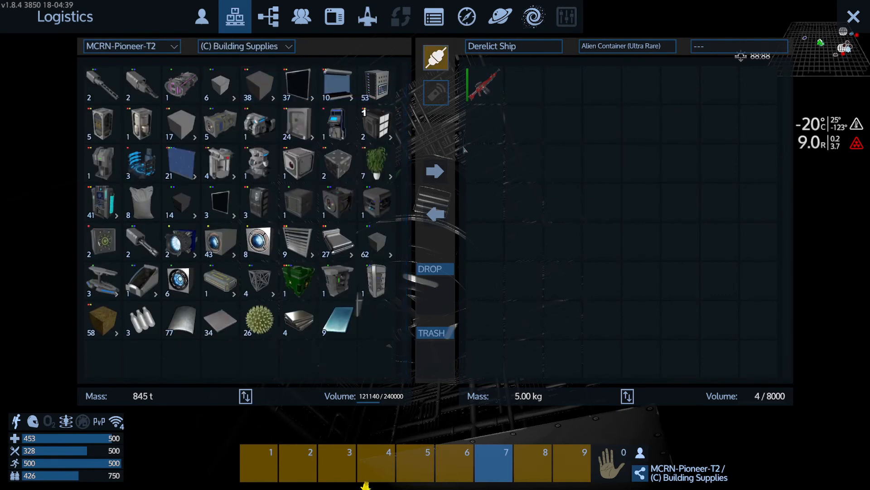
left_click_drag(486, 84, 375, 322)
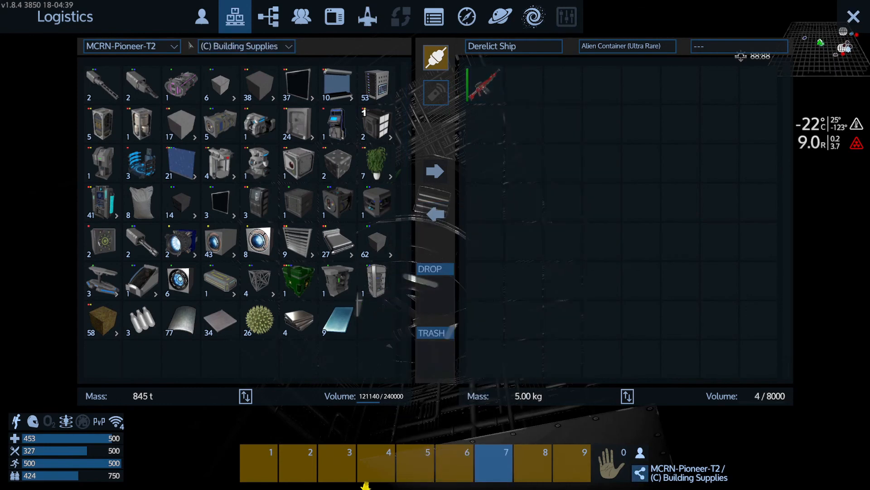
- Switch the Pioneer's container dropdown to a different container
left_click(243, 46)
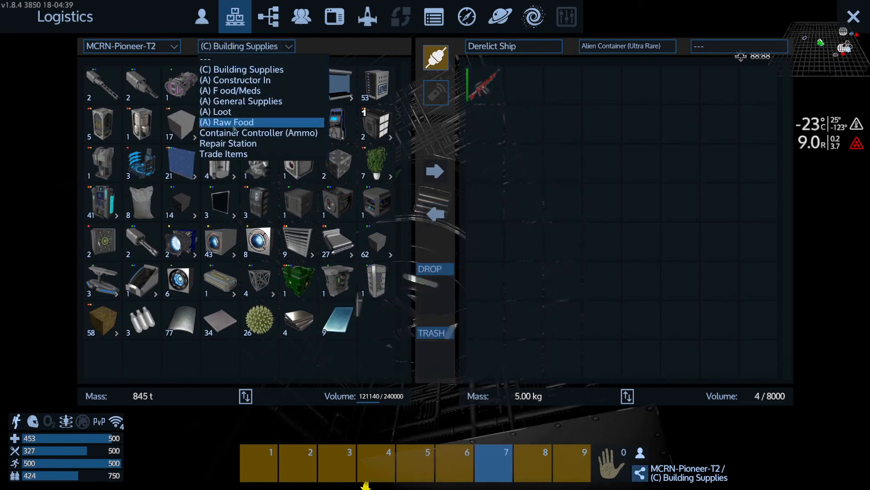
left_click(241, 100)
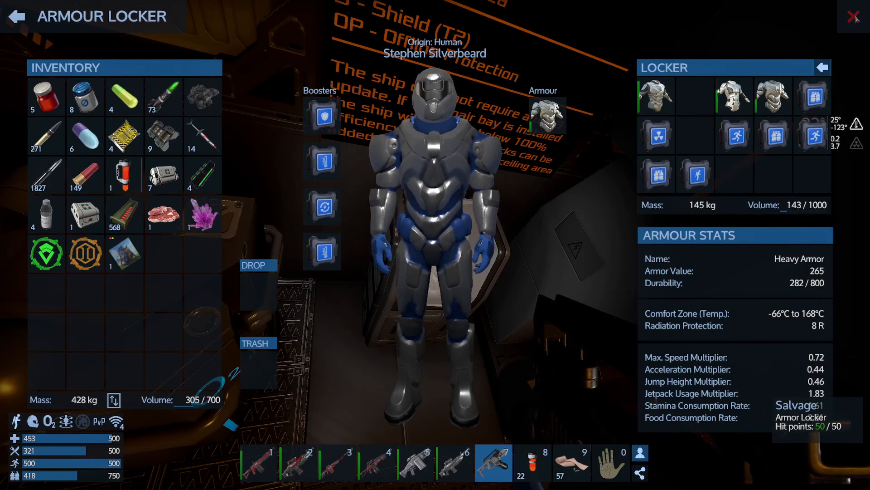
- In Logistics, browse the Pioneer's container groups between Building Supplies and Raw Food
left_click(234, 16)
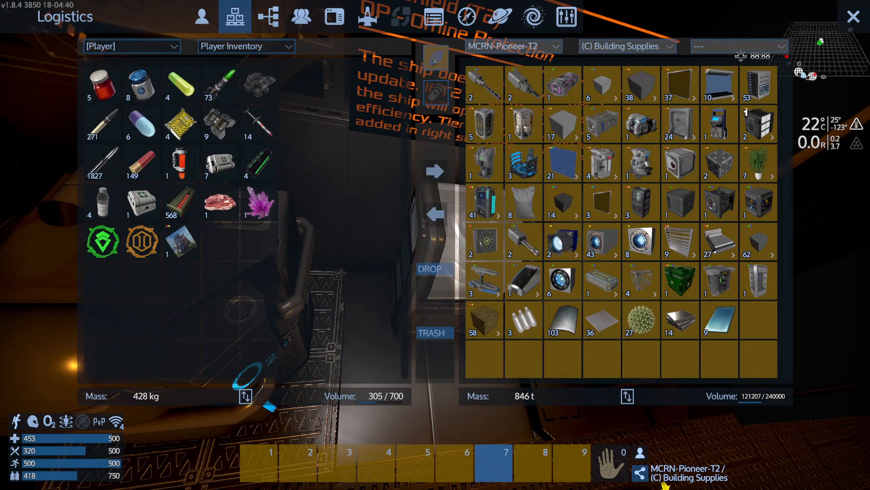
left_click(628, 46)
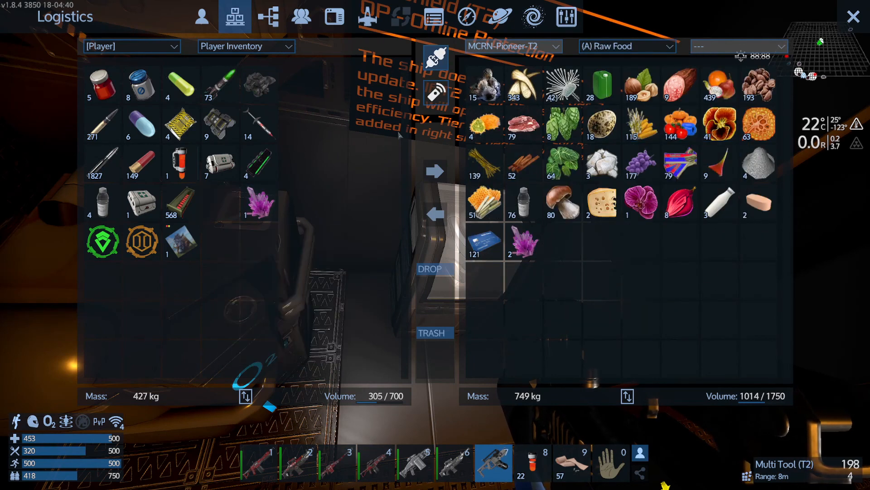
left_click(627, 46)
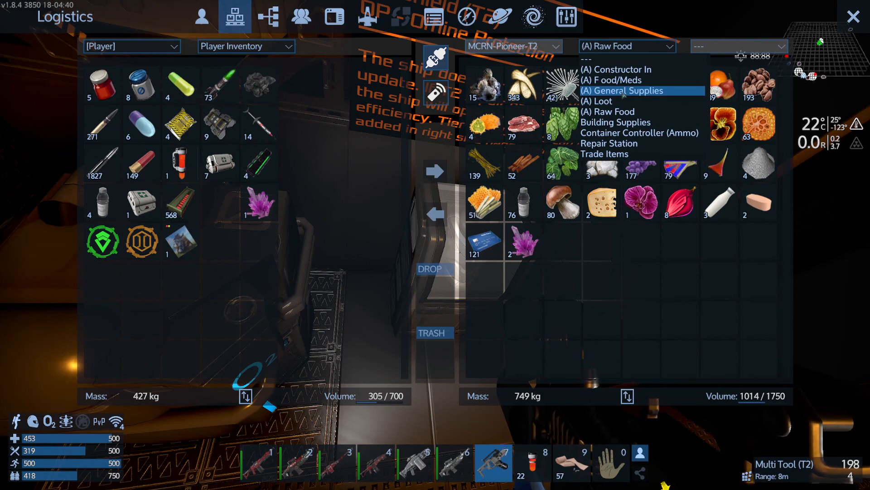
left_click(626, 90)
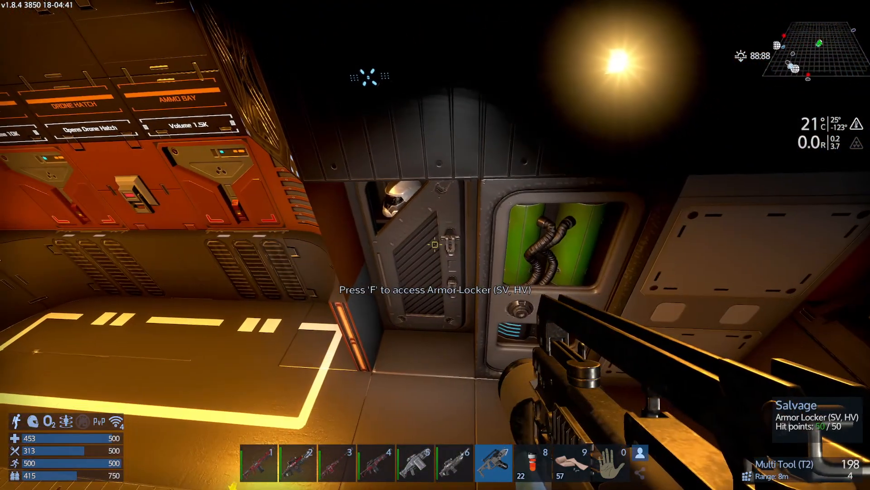
- Access the armour locker, move a suit booster into its grid, and close it
key("f")
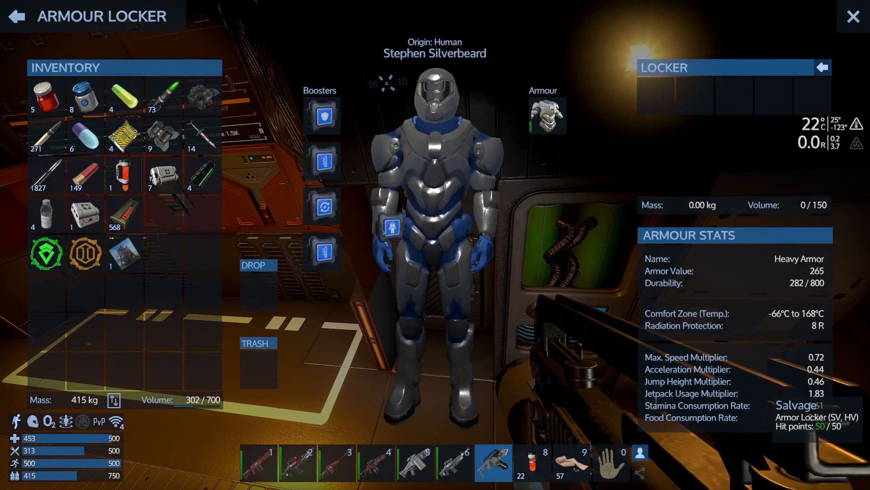
left_click(323, 251)
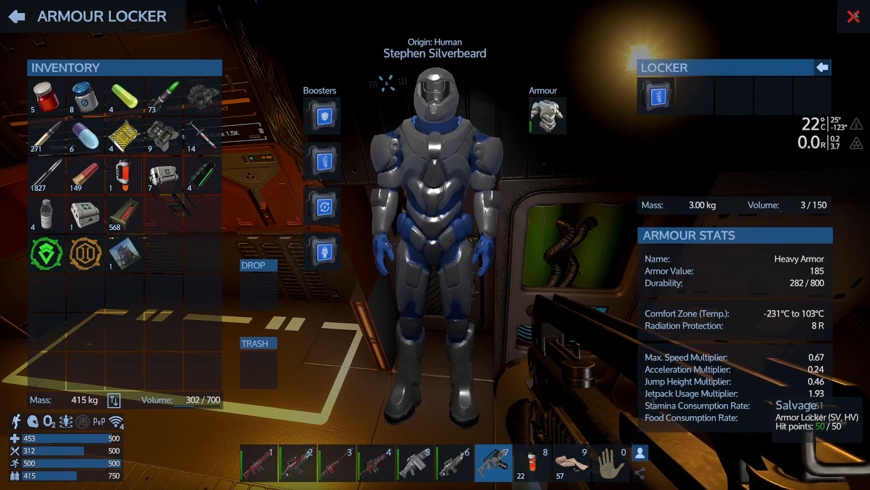
left_click(854, 16)
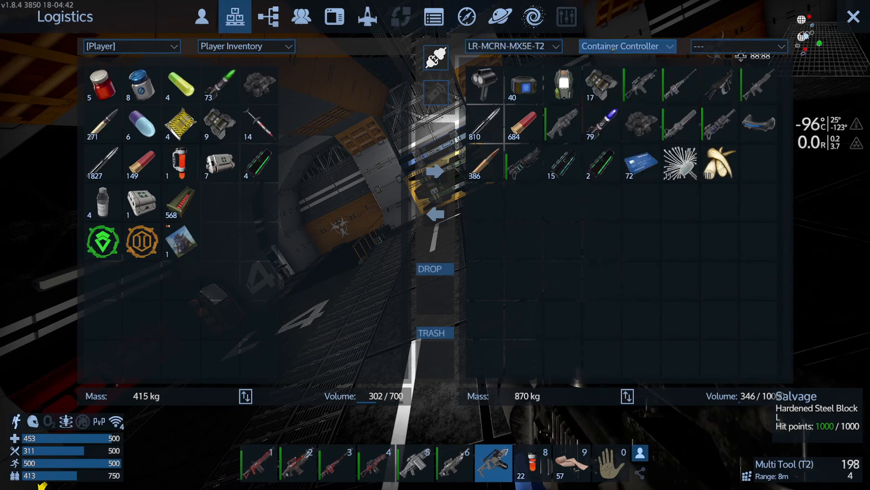
- Cycle the MX5E's containers through Ammo, Fridge and Overflow
left_click(627, 46)
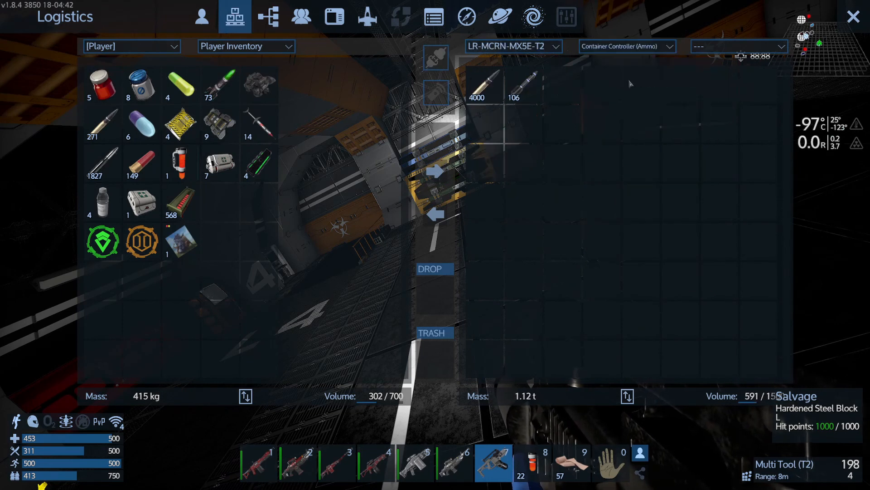
left_click(627, 46)
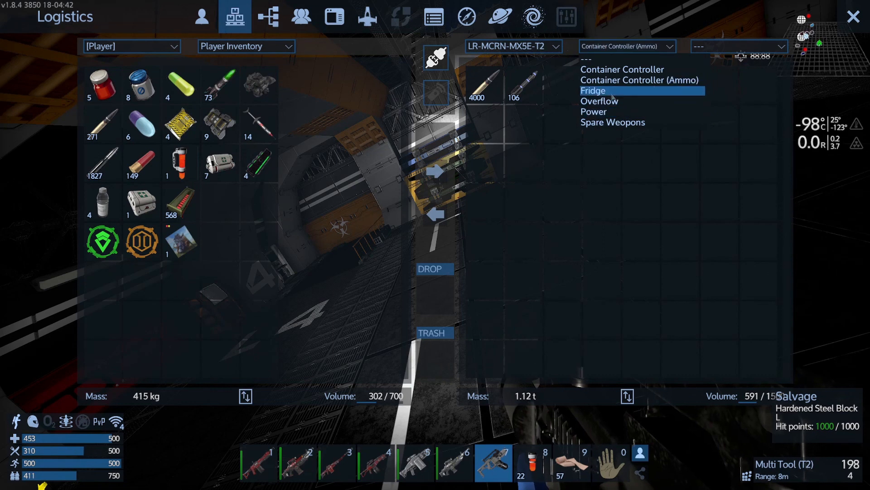
left_click(592, 90)
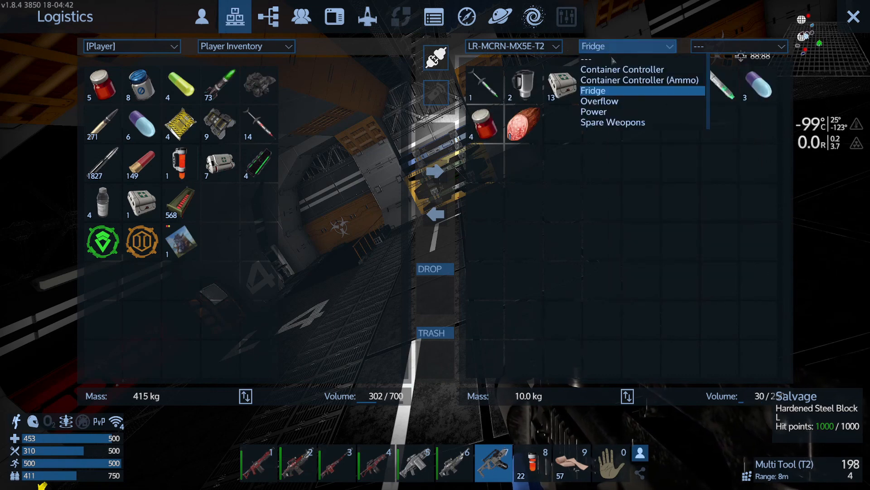
left_click(599, 100)
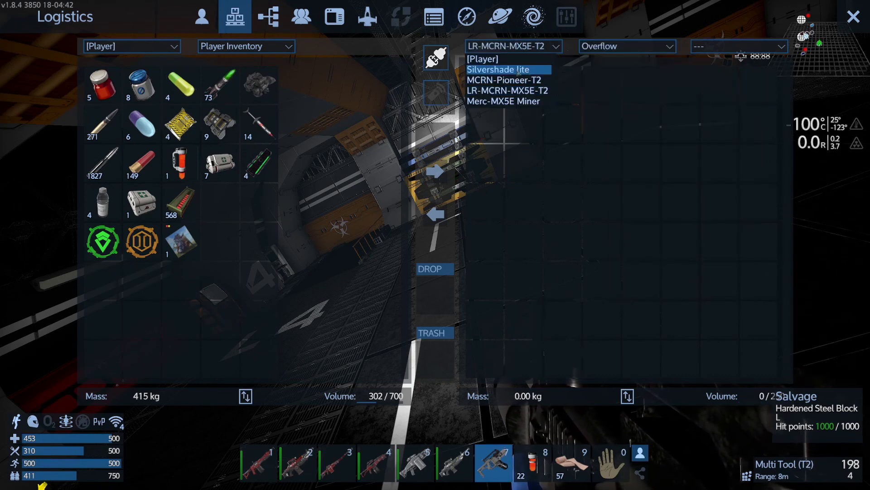
- Switch to MCRN-Pioneer-T2 and show its (A) General Supplies group
left_click(504, 80)
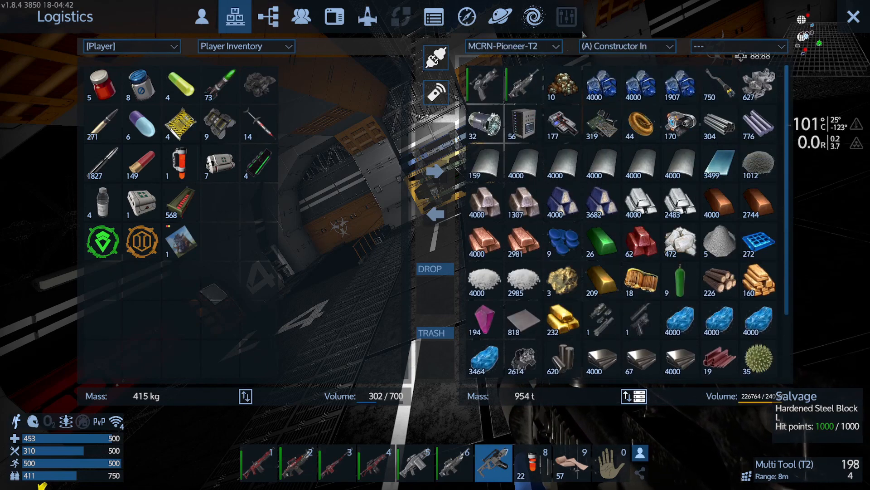
left_click(627, 46)
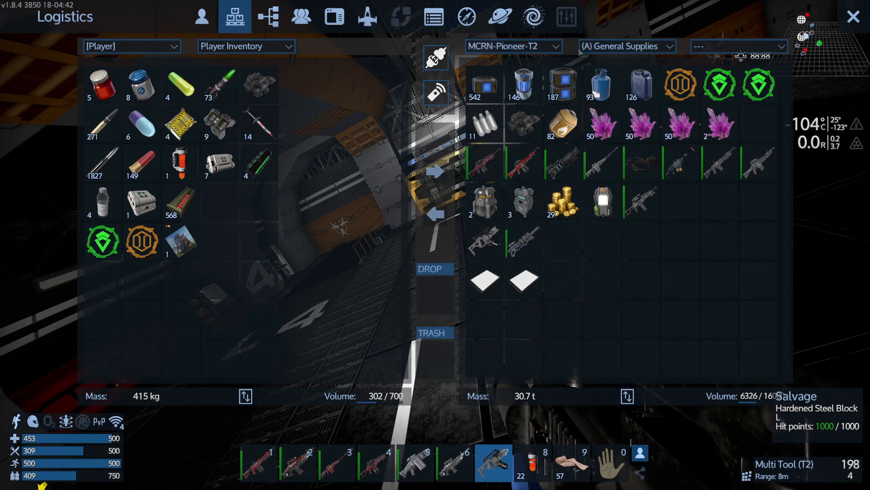
left_click(625, 47)
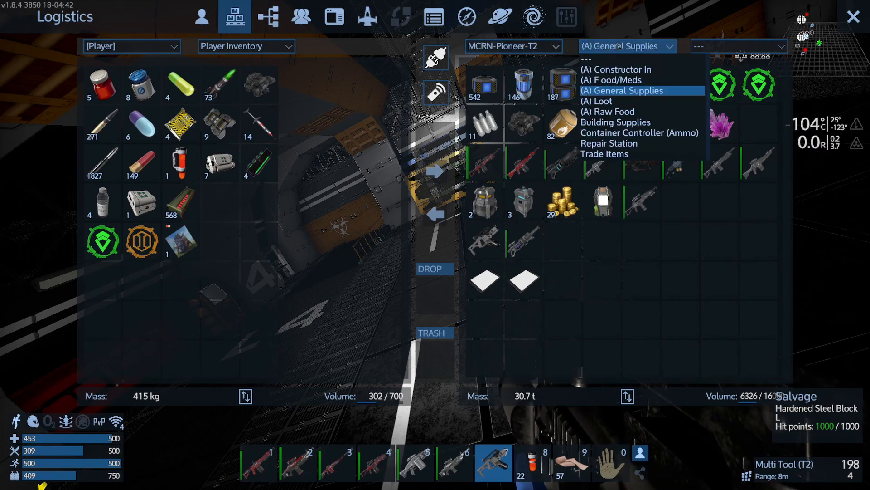
- Choose a Pioneer container group, then leave Logistics toward the derelict's control panel
left_click(611, 69)
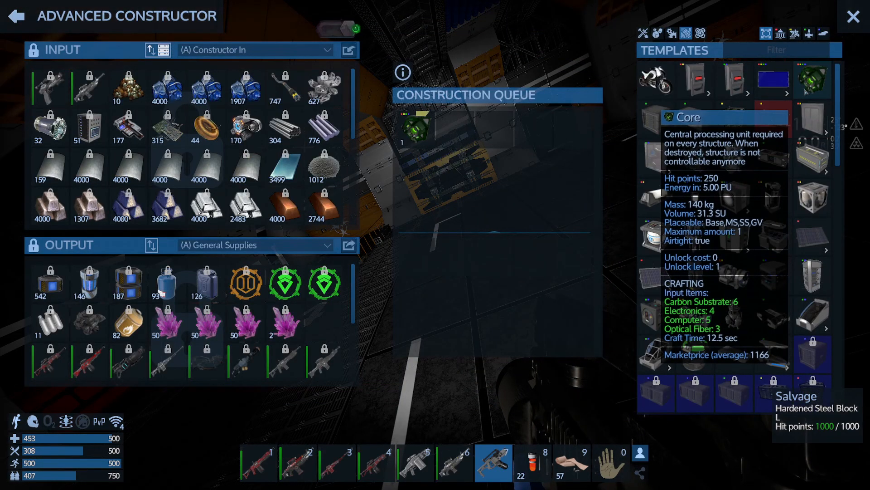
left_click(236, 17)
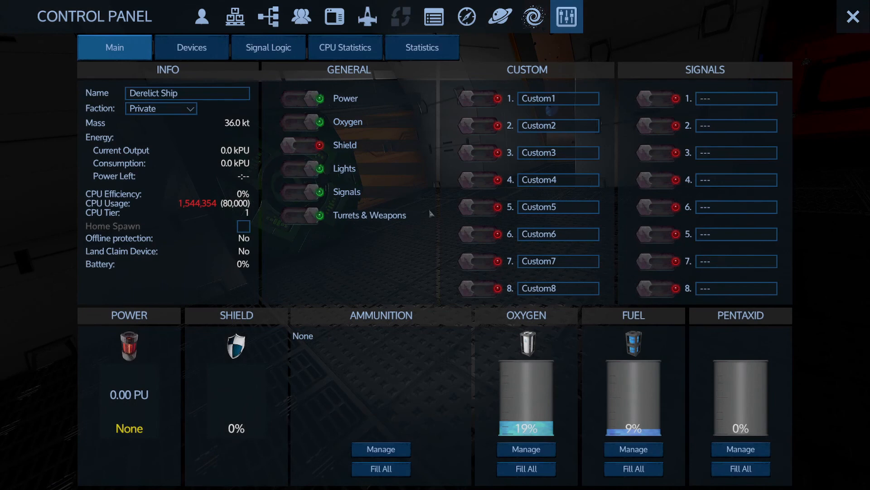
- Manage the Fuel tank, browse the derelict's devices to the two Generators, return to main overview
left_click(303, 97)
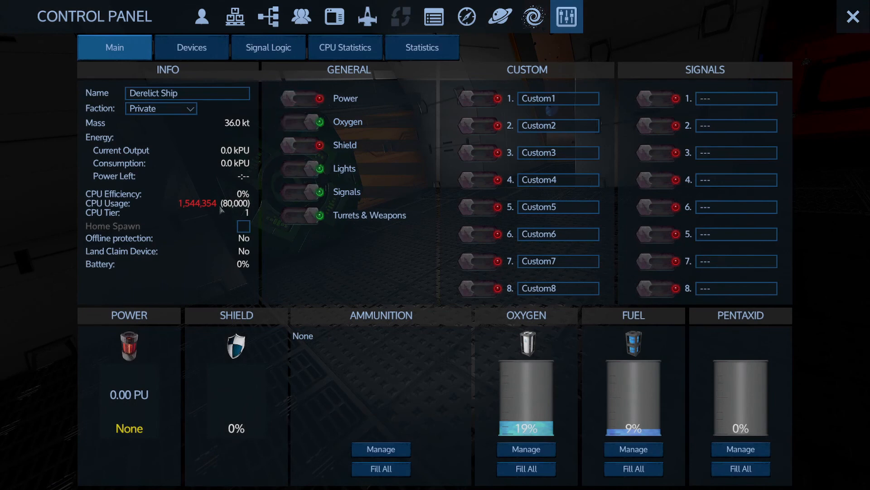
mouse_move(117, 120)
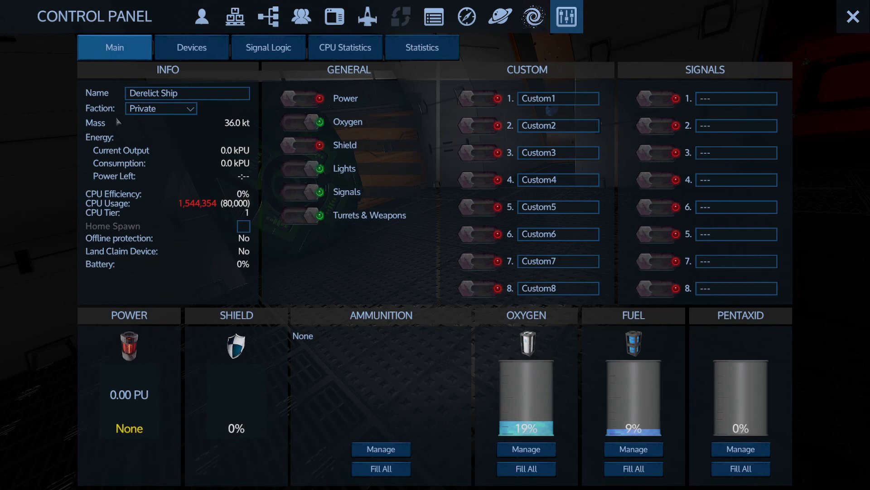
left_click(191, 47)
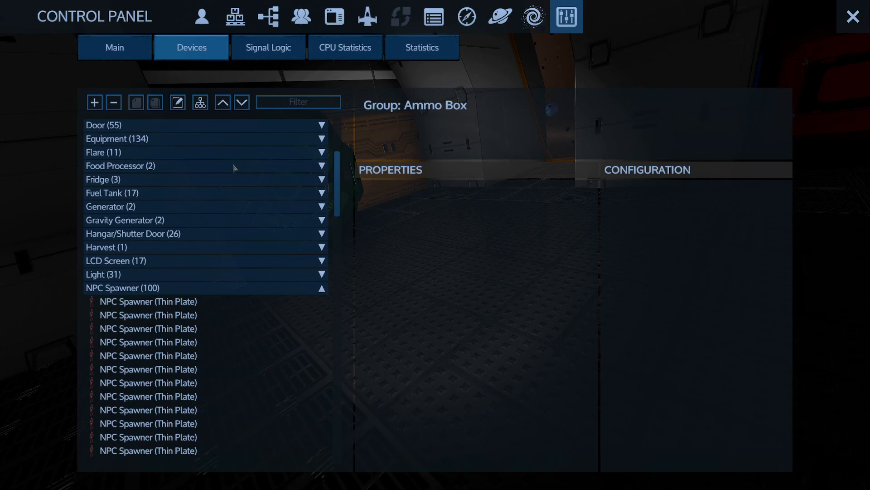
scroll("down", 3)
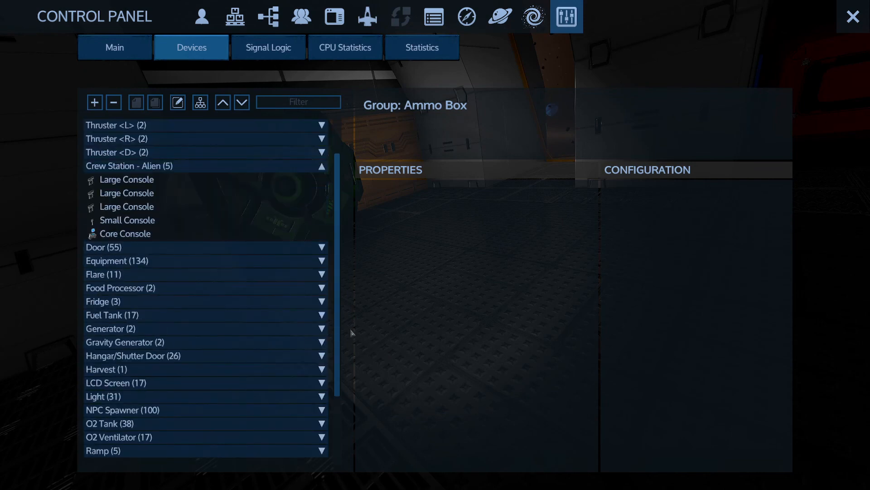
left_click(111, 328)
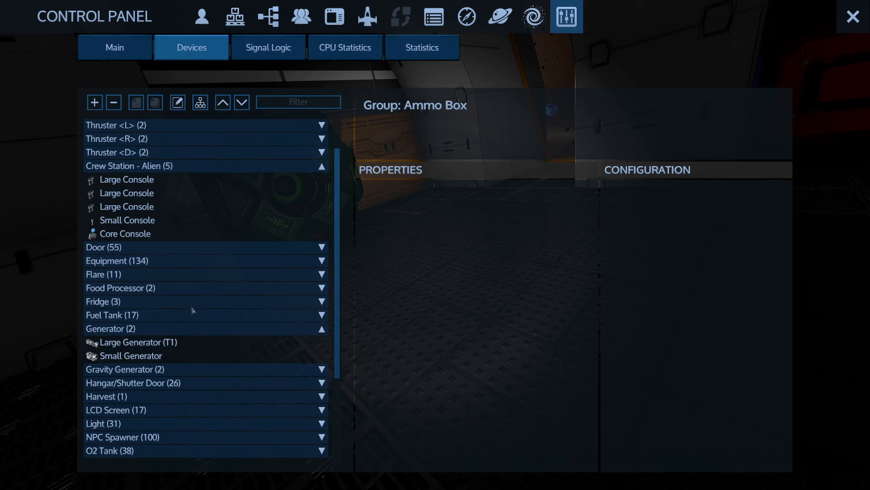
left_click(114, 47)
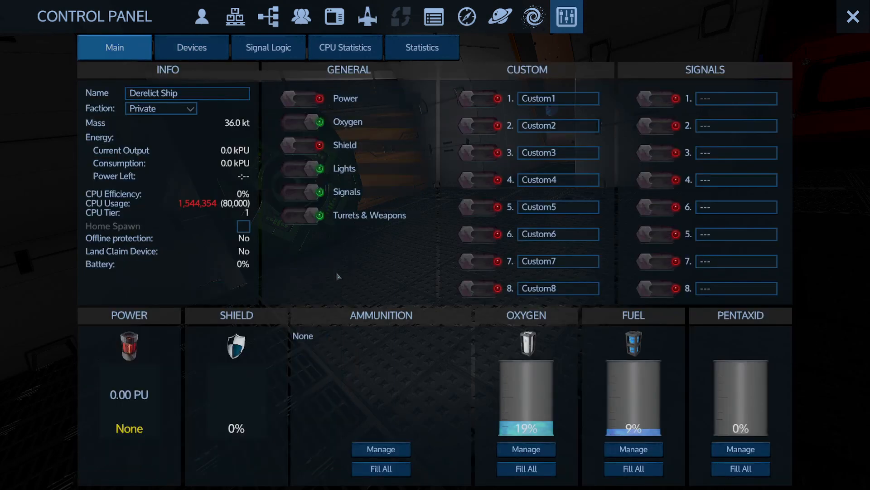
mouse_move(212, 215)
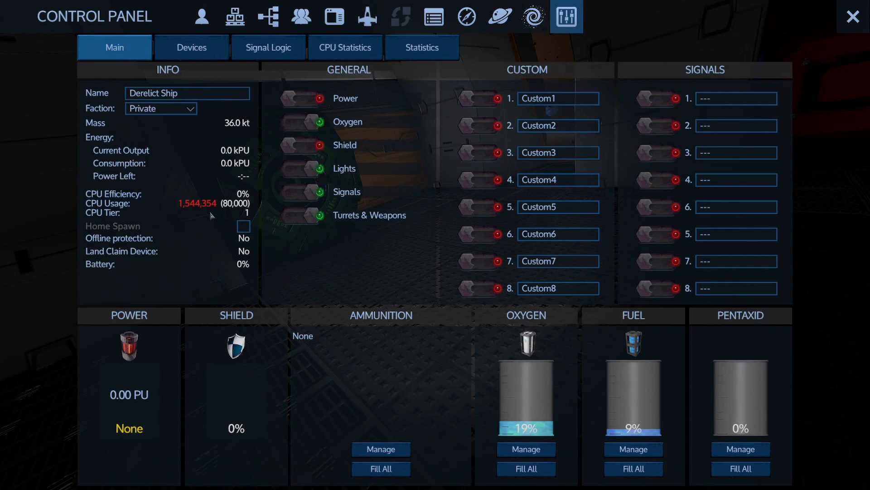
mouse_move(233, 212)
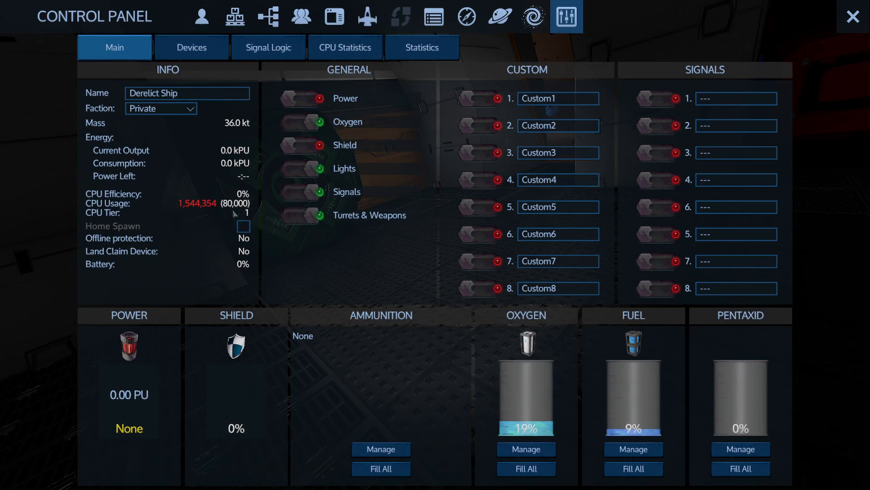
mouse_move(492, 317)
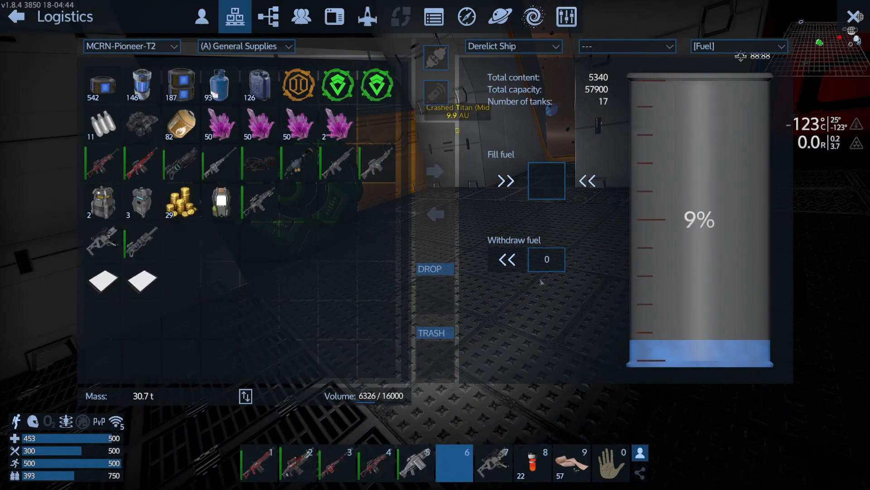
- Withdraw all 5340 units of fuel into the Pioneer's supplies, then view the 19% oxygen tanks
left_click(546, 259)
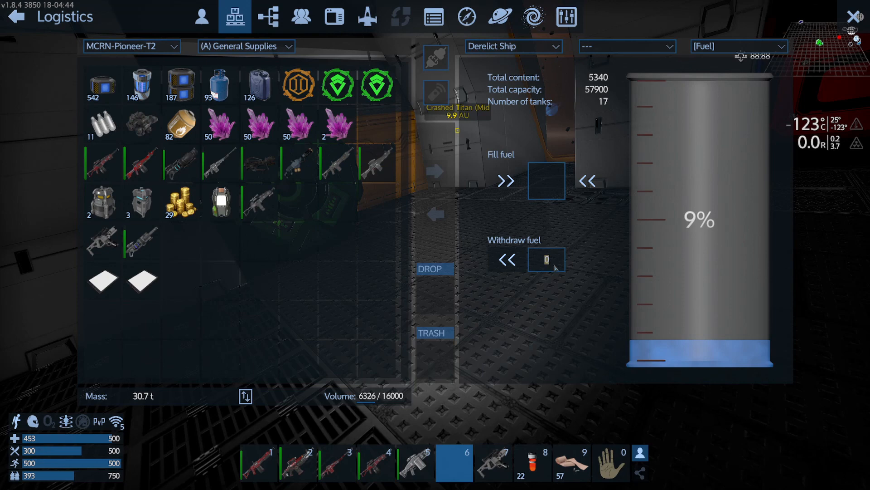
type("5")
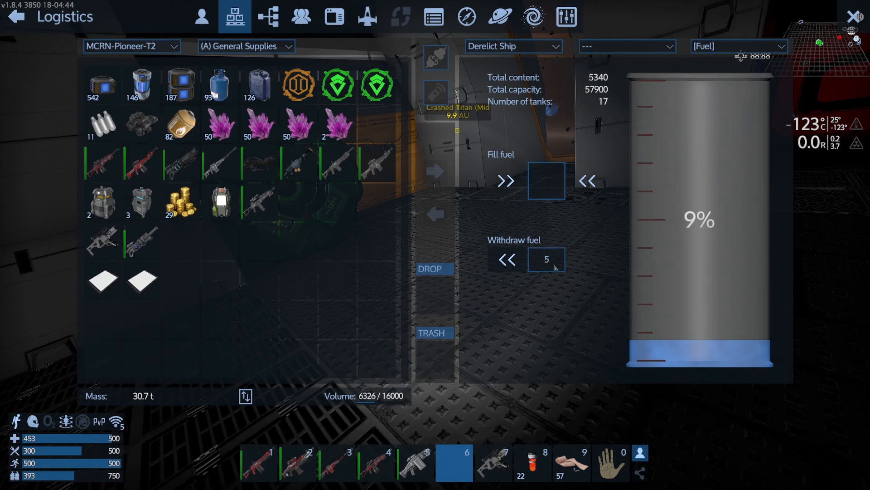
left_click(506, 260)
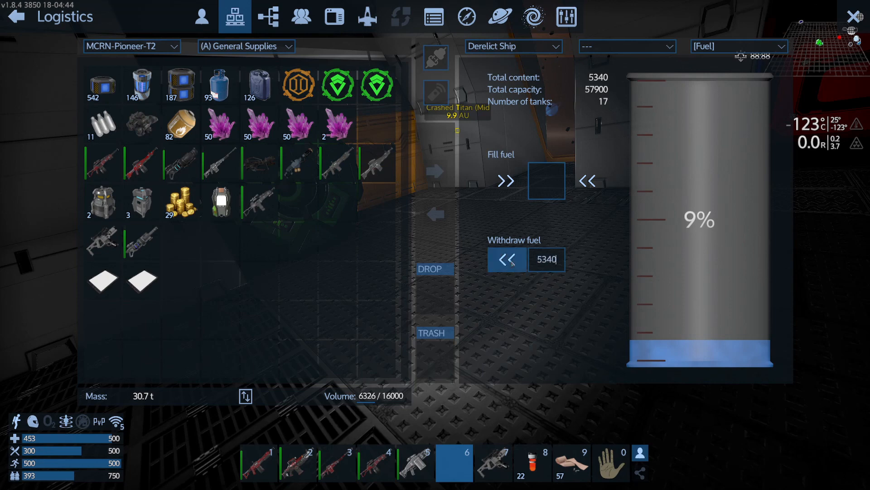
left_click(505, 259)
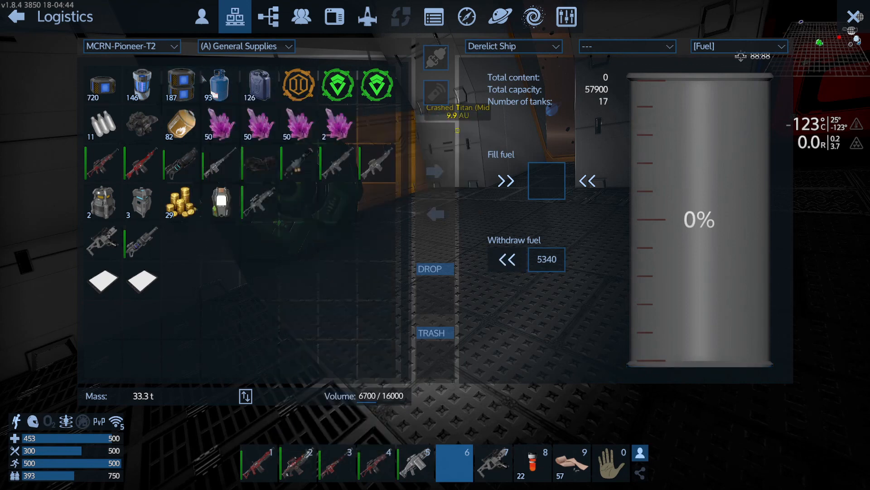
mouse_move(219, 84)
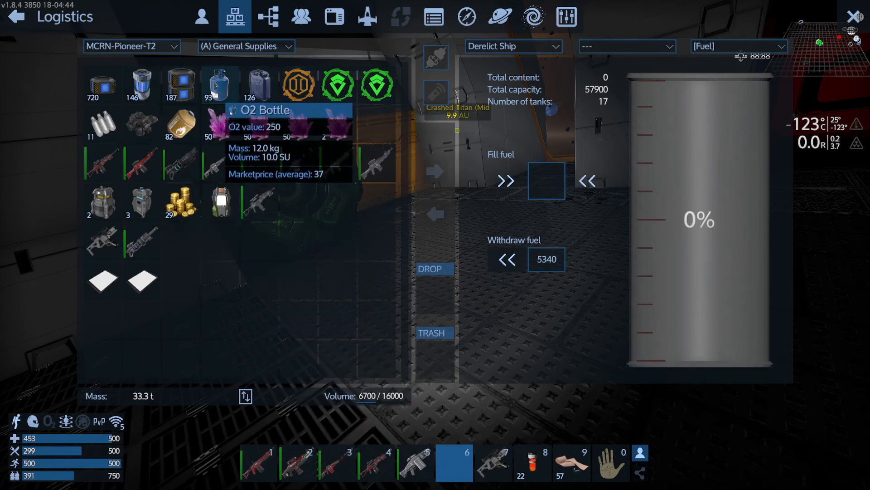
mouse_move(702, 55)
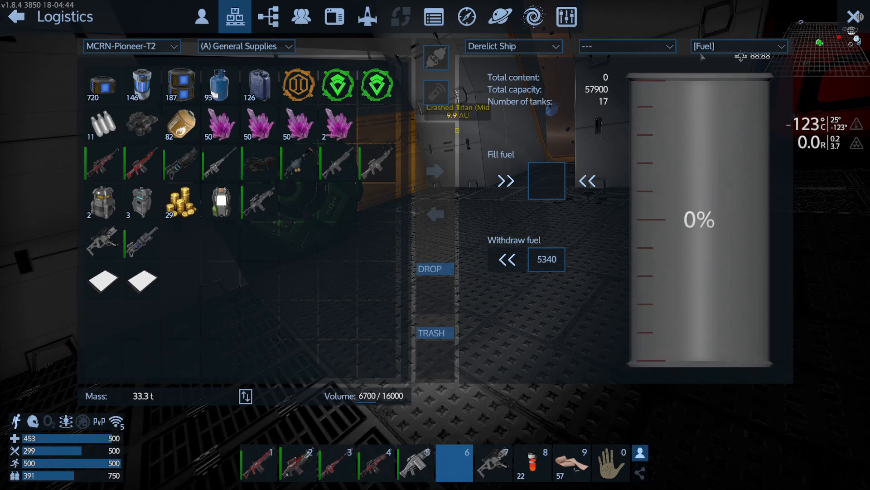
left_click(738, 47)
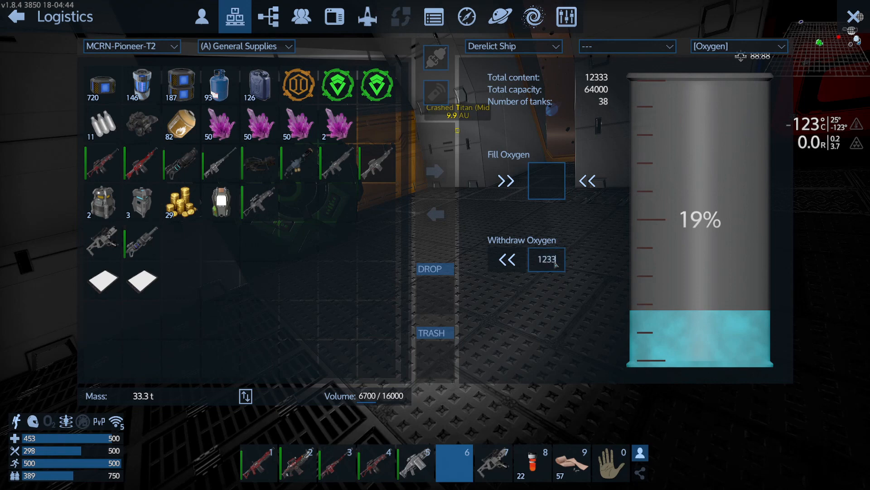
- Withdraw all 12250 units of oxygen into the Pioneer's supplies as O2 bottles
left_click(506, 259)
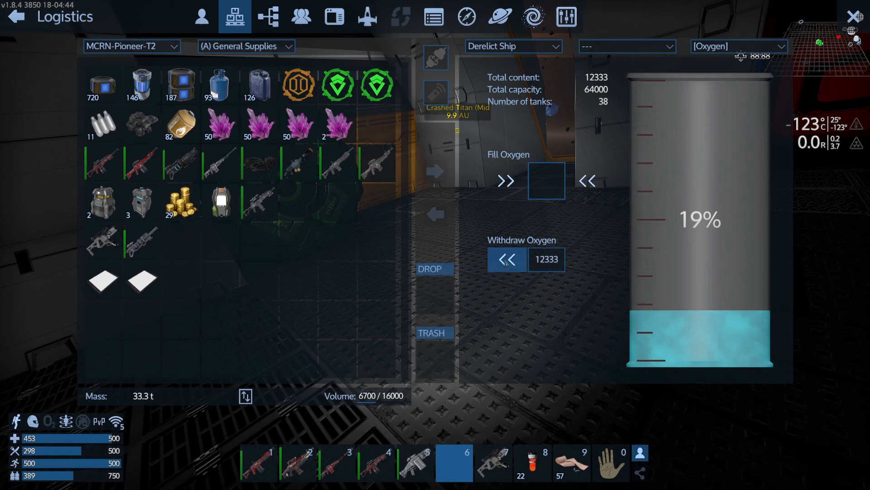
left_click(506, 260)
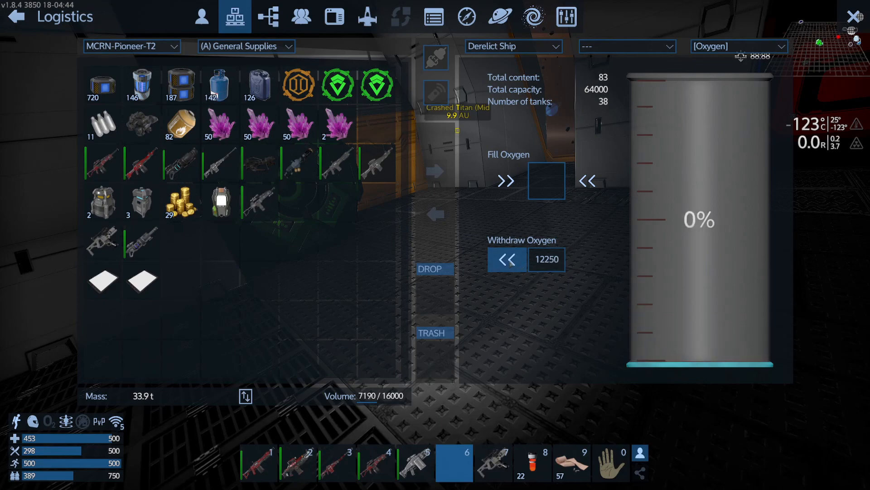
left_click(506, 259)
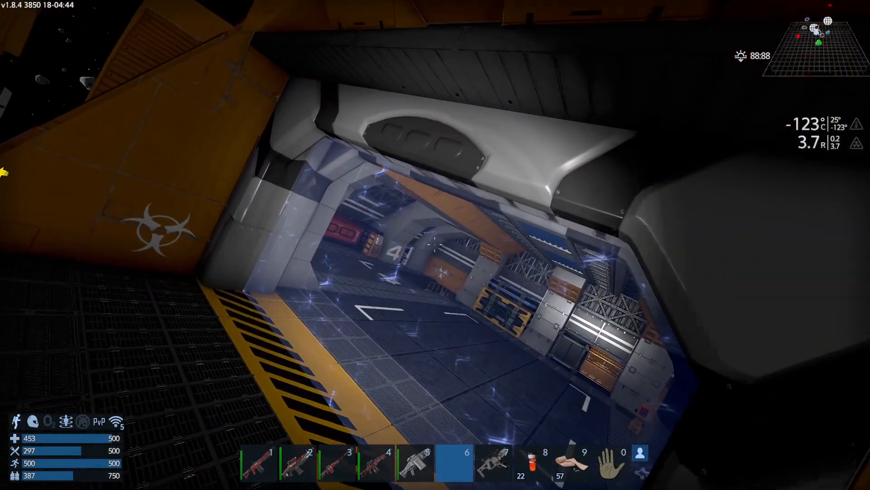
mouse_move(435, 245)
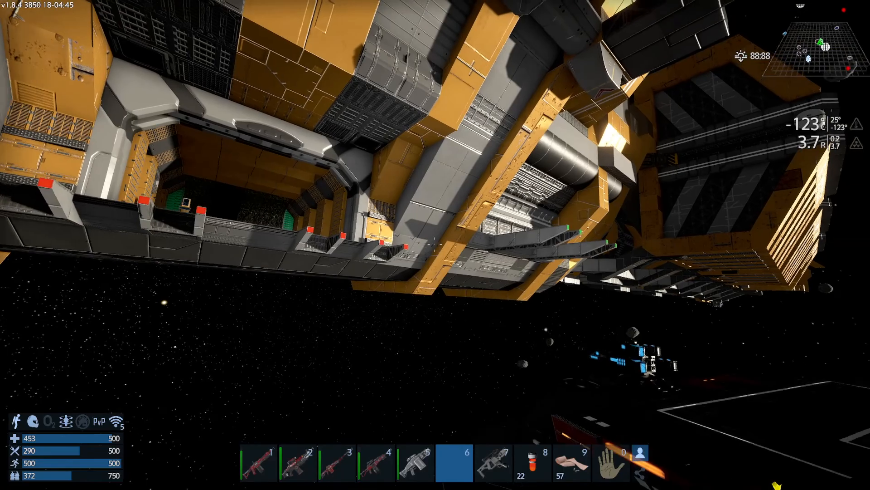
mouse_move(435, 245)
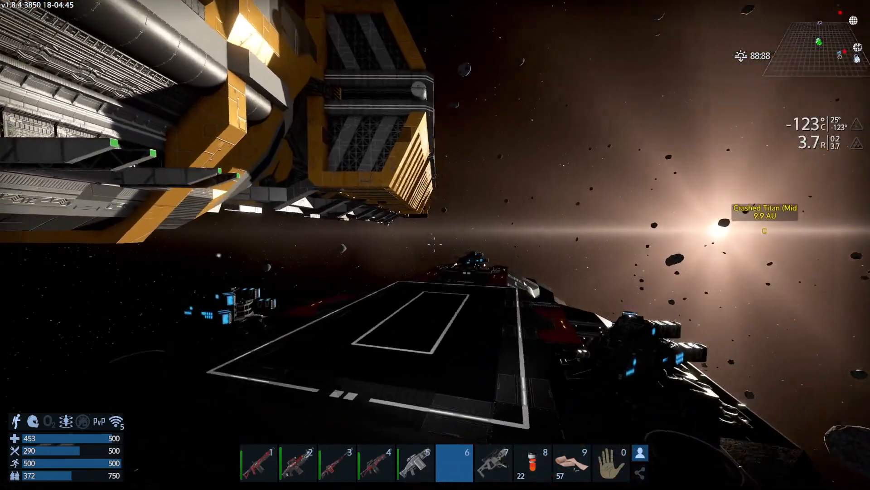